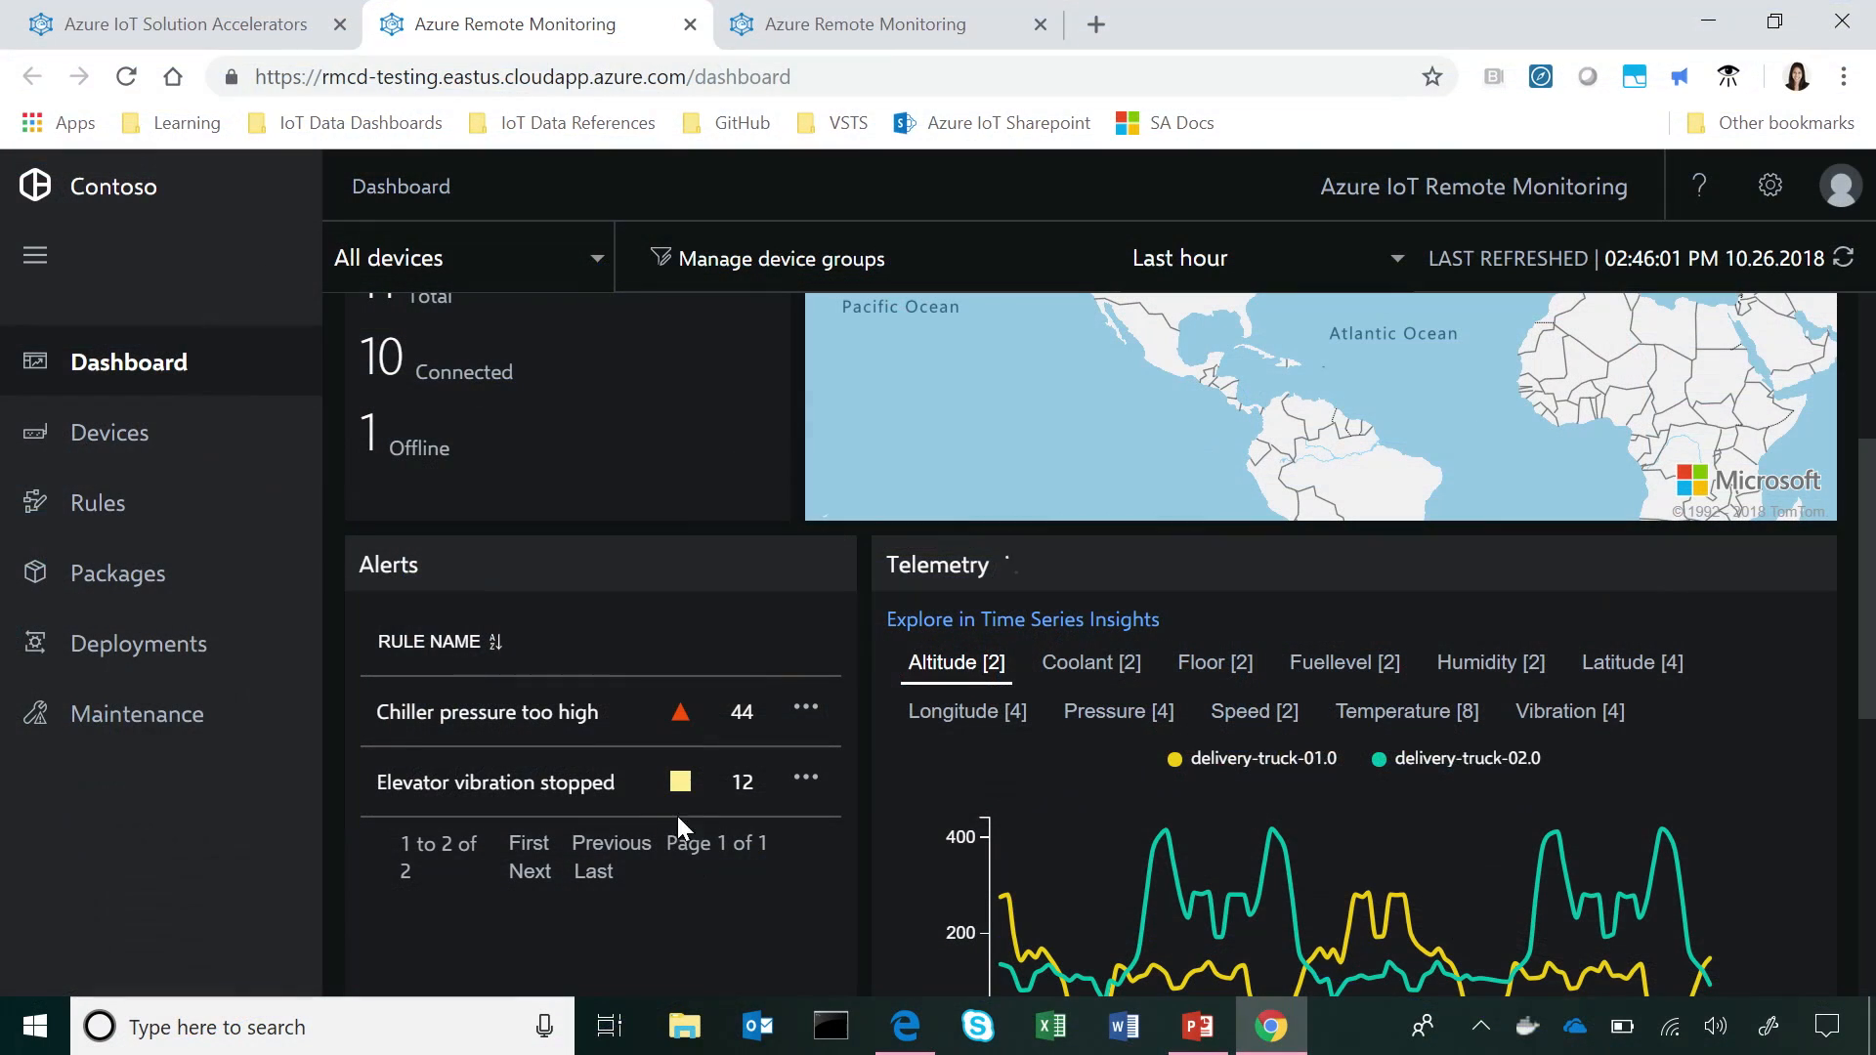
Step: Switch to the second browser tab showing the Pizza Cat Company dashboard
left_click(864, 24)
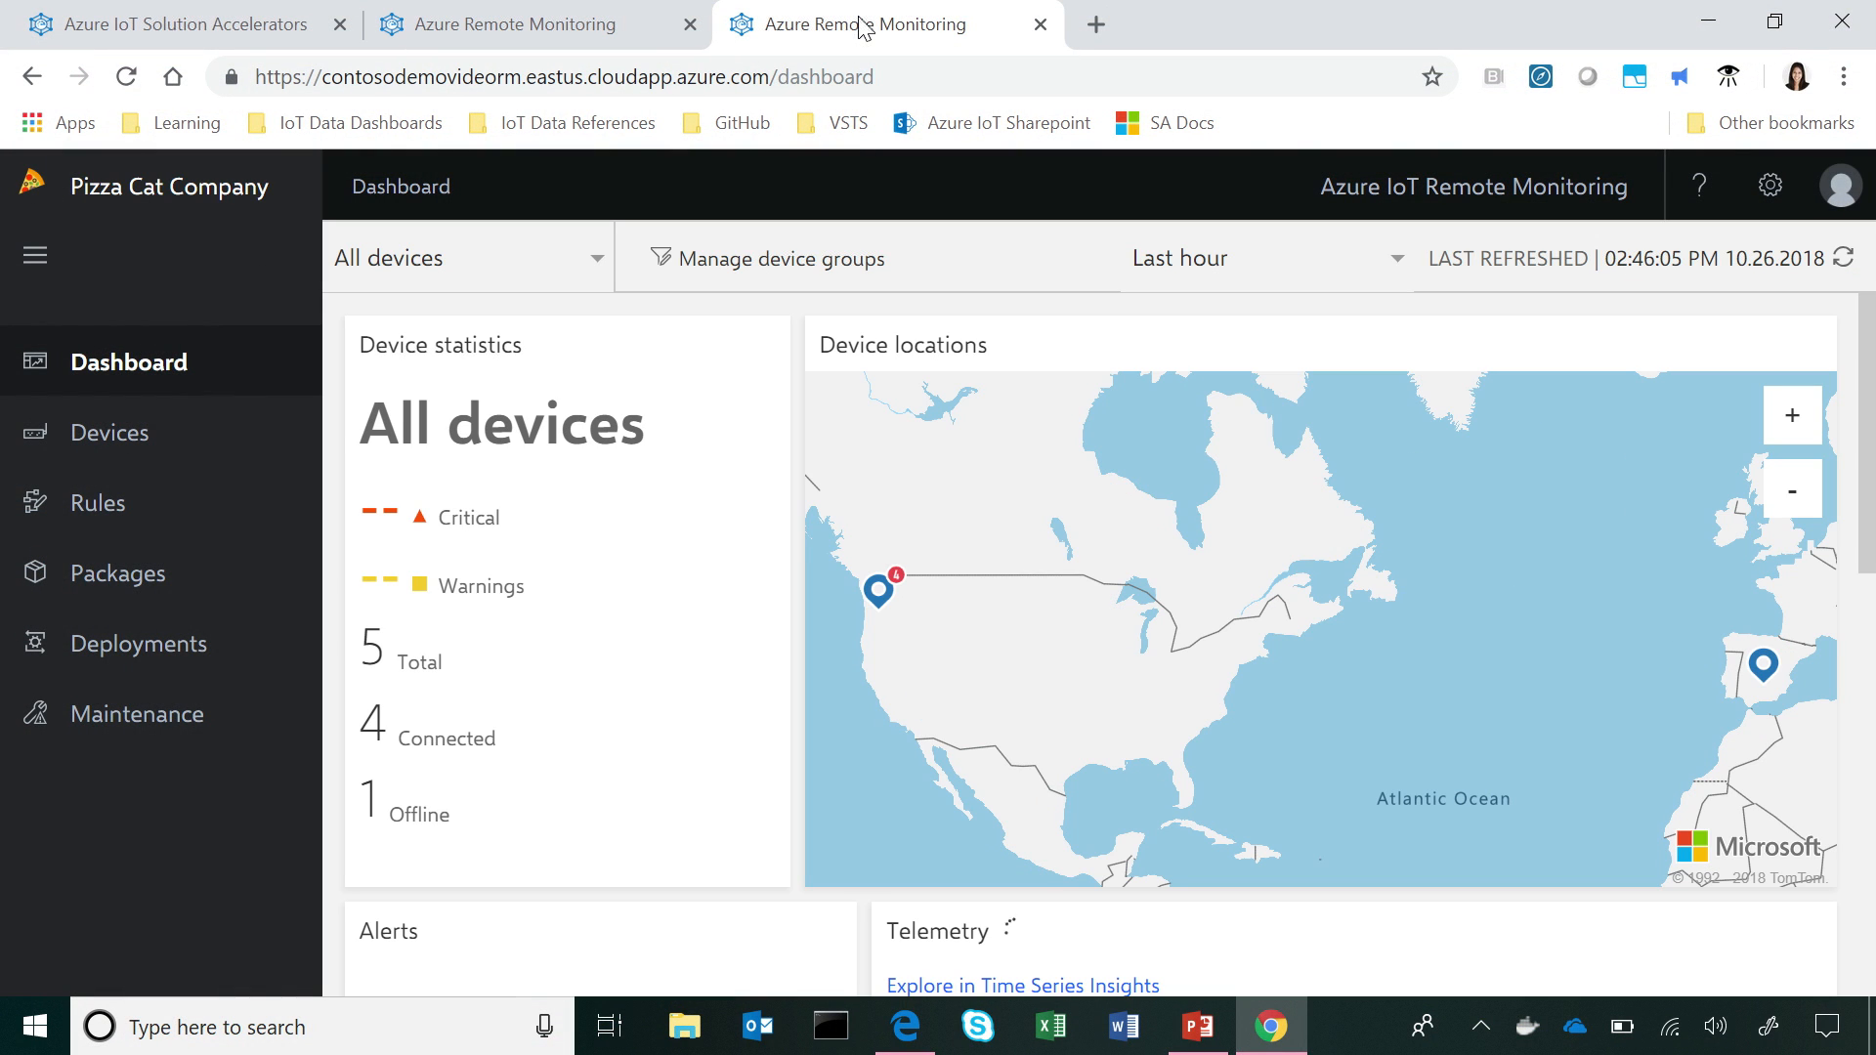
mouse_move(817, 42)
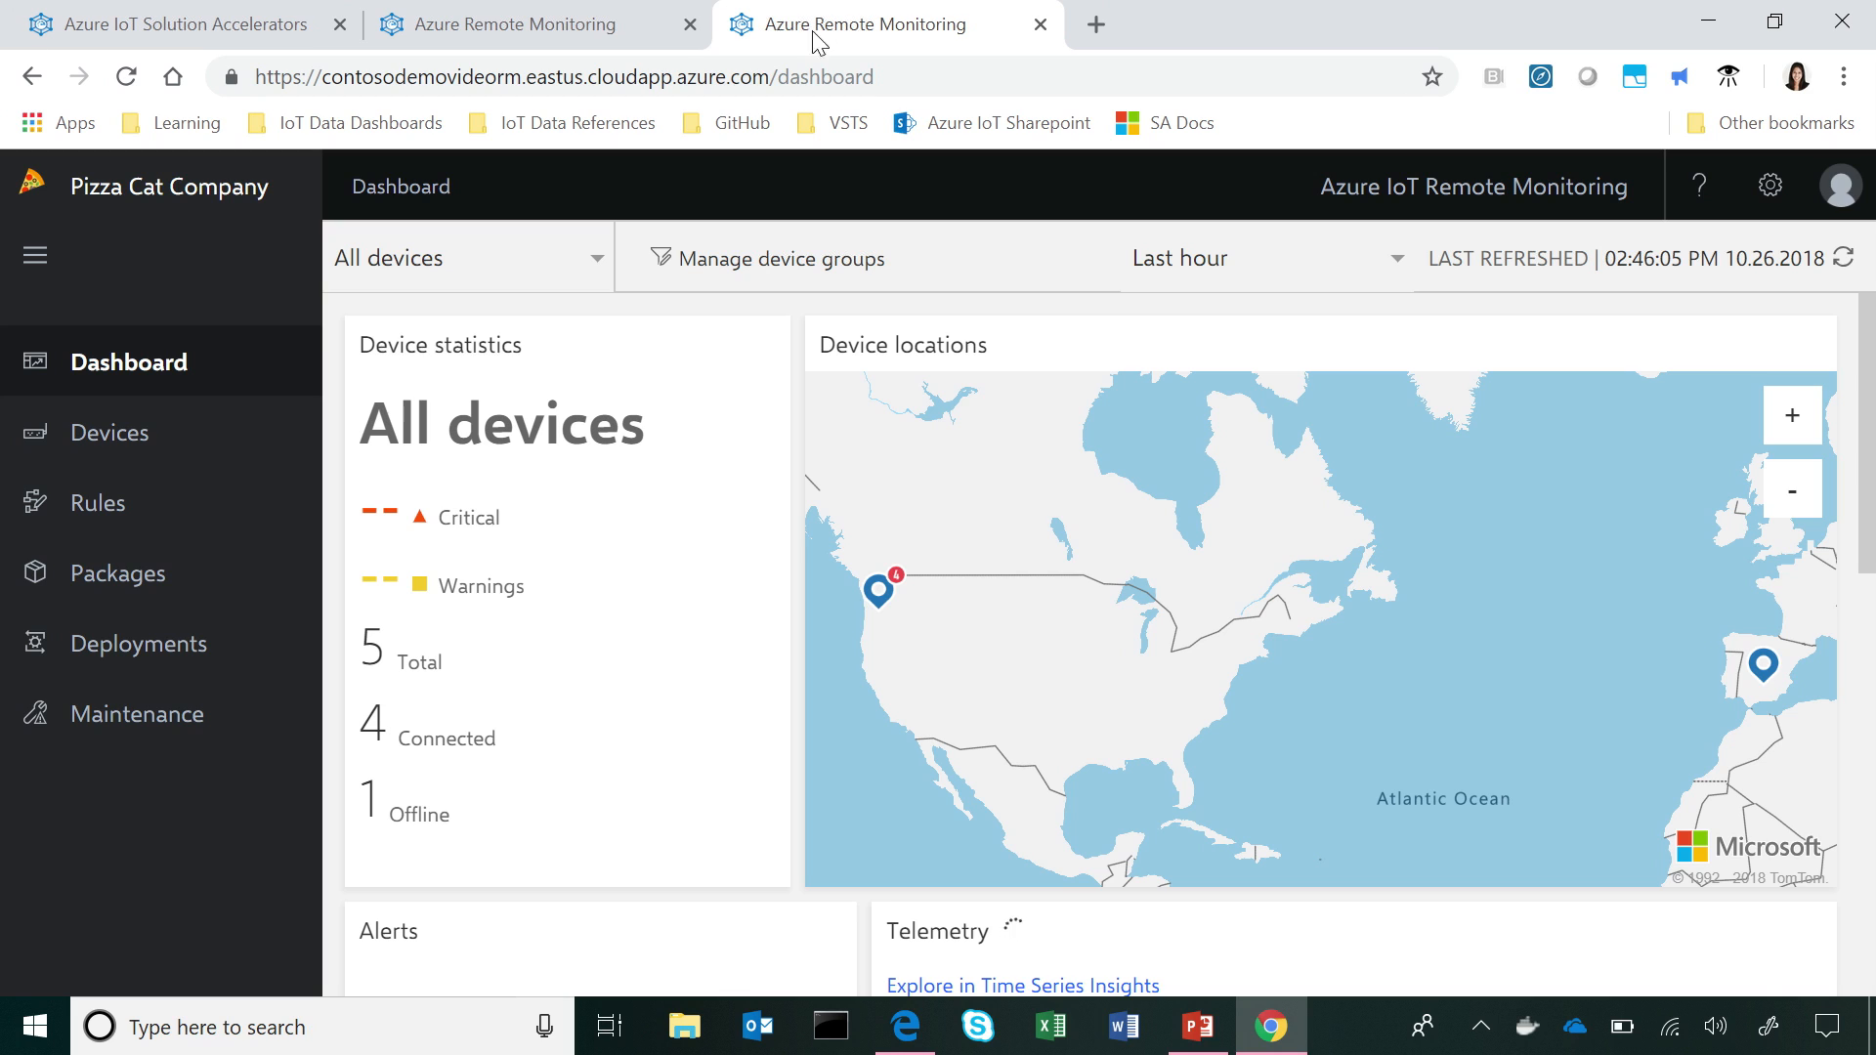
mouse_move(38, 206)
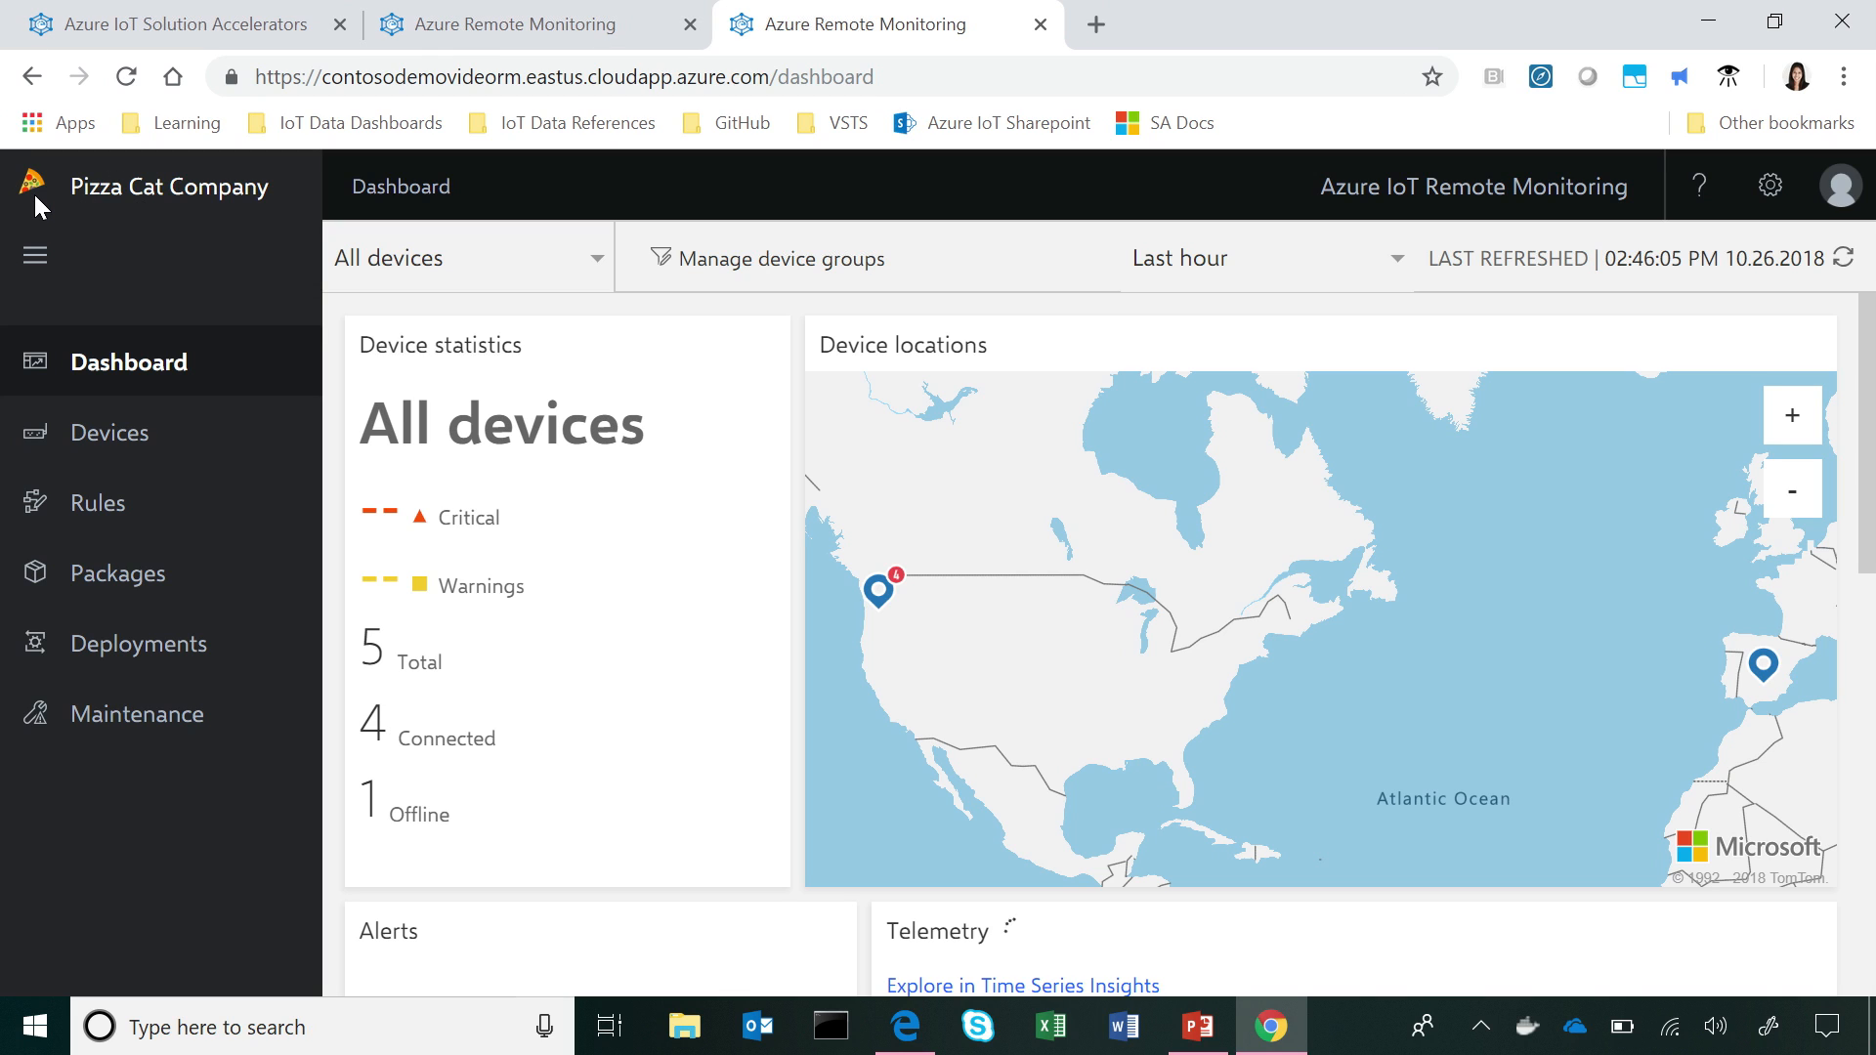
mouse_move(1188, 708)
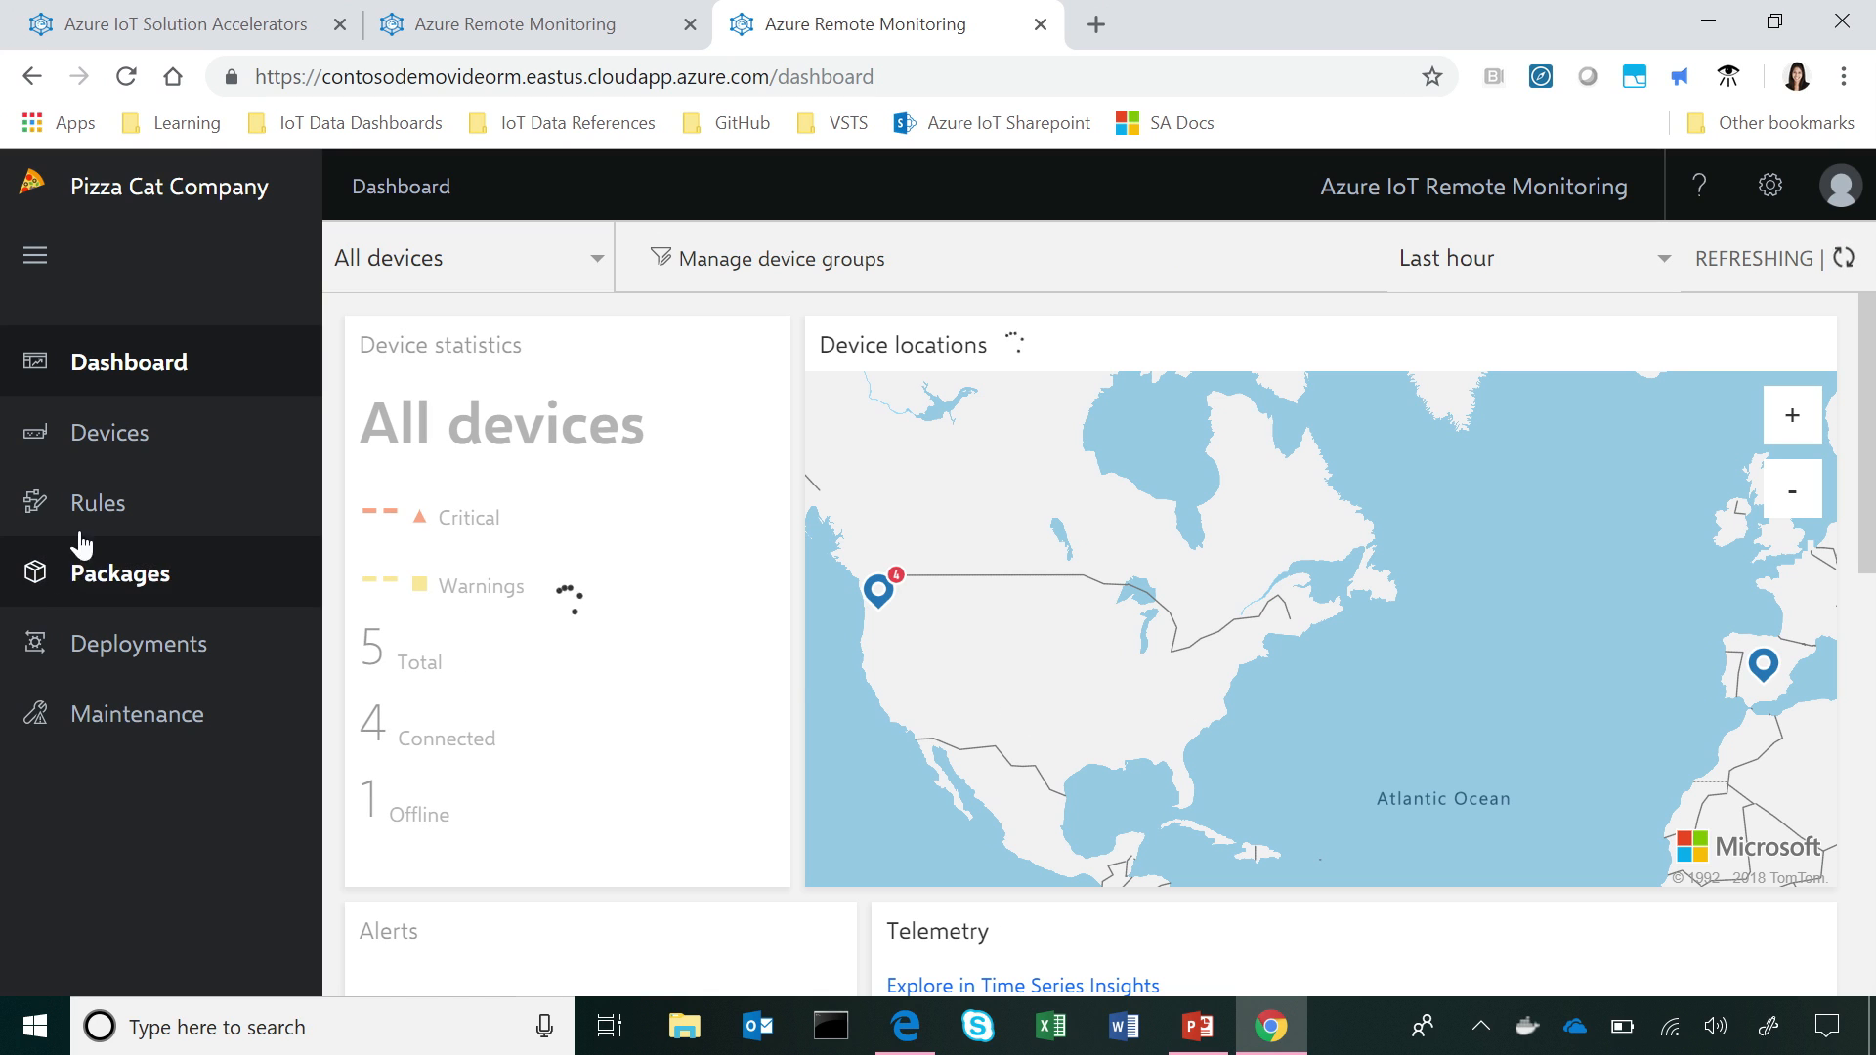
mouse_move(112, 431)
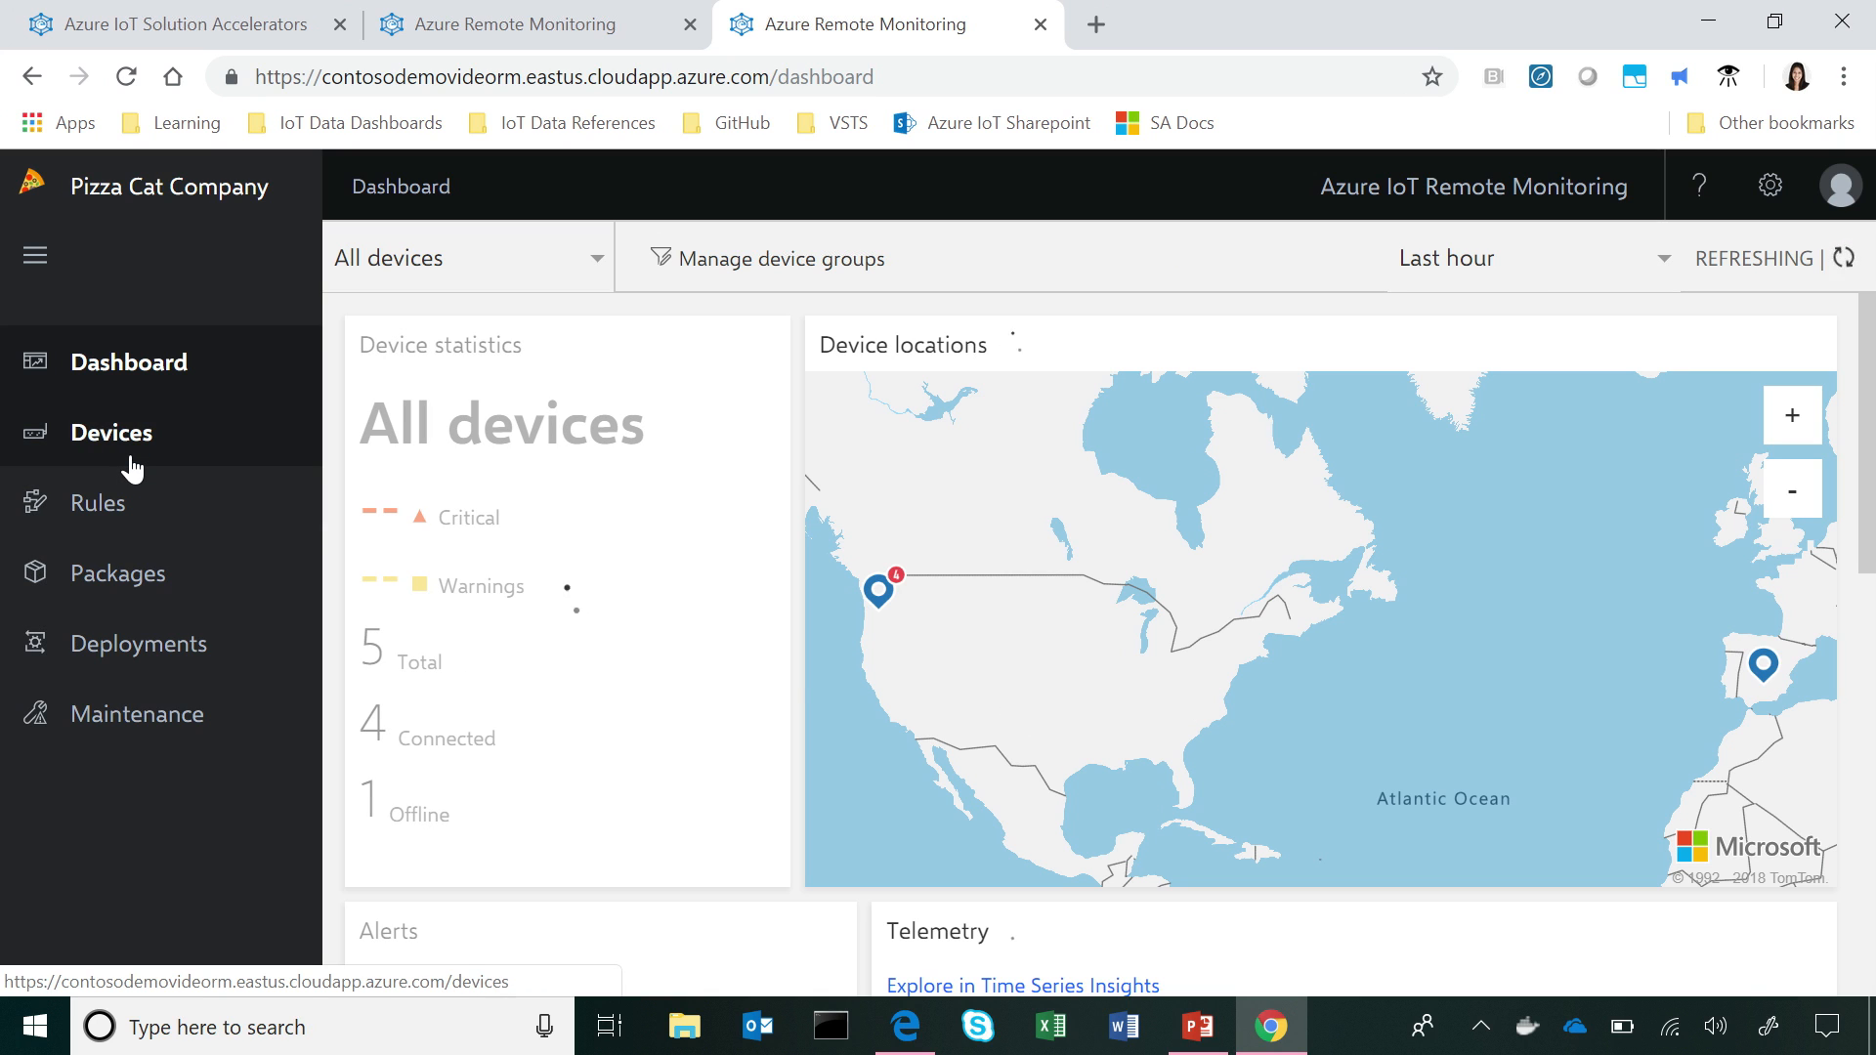
Step: Go through Devices to the empty Pizza Cat Company Rules page
left_click(111, 432)
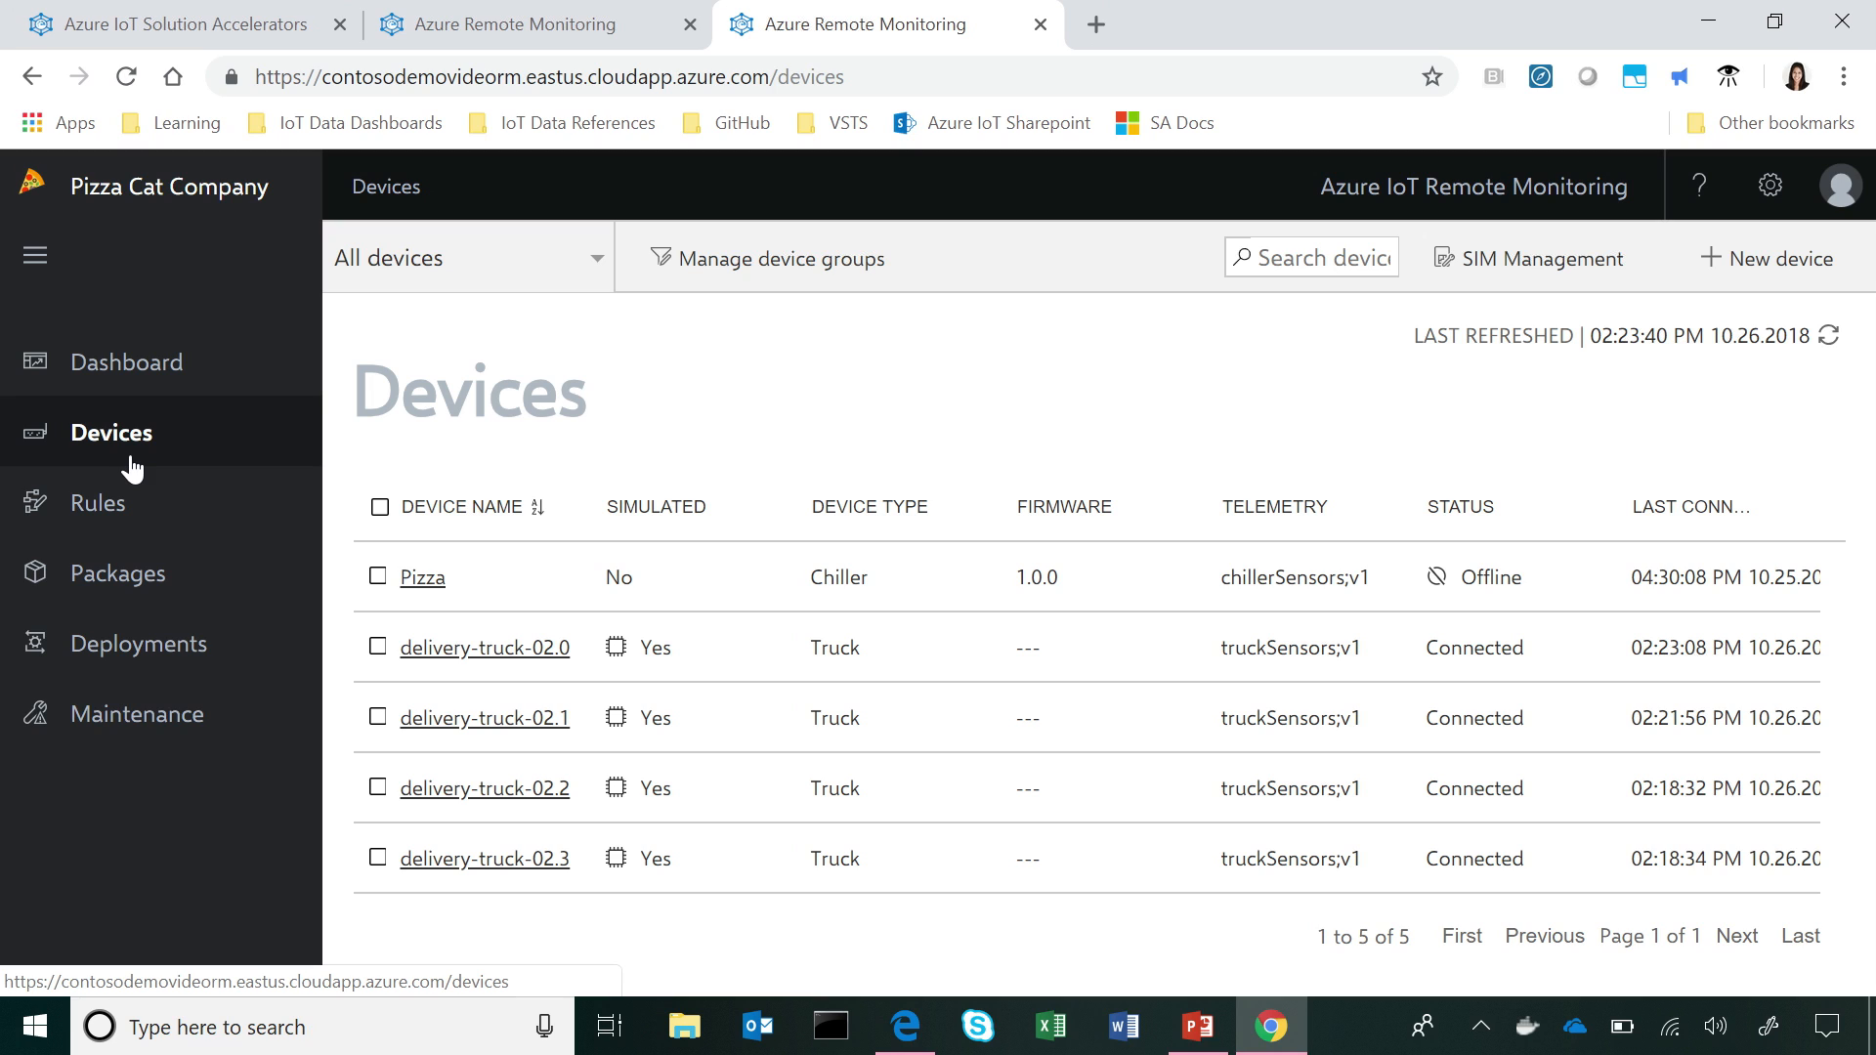
mouse_move(98, 501)
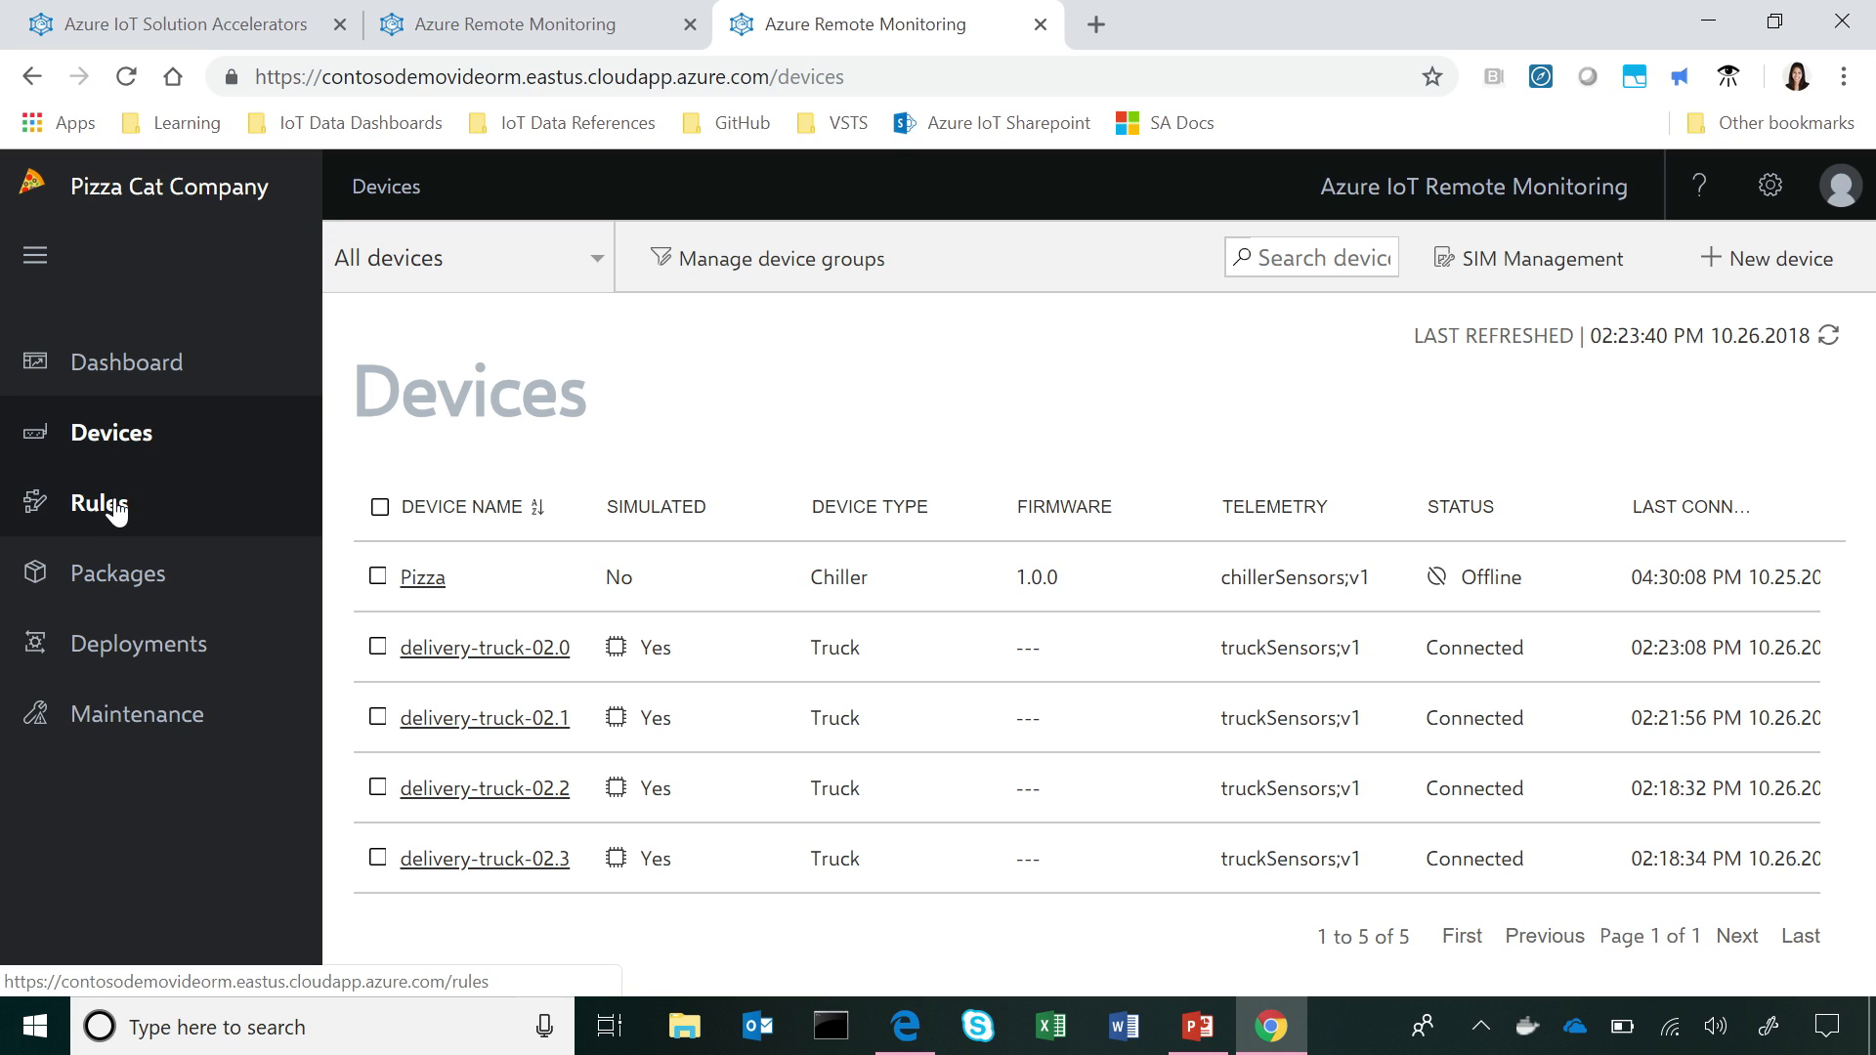
left_click(96, 502)
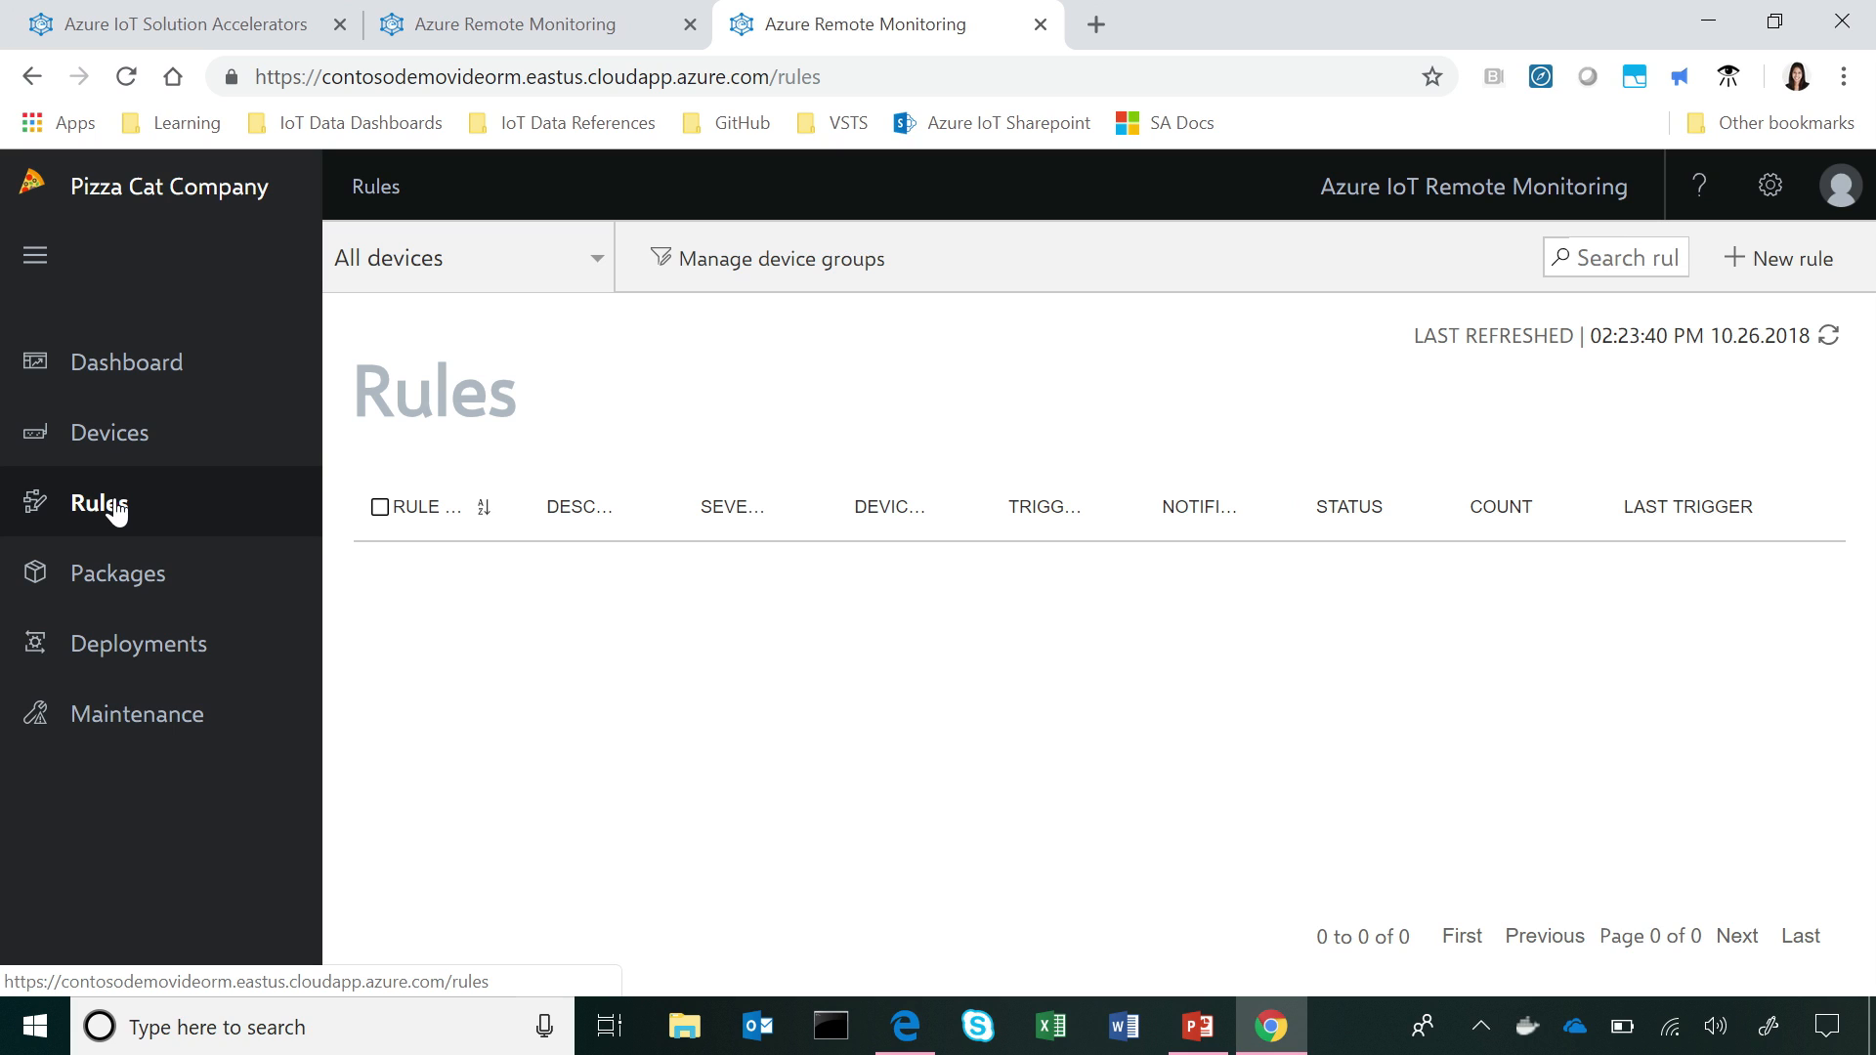
mouse_move(1794, 272)
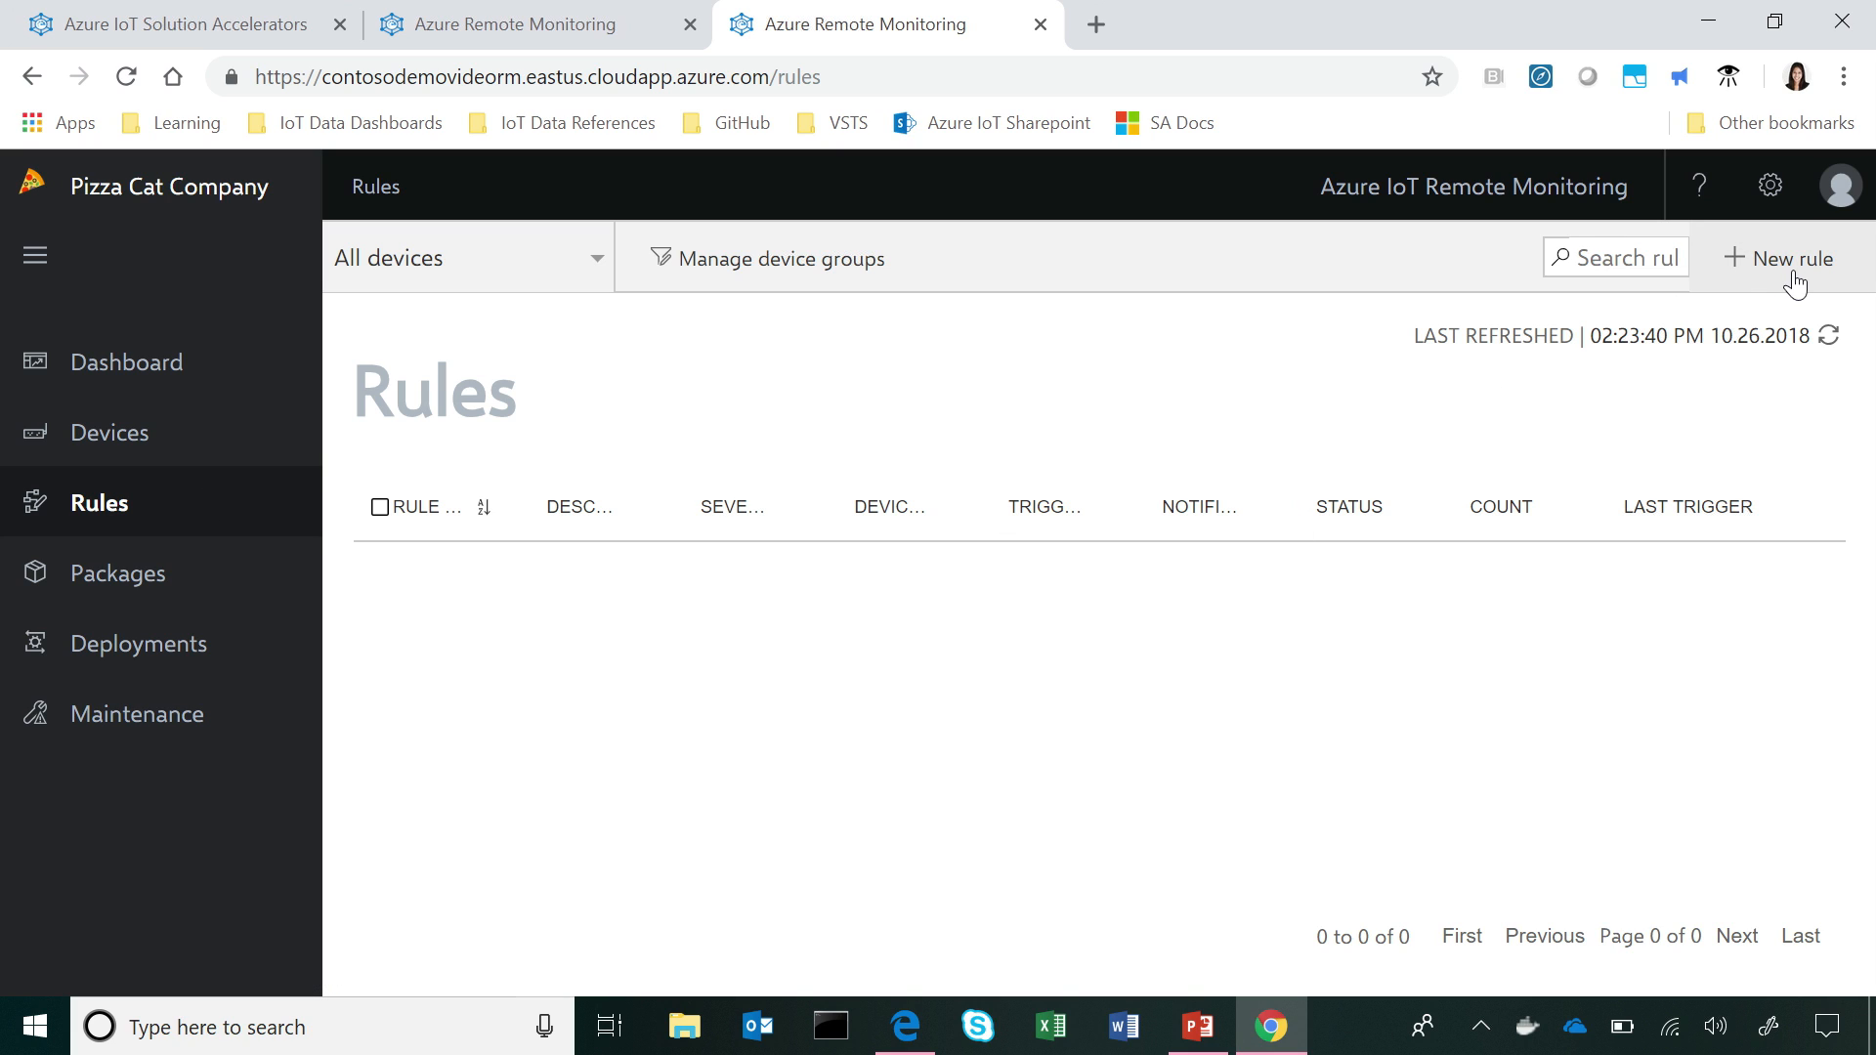
Step: Draft a new rule named 'temperature too low' with description 'Temperature < 100'
left_click(1782, 257)
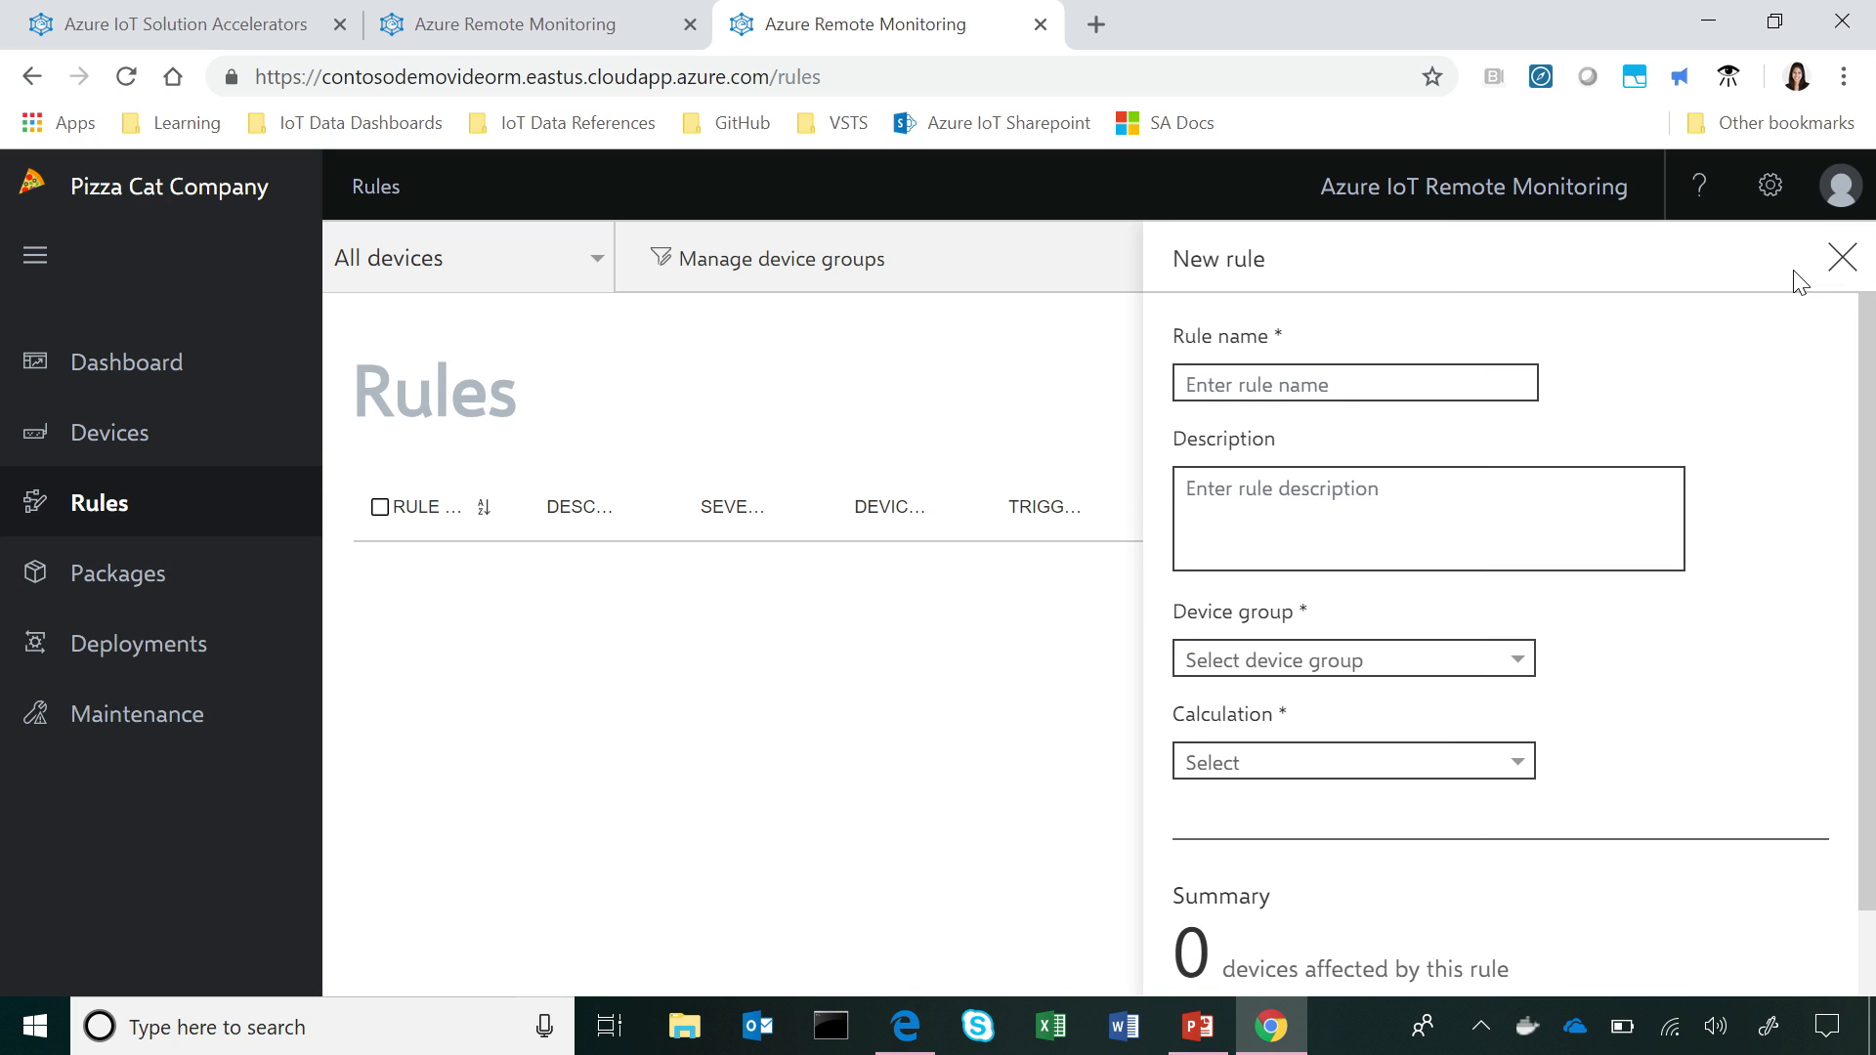
left_click(1354, 383)
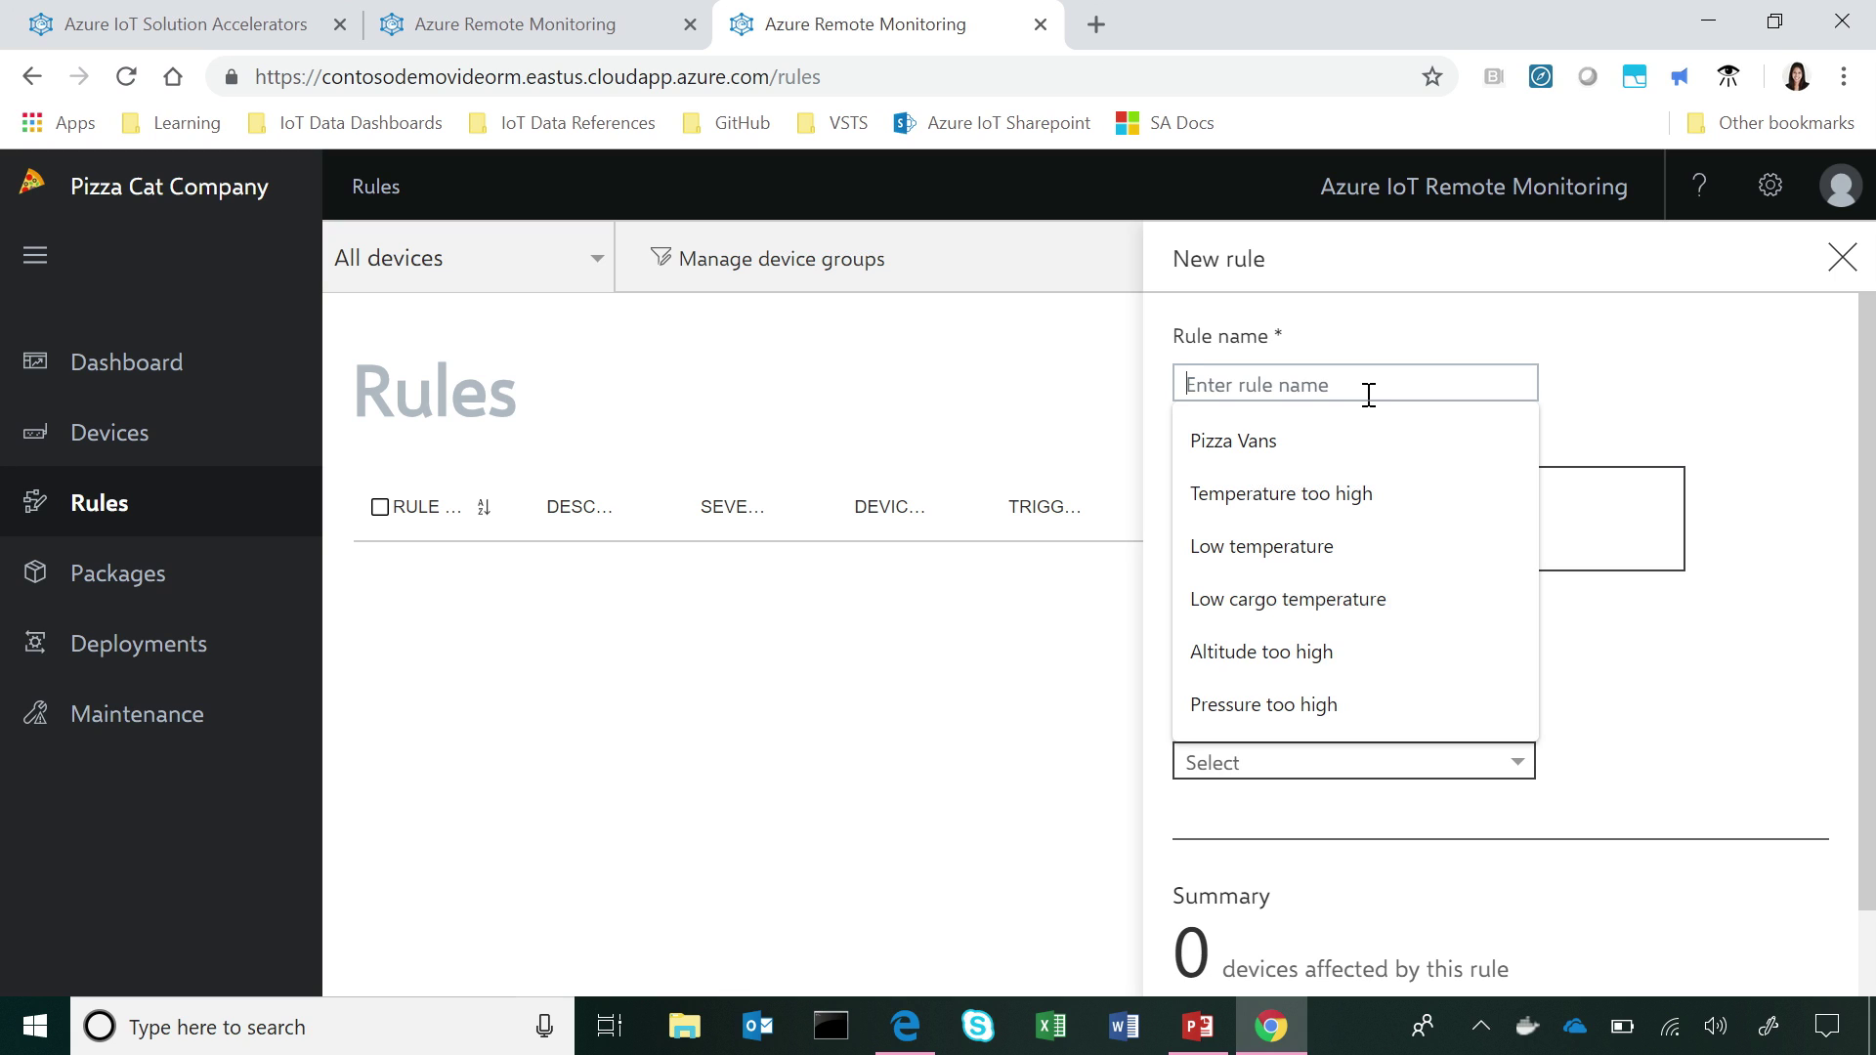
type("t")
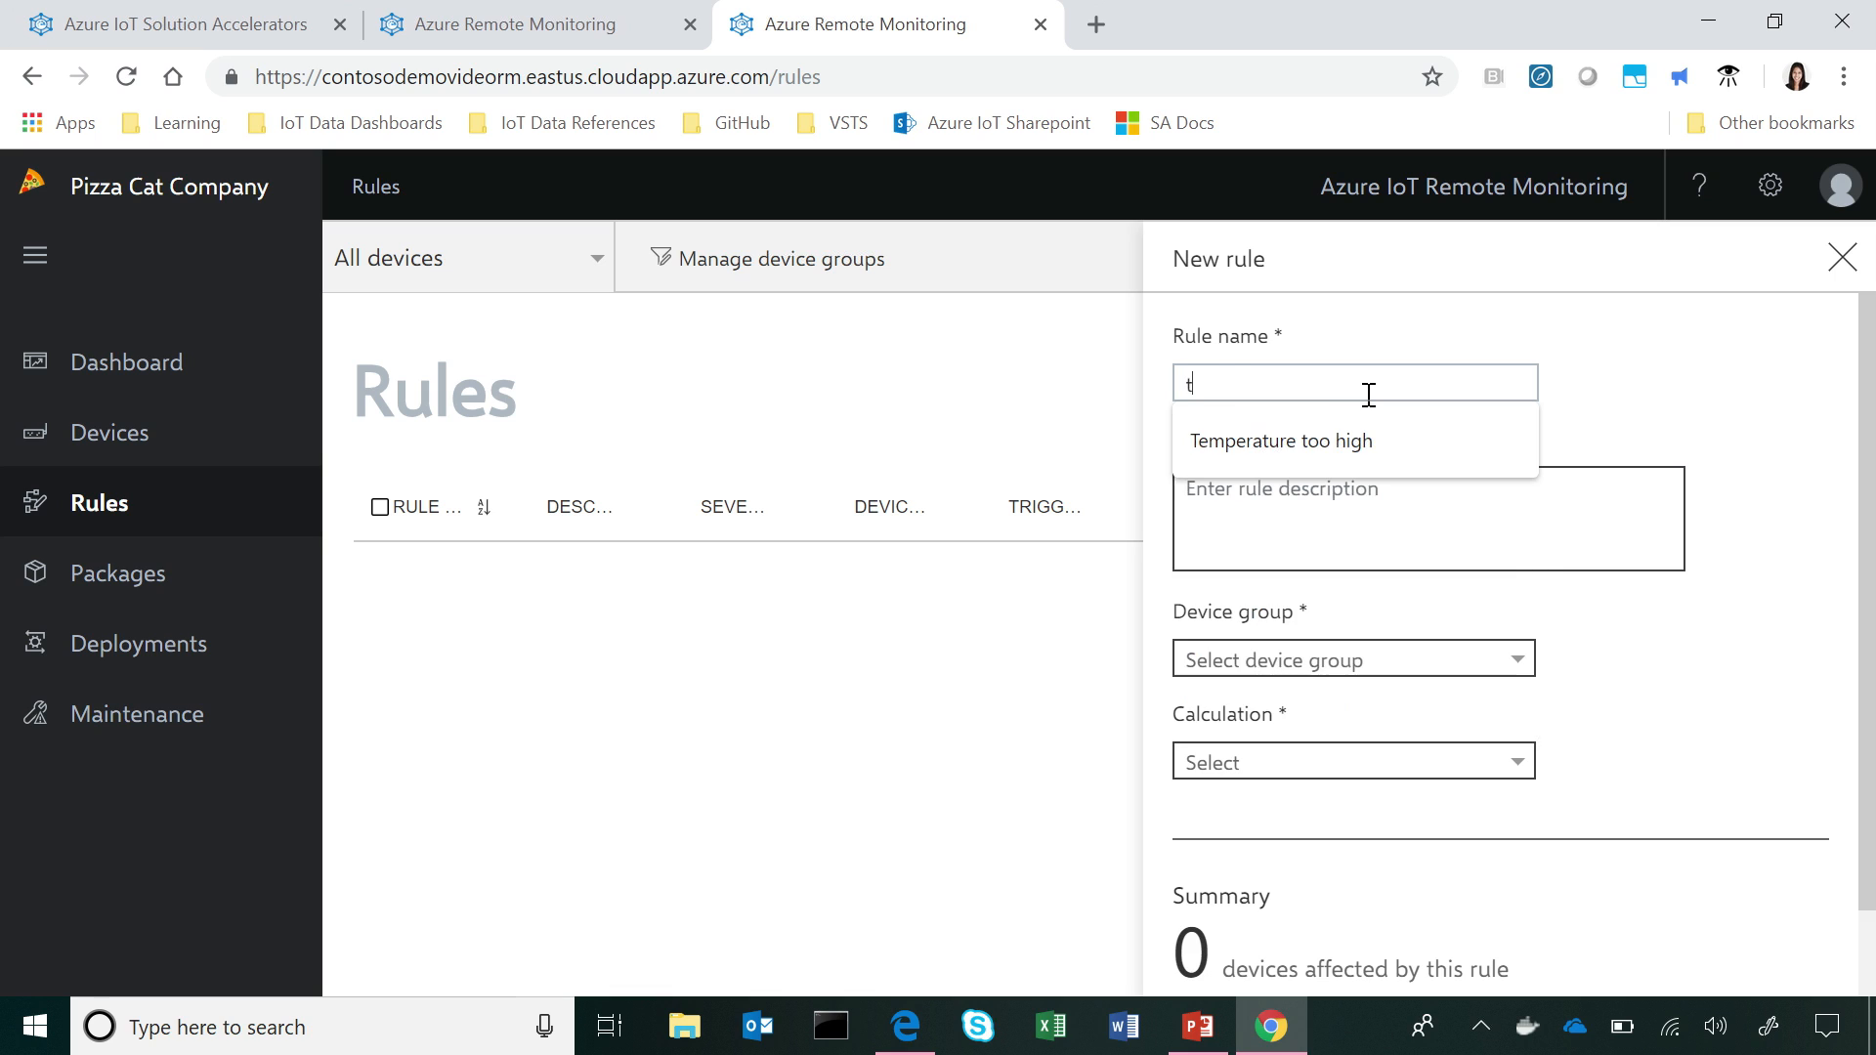
type("emperature")
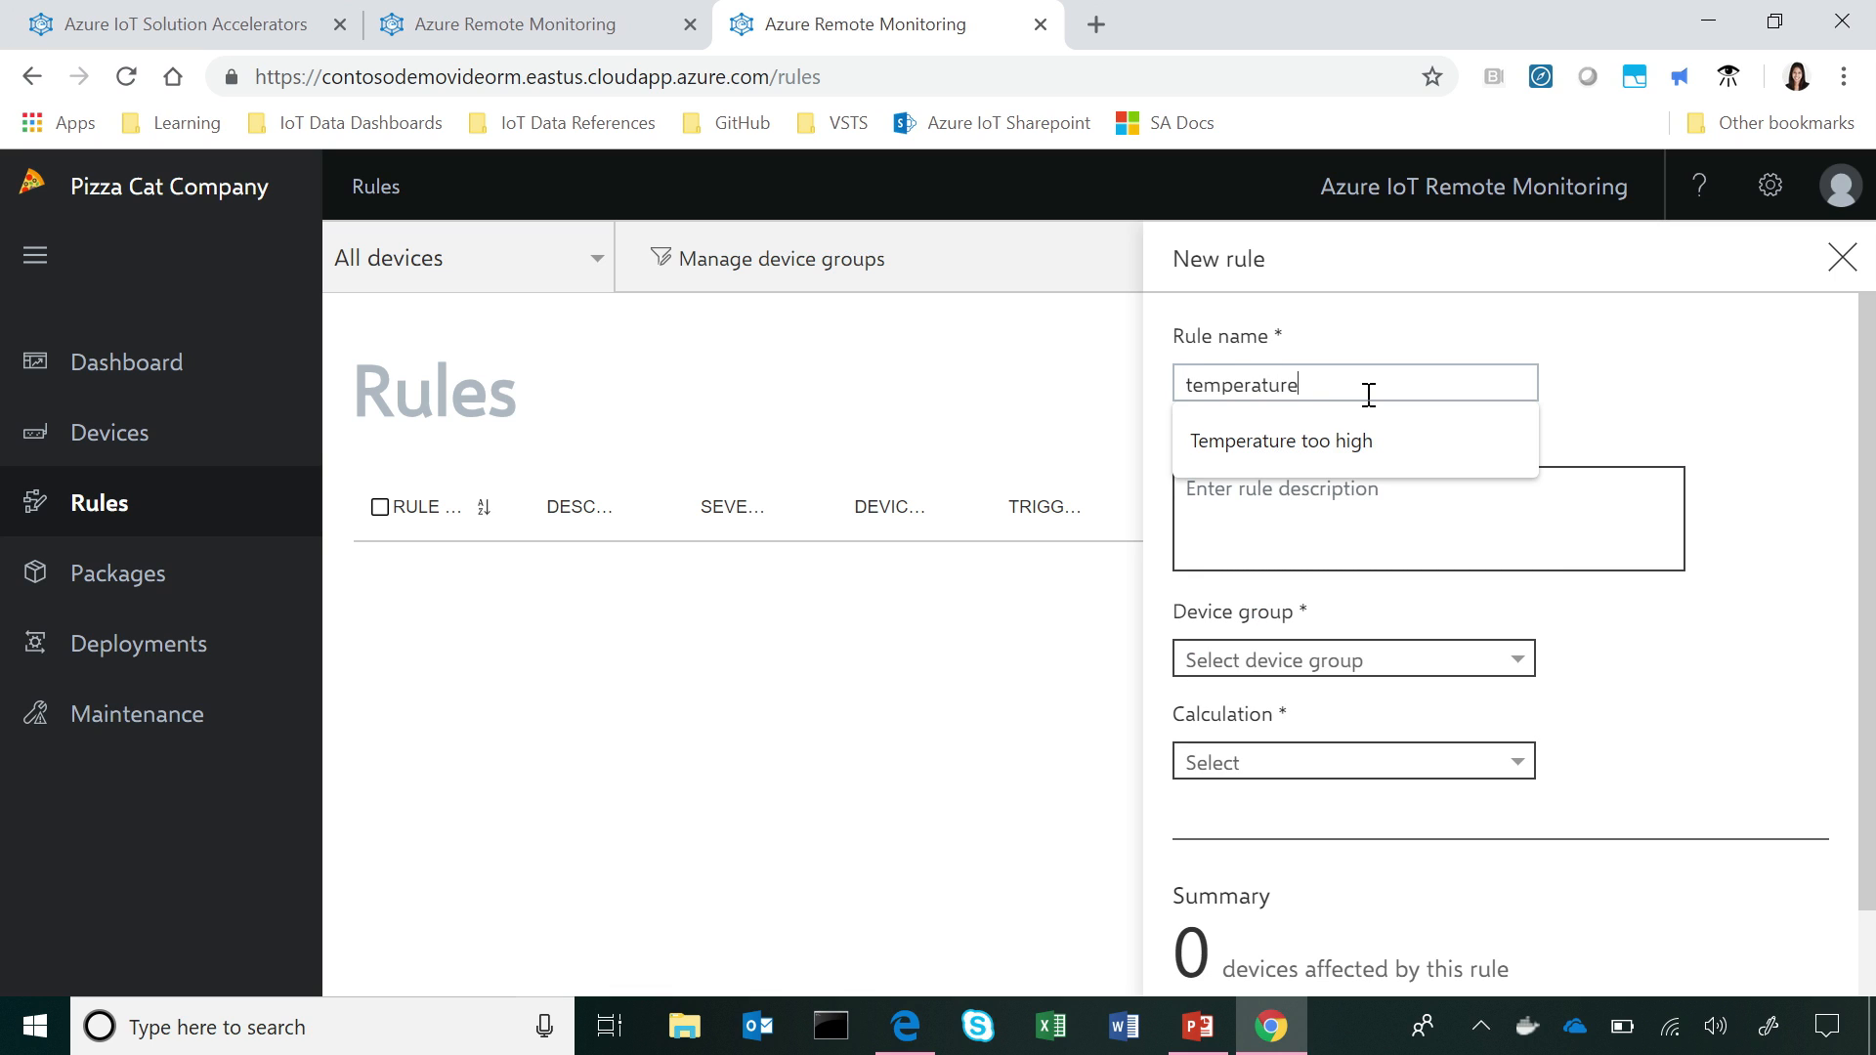
left_click(1281, 440)
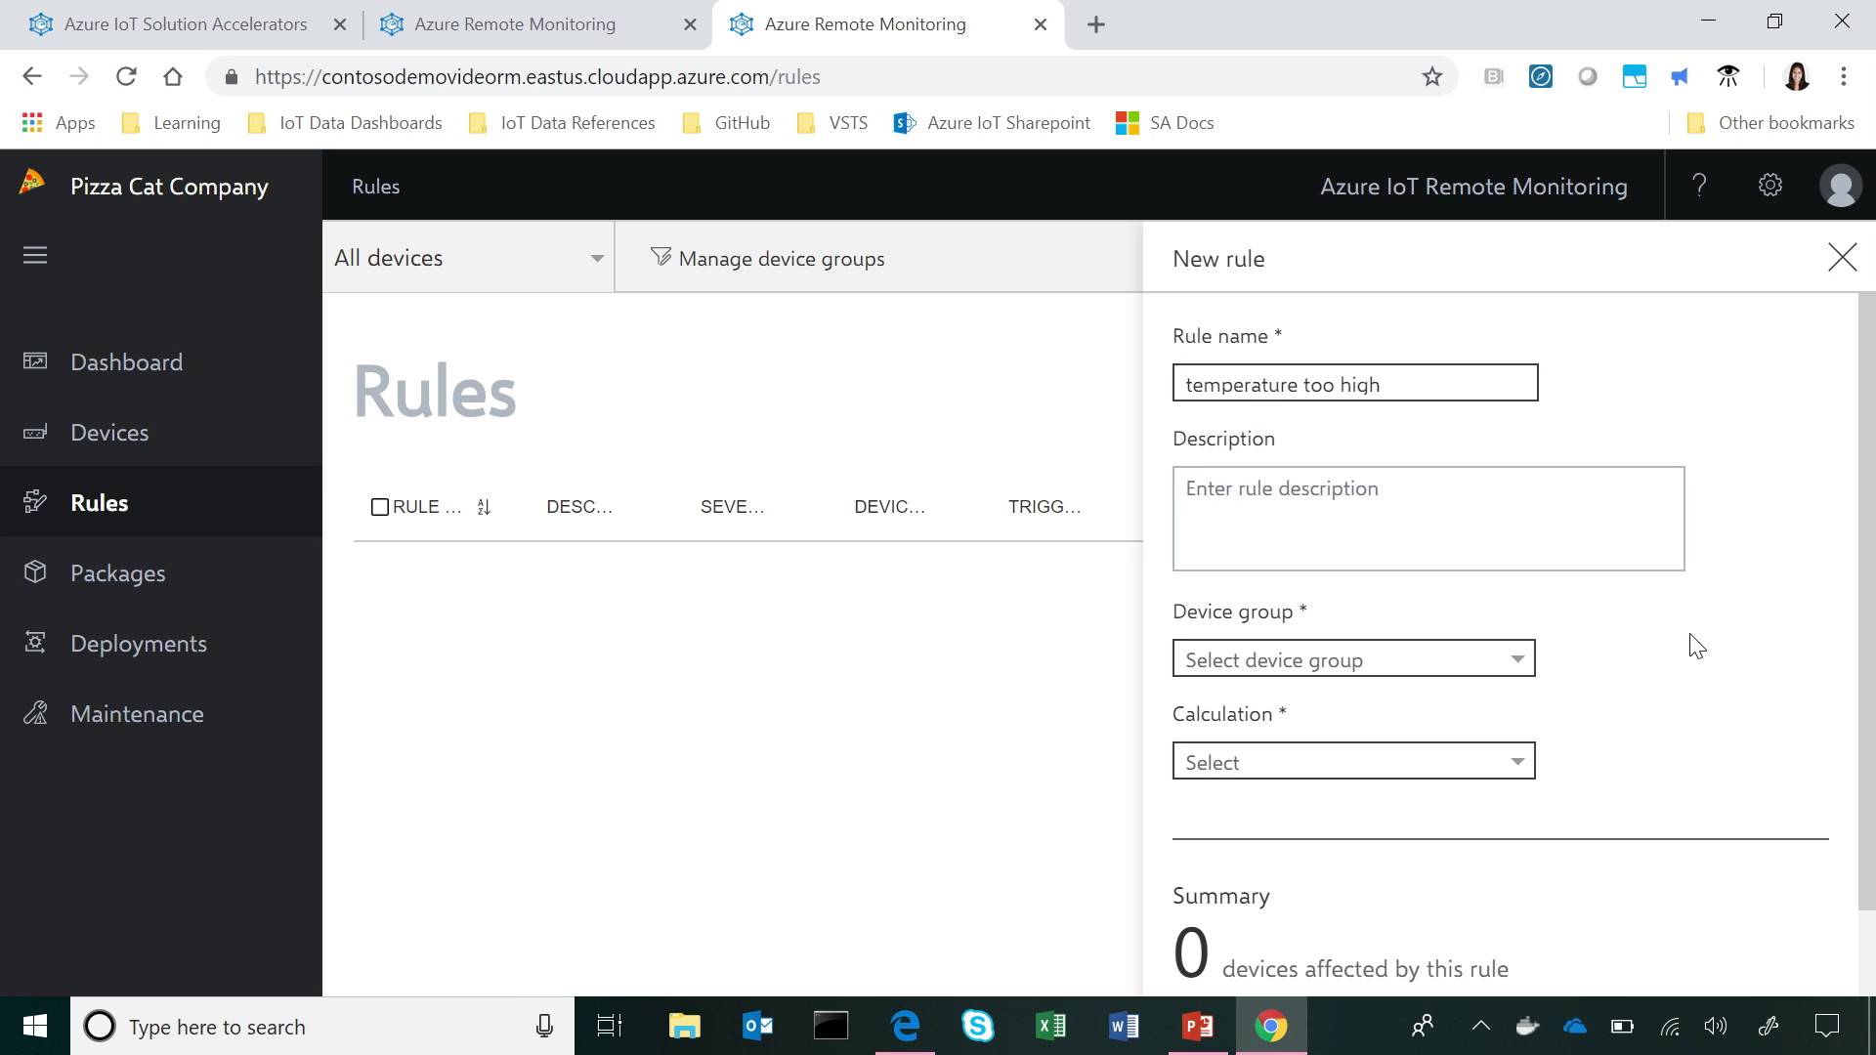
type("T")
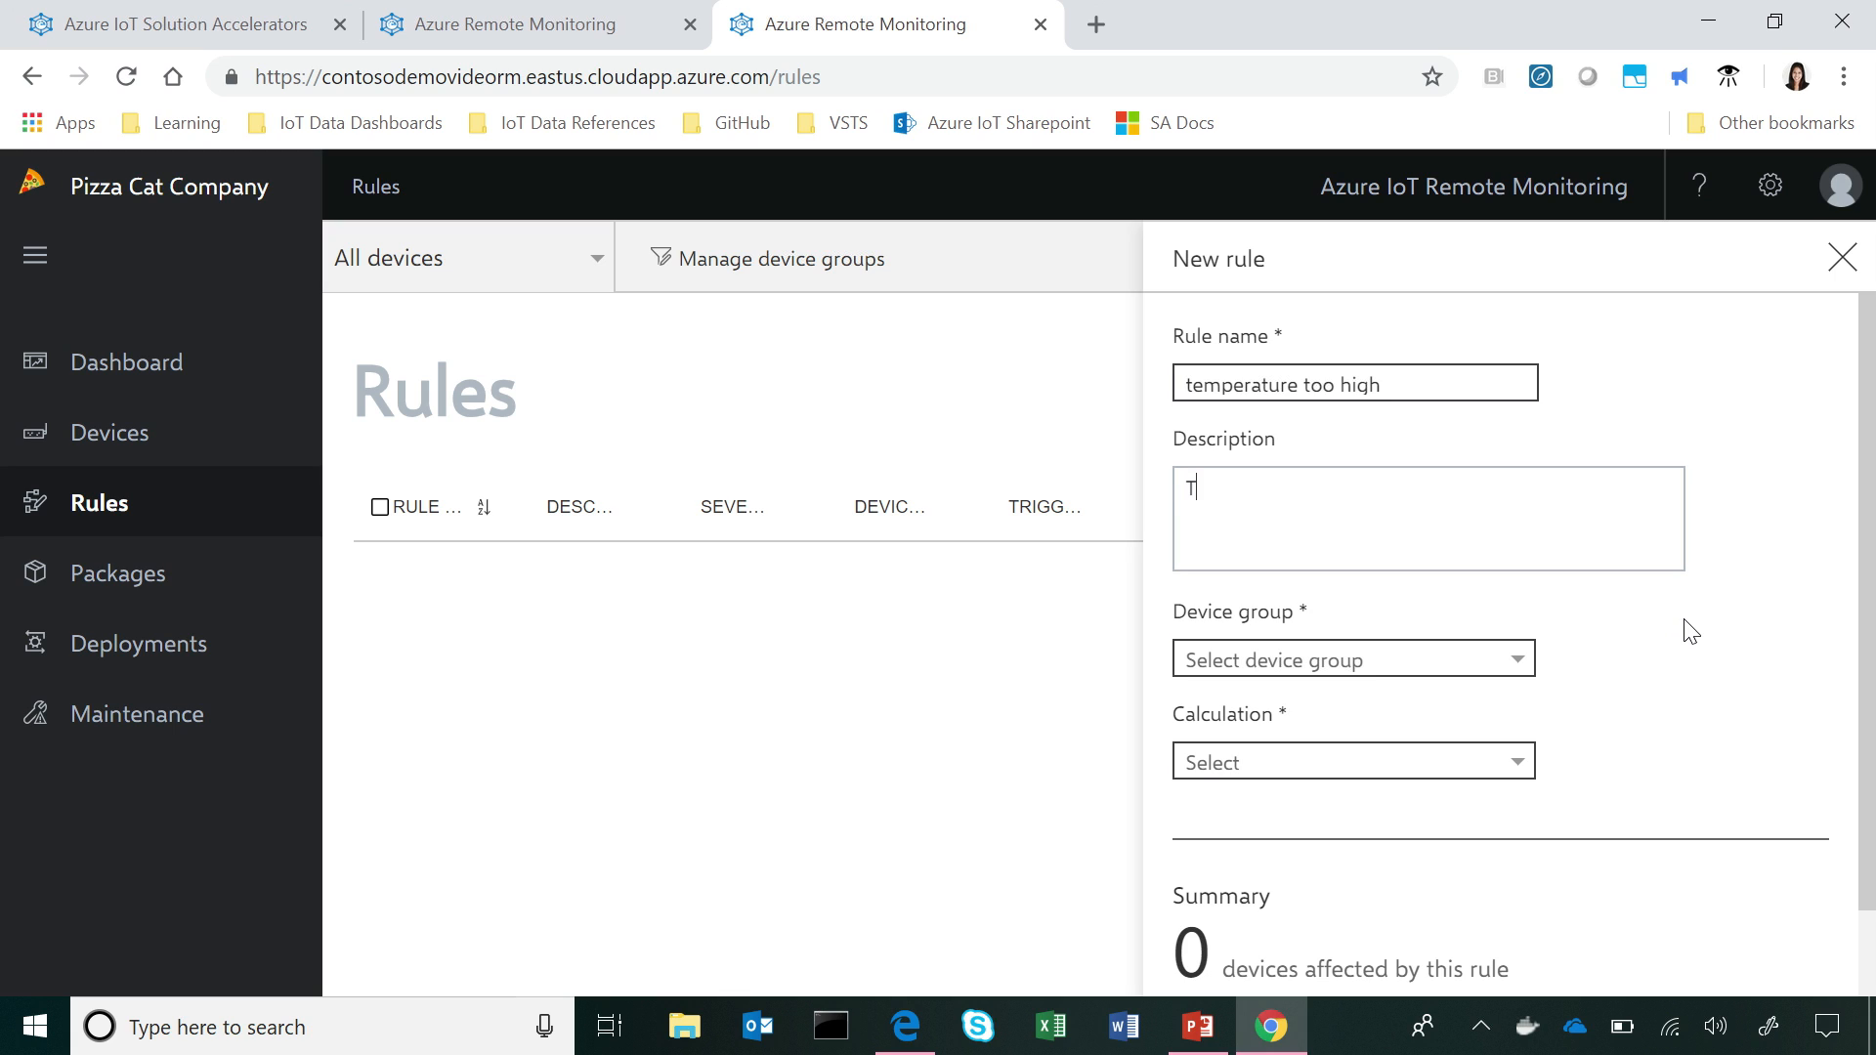
type("emperature >")
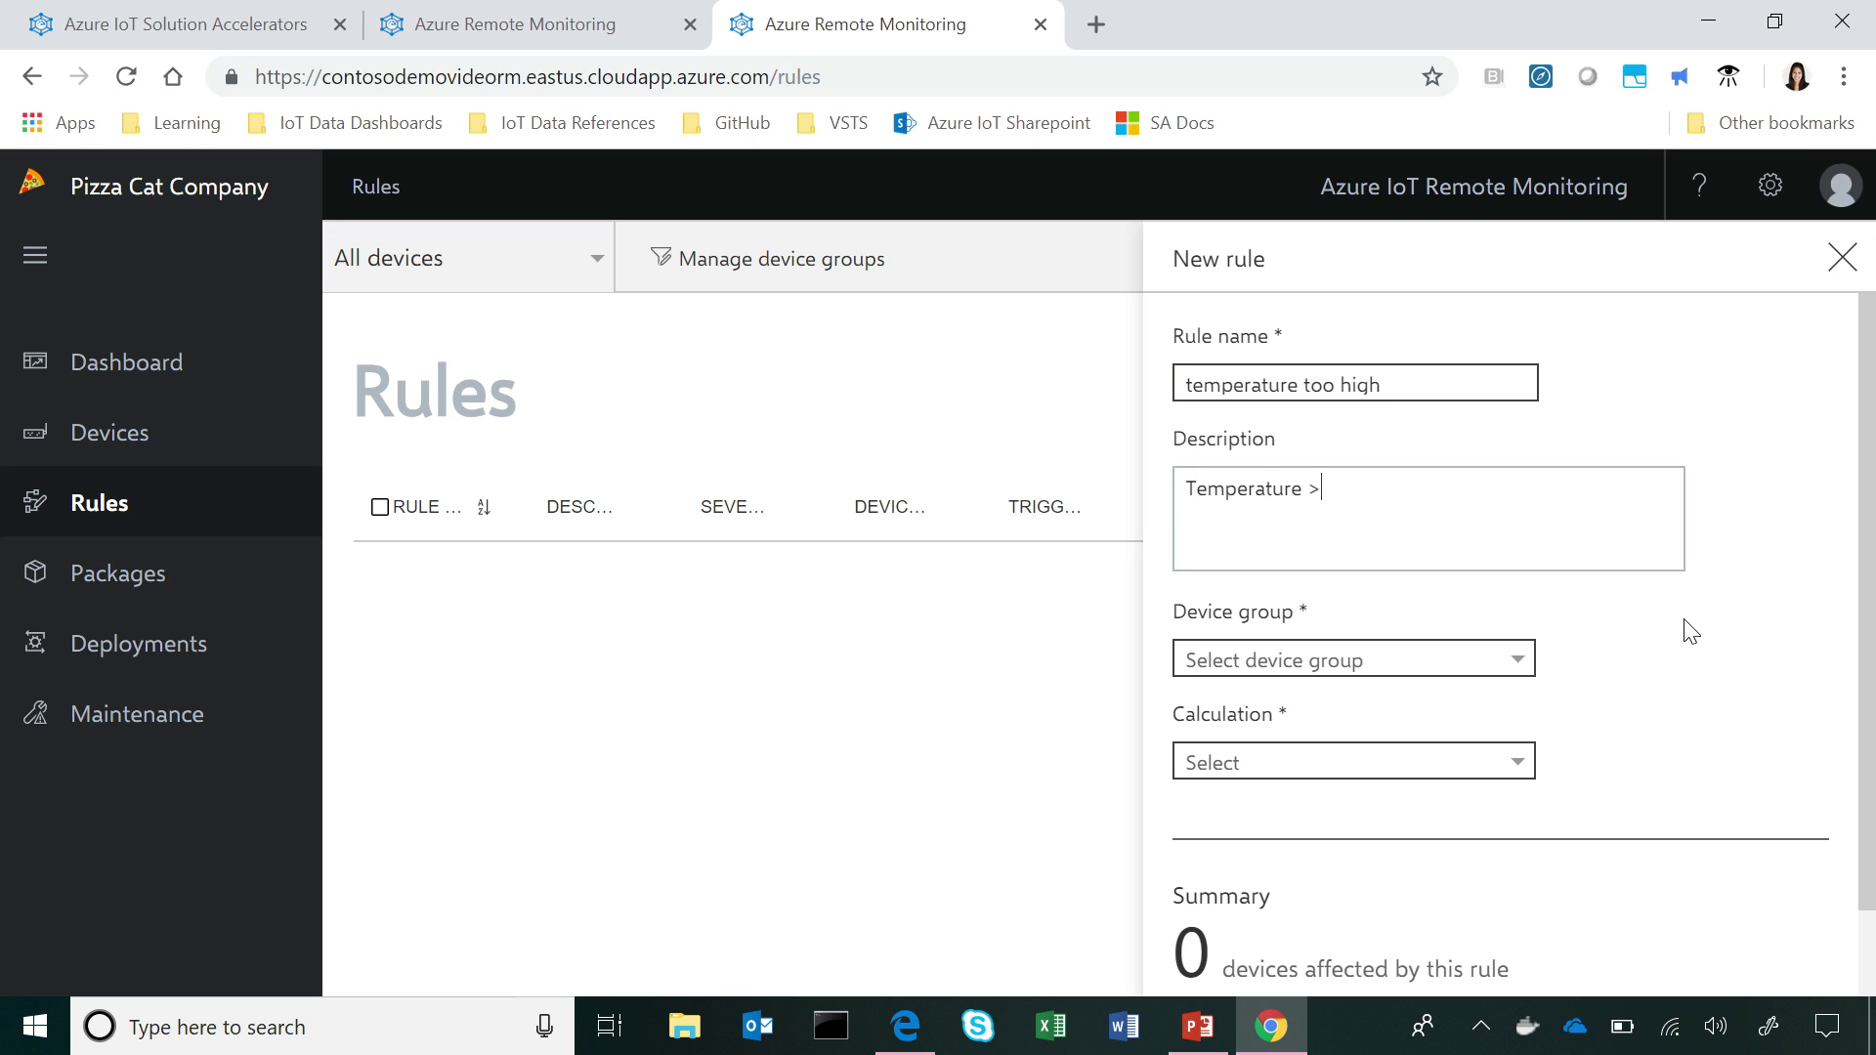
key("Backspace")
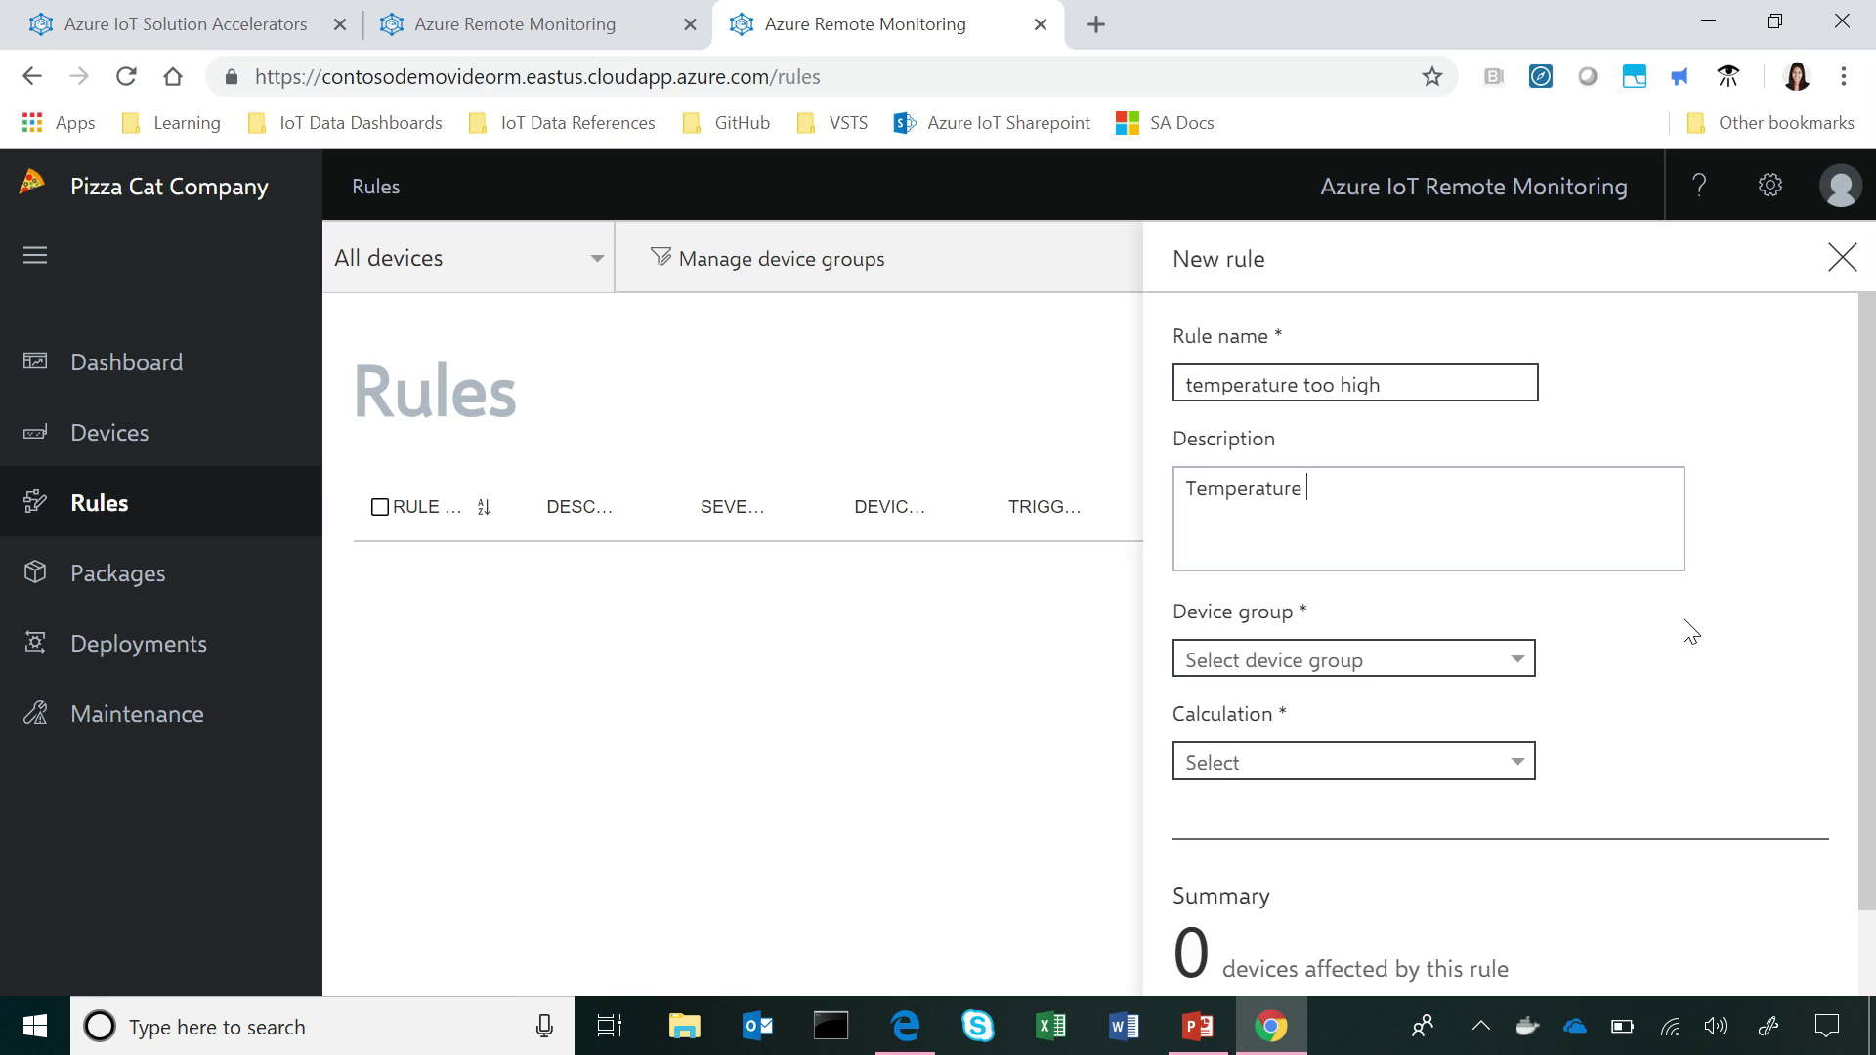
type("< 100")
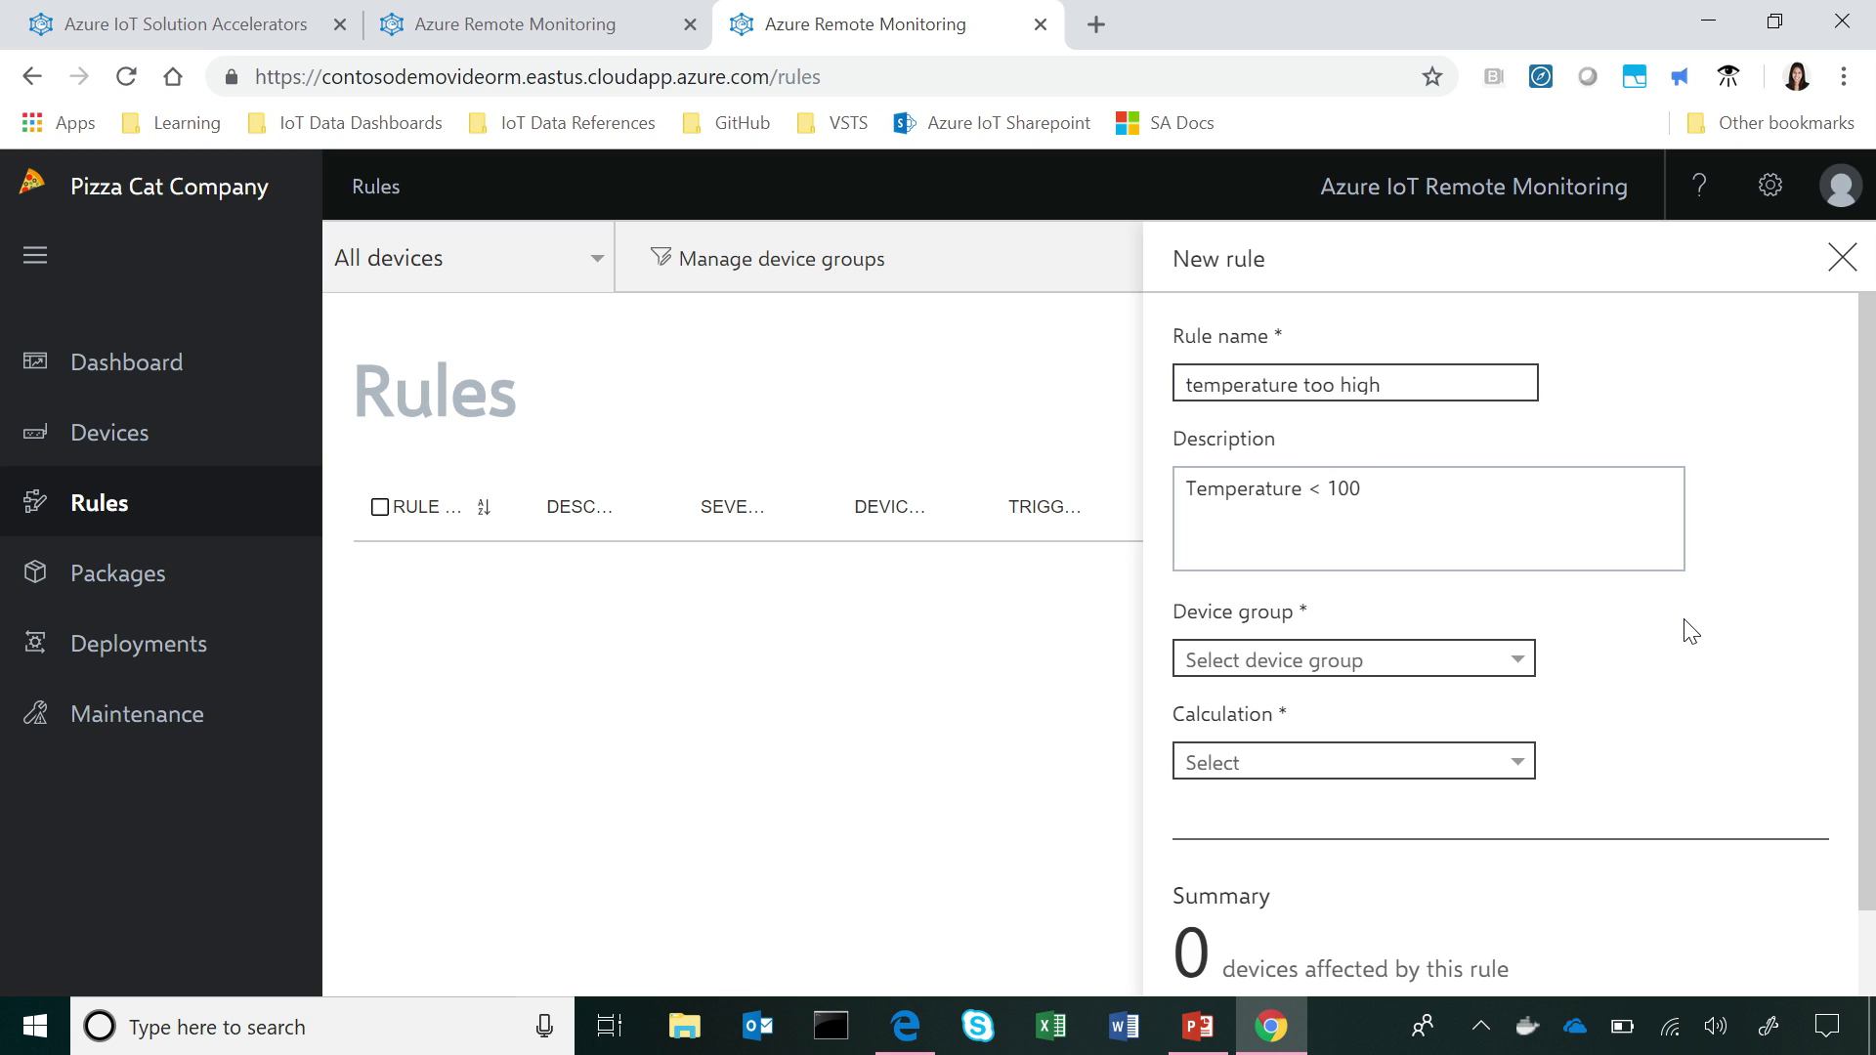
left_click(1354, 384)
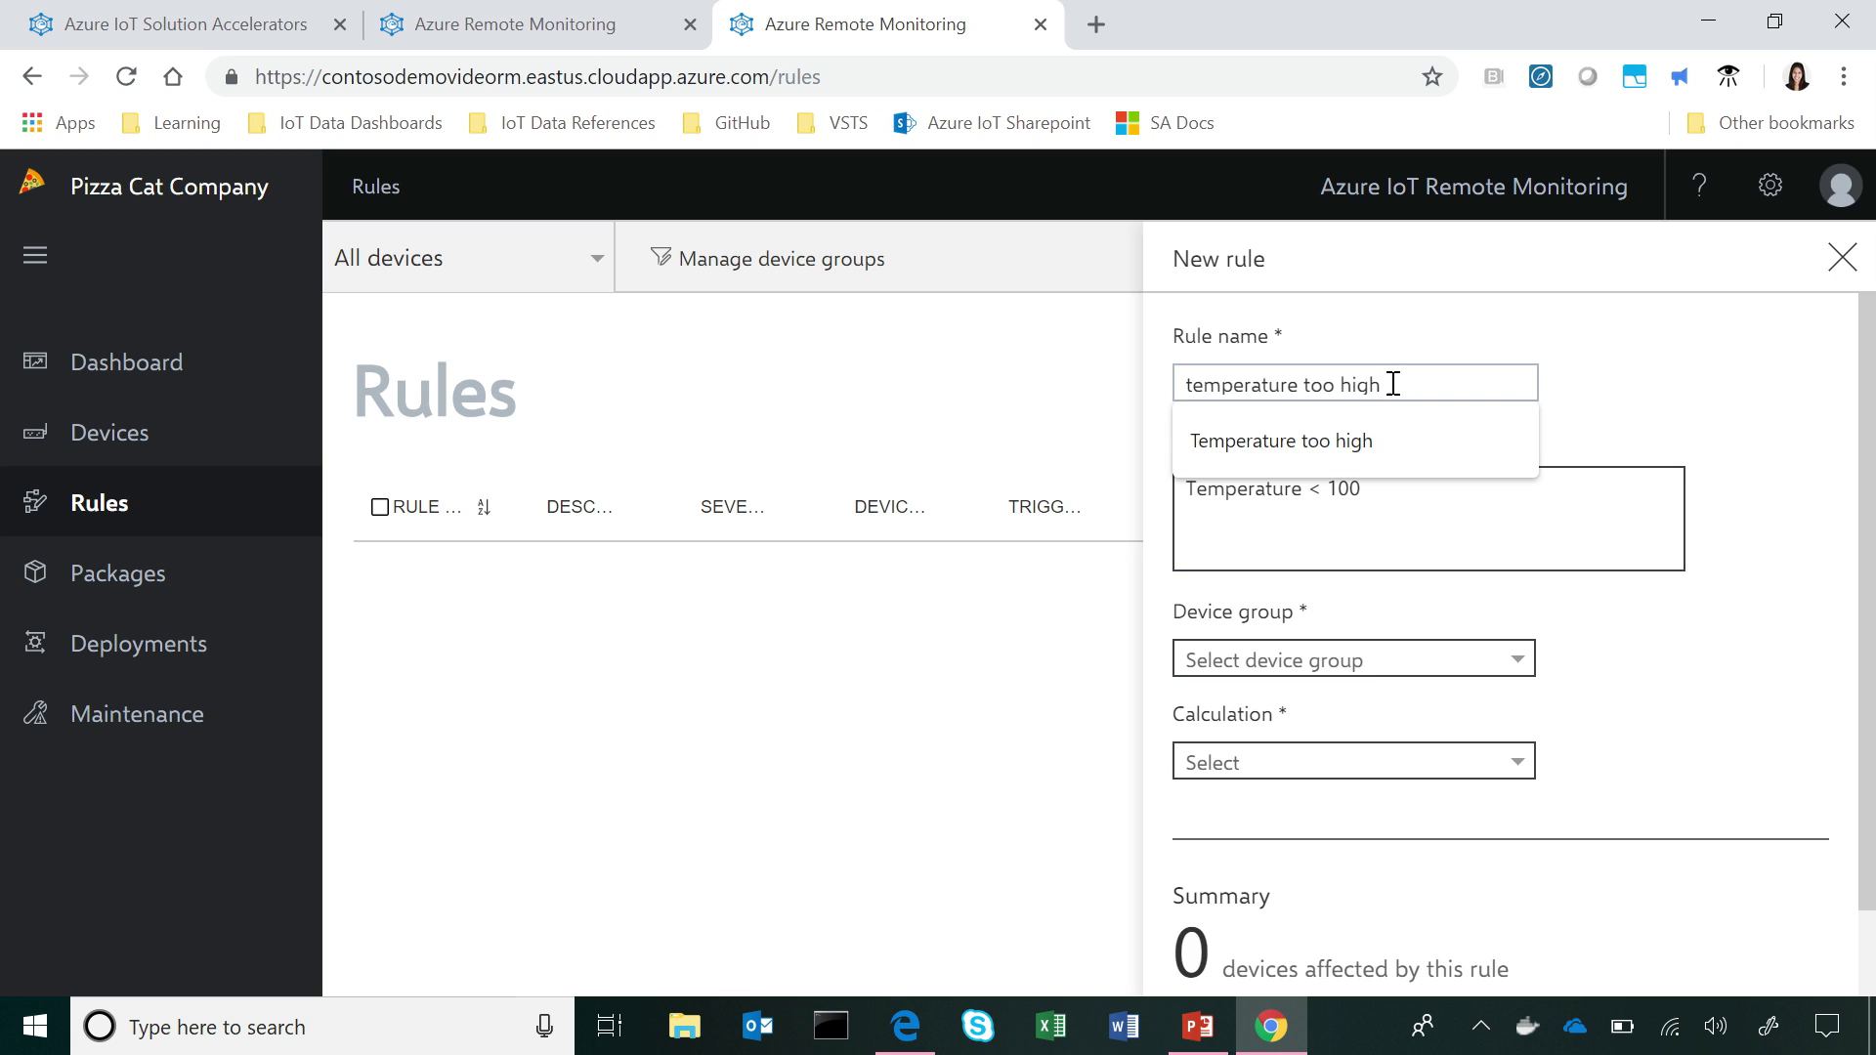
type("low")
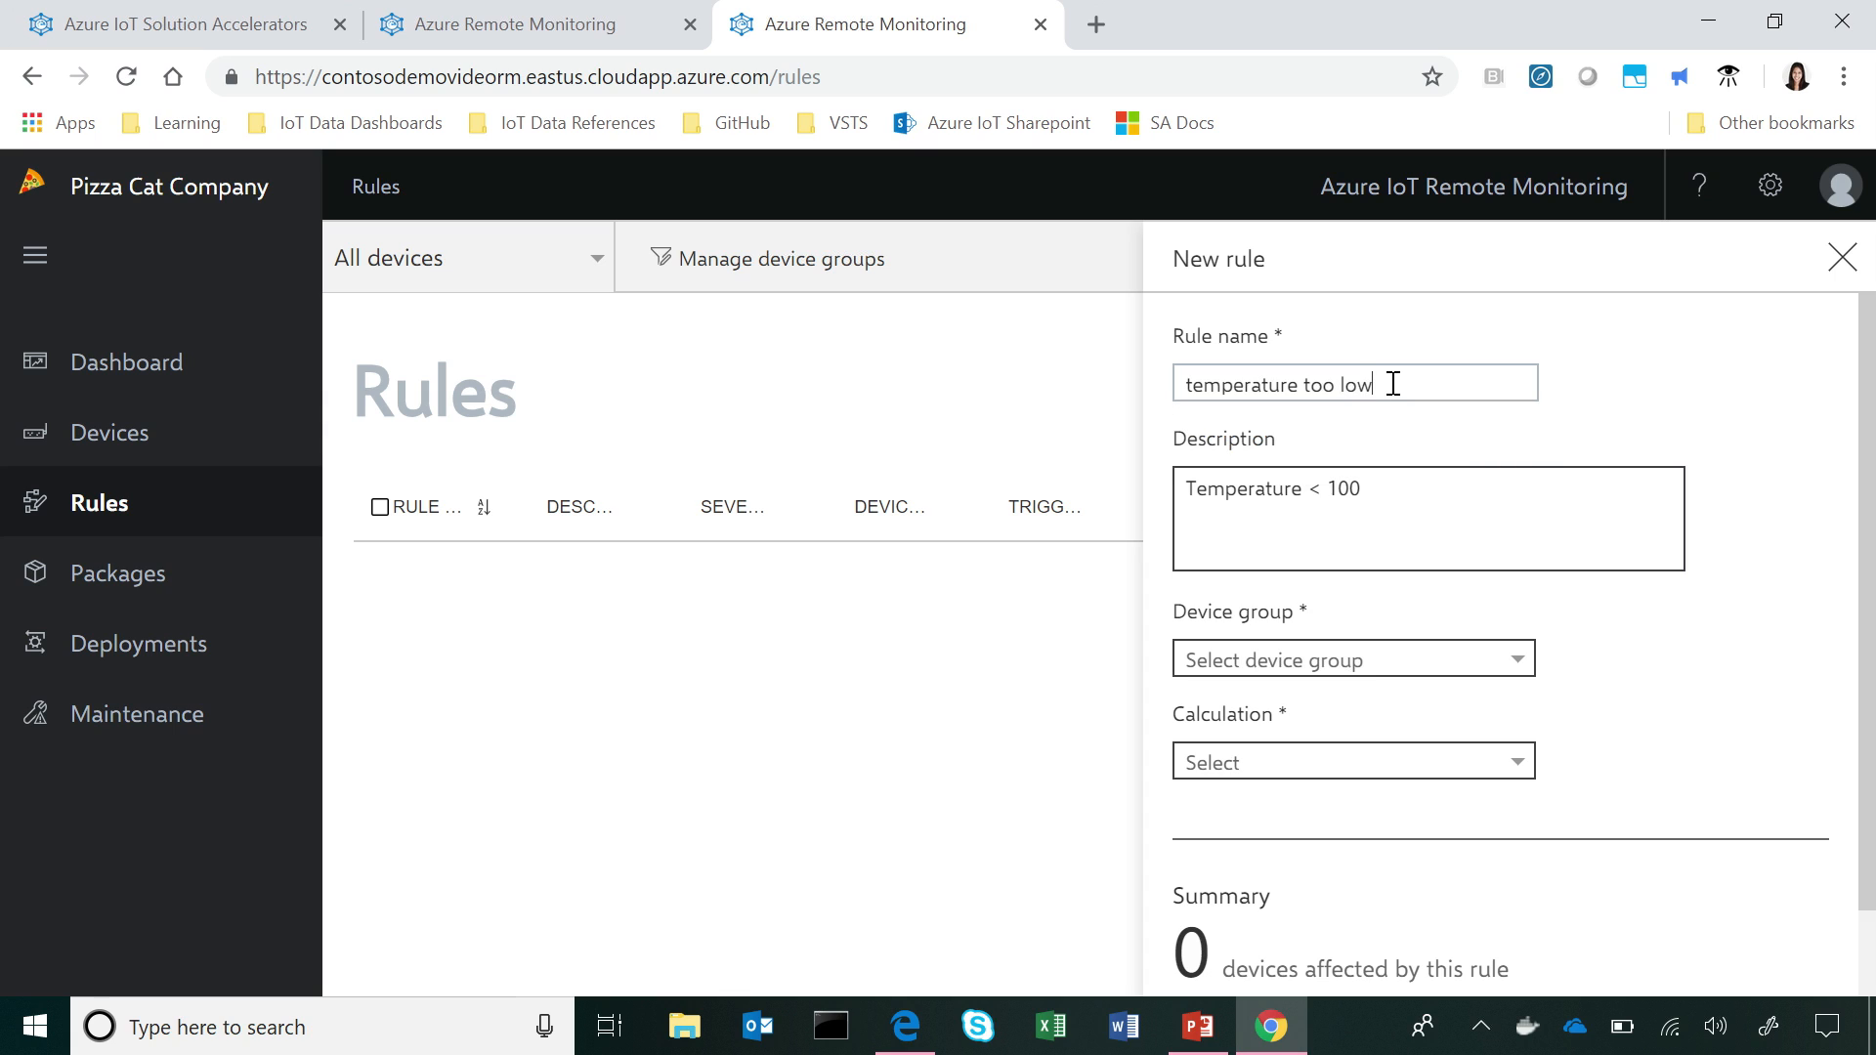
left_click(1352, 660)
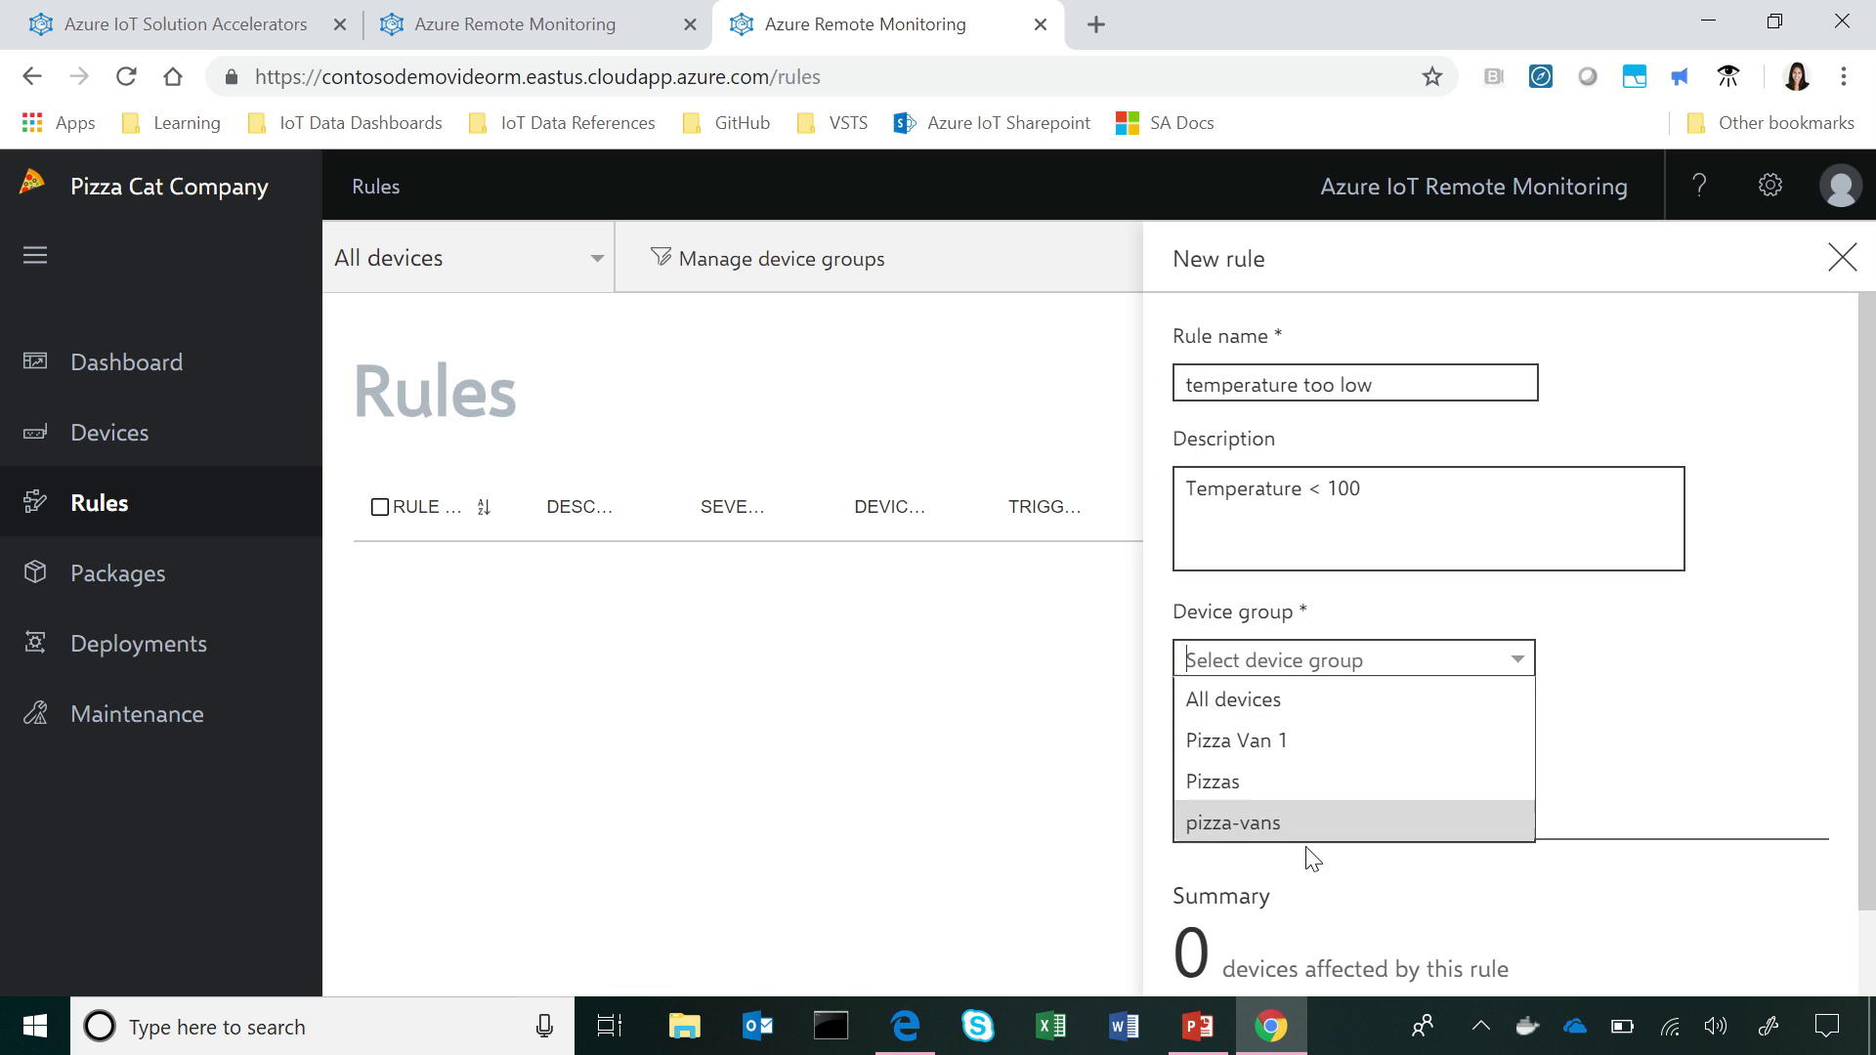
mouse_move(1253, 806)
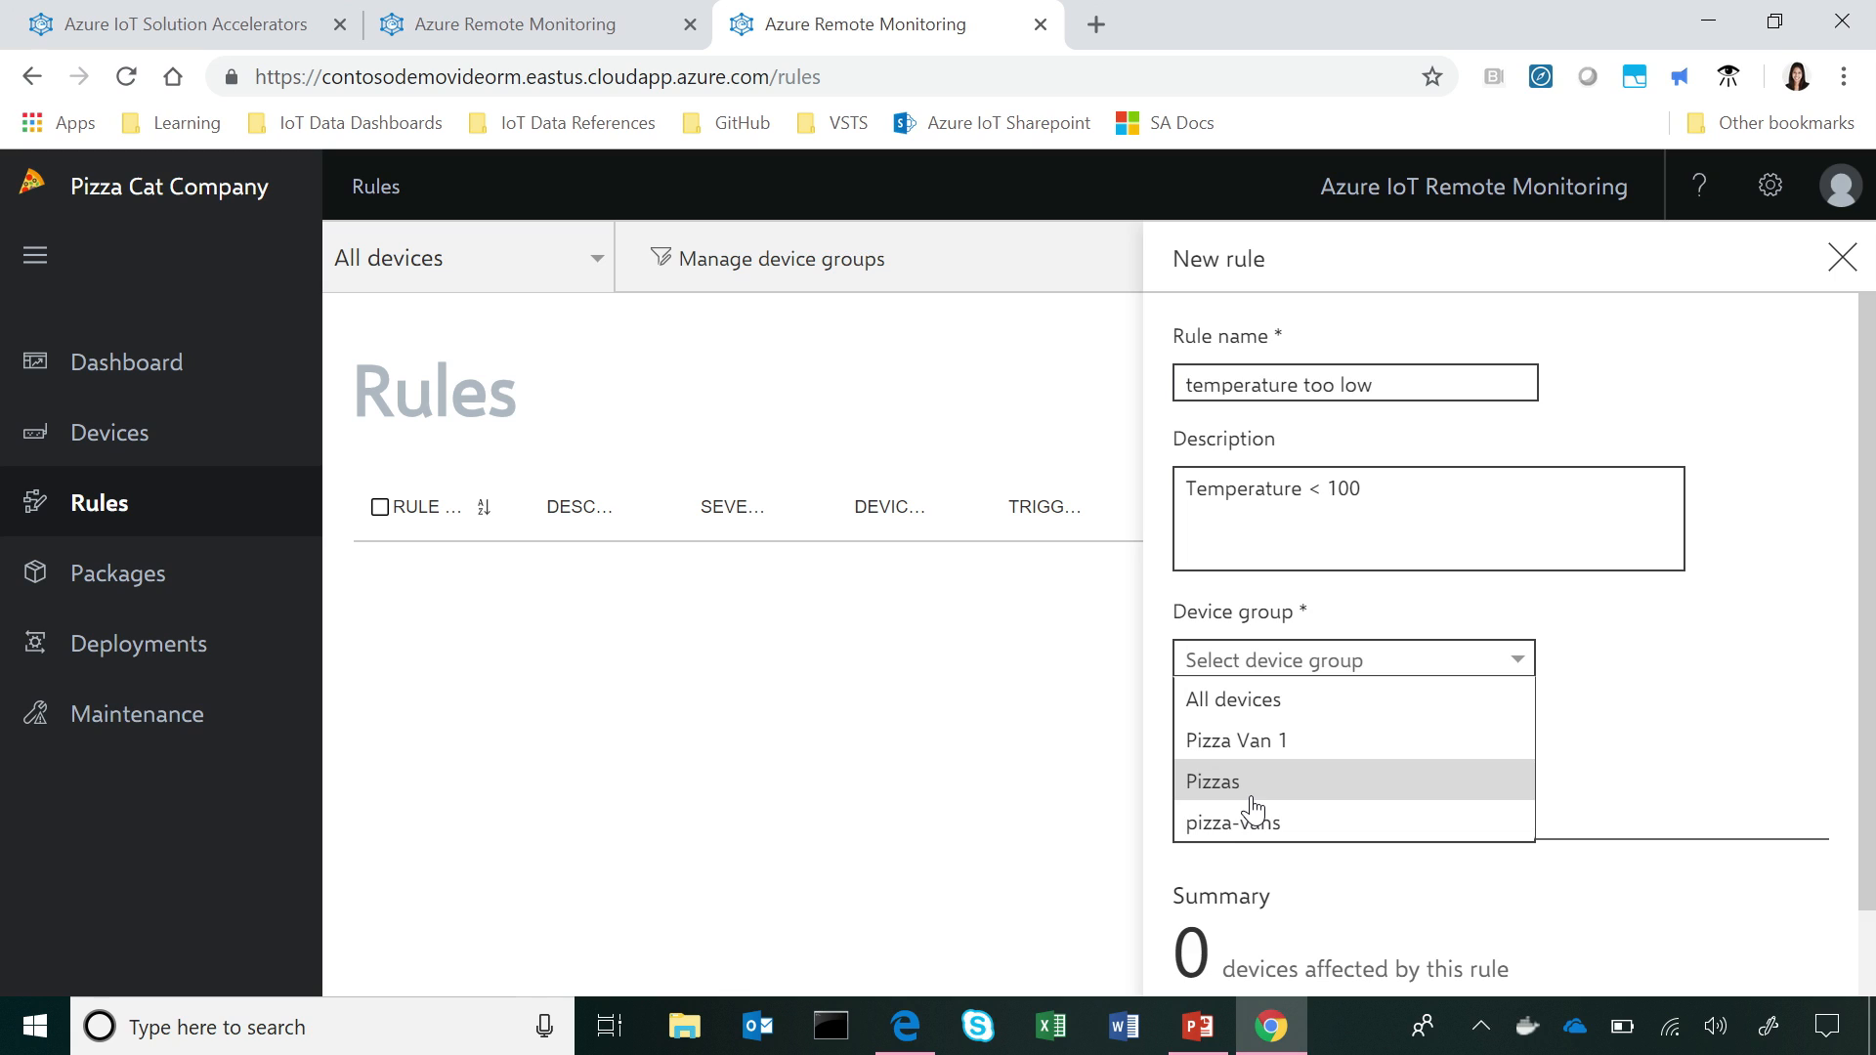
mouse_move(1349, 801)
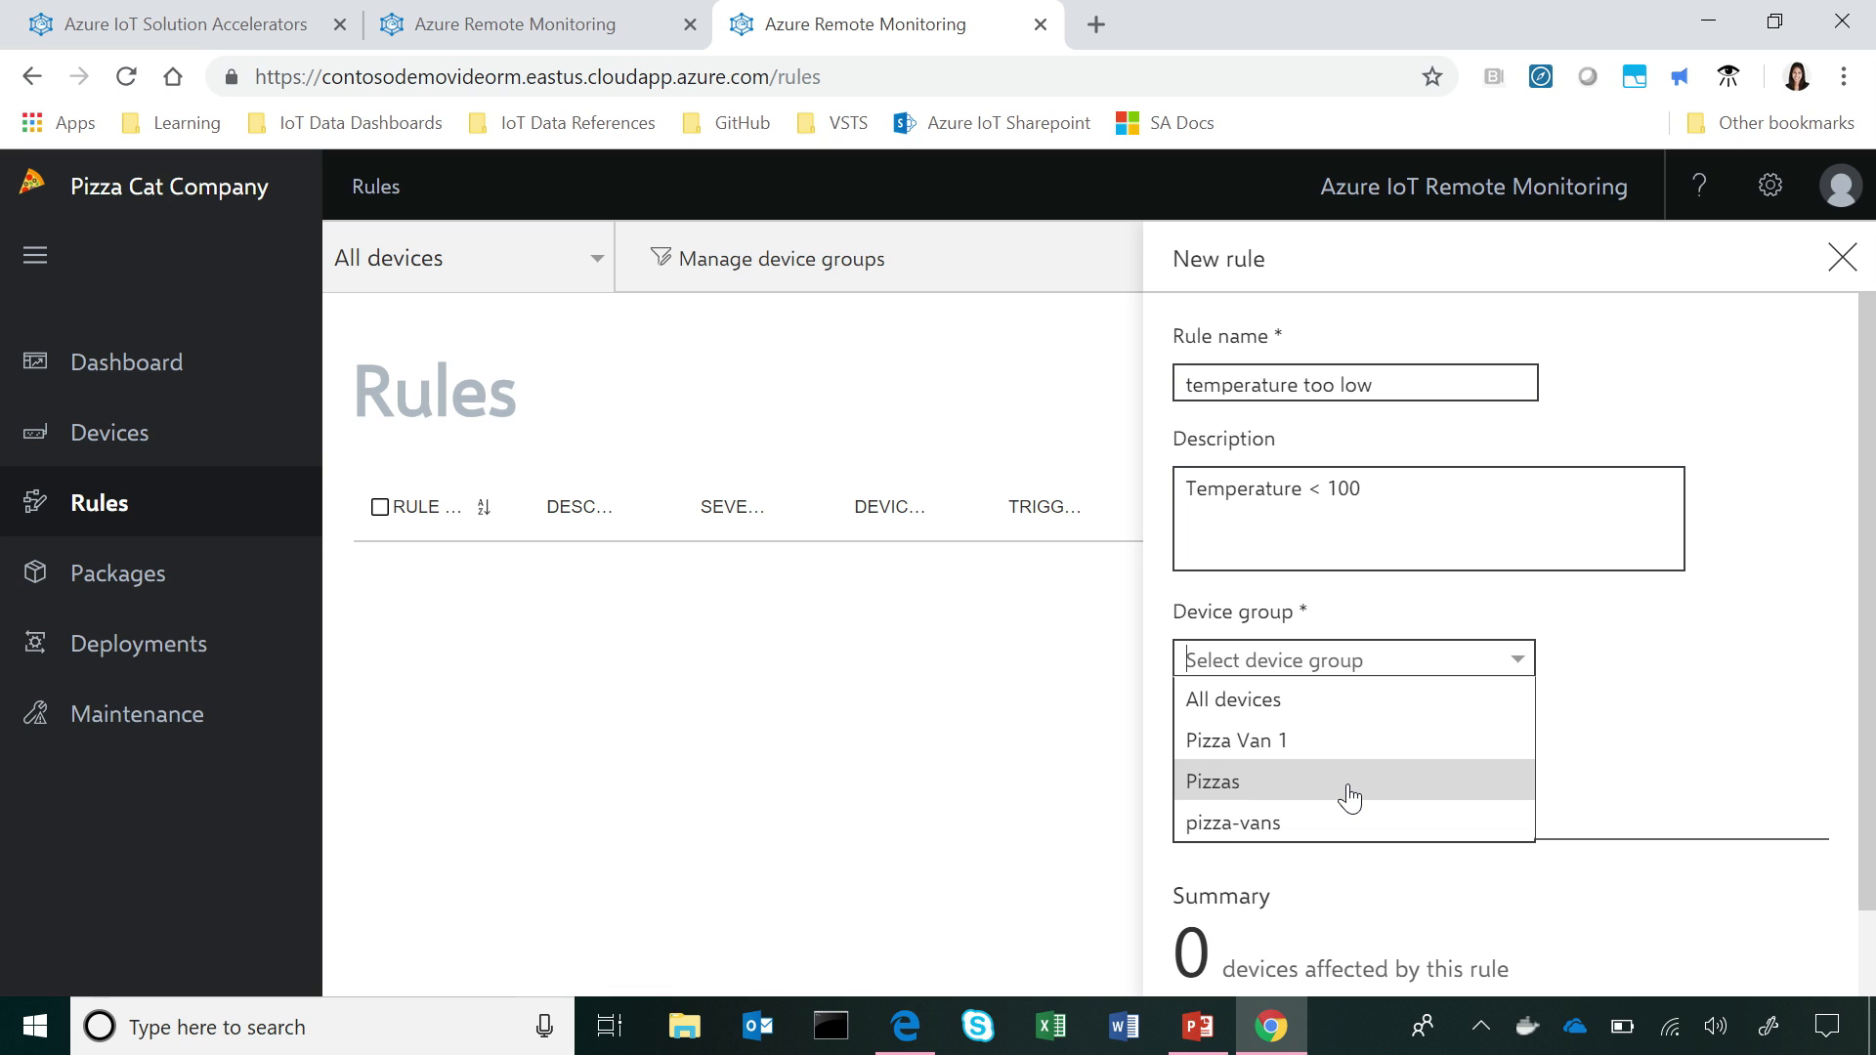
Step: Target the draft rule at the Pizzas device group
left_click(1212, 781)
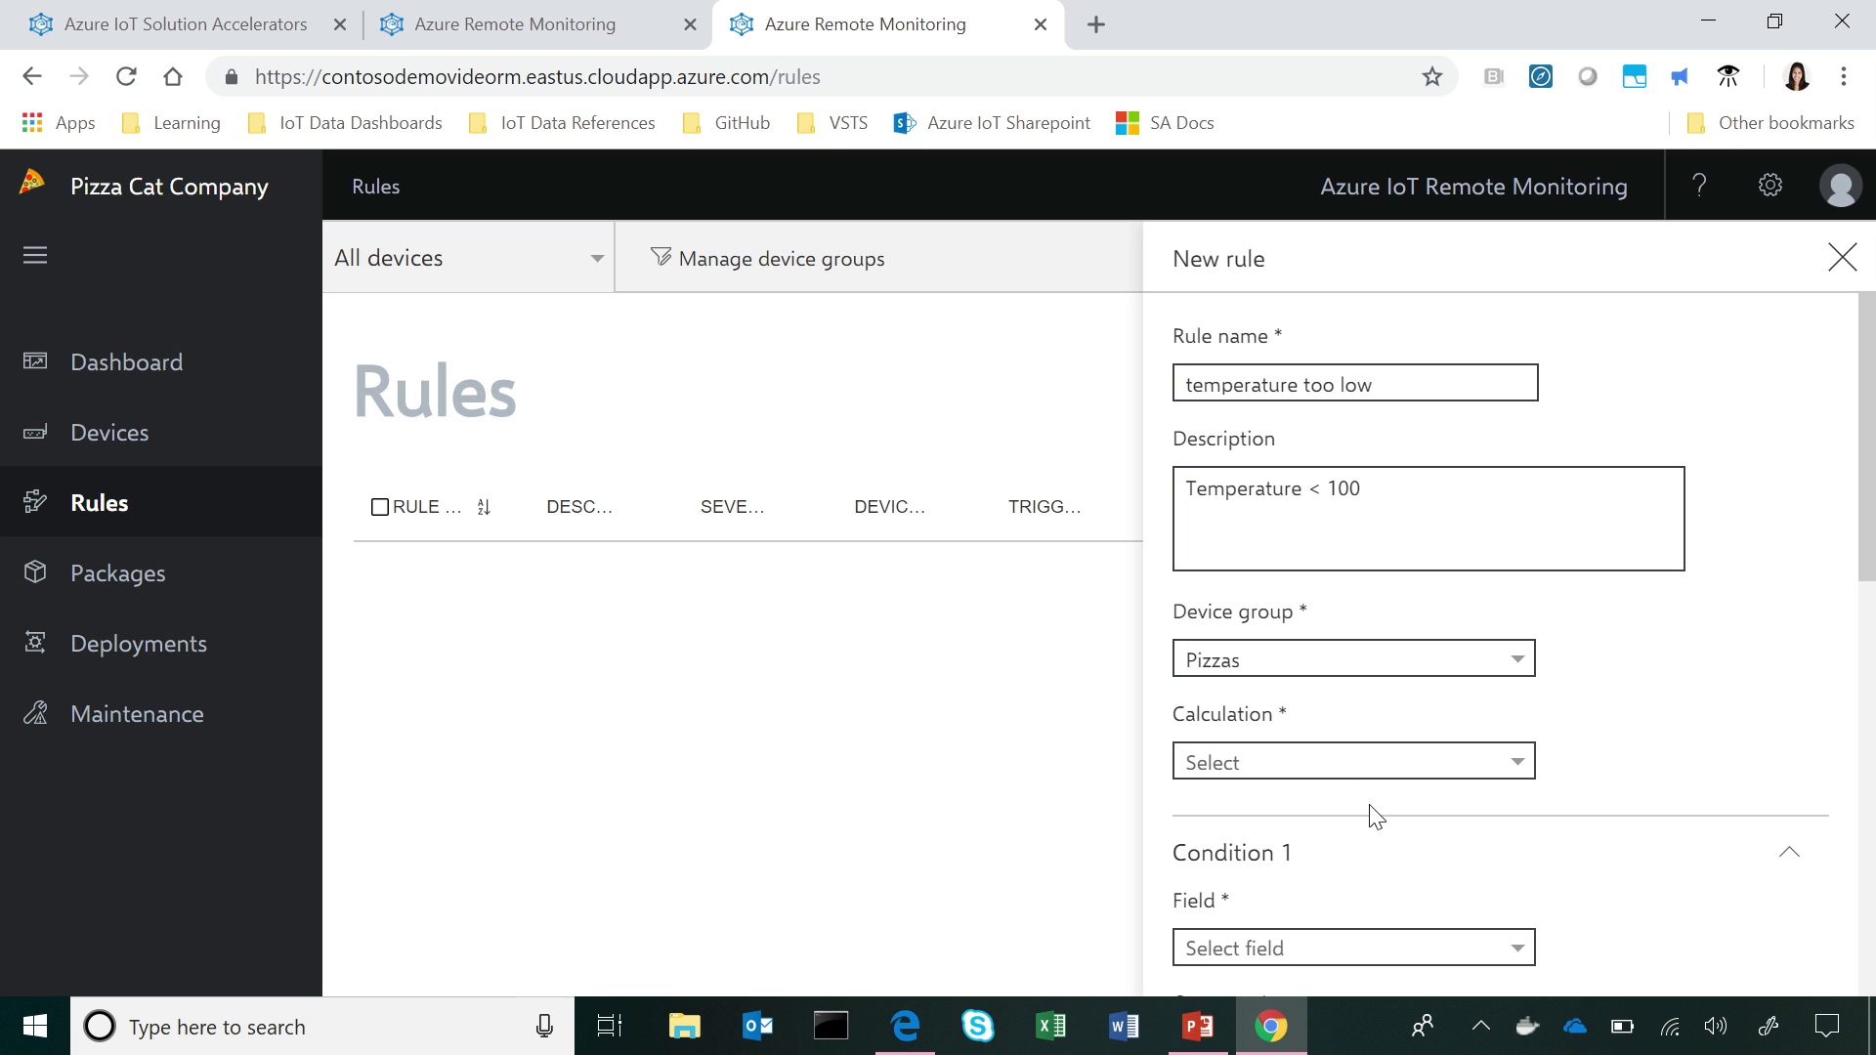
scroll("down", 3)
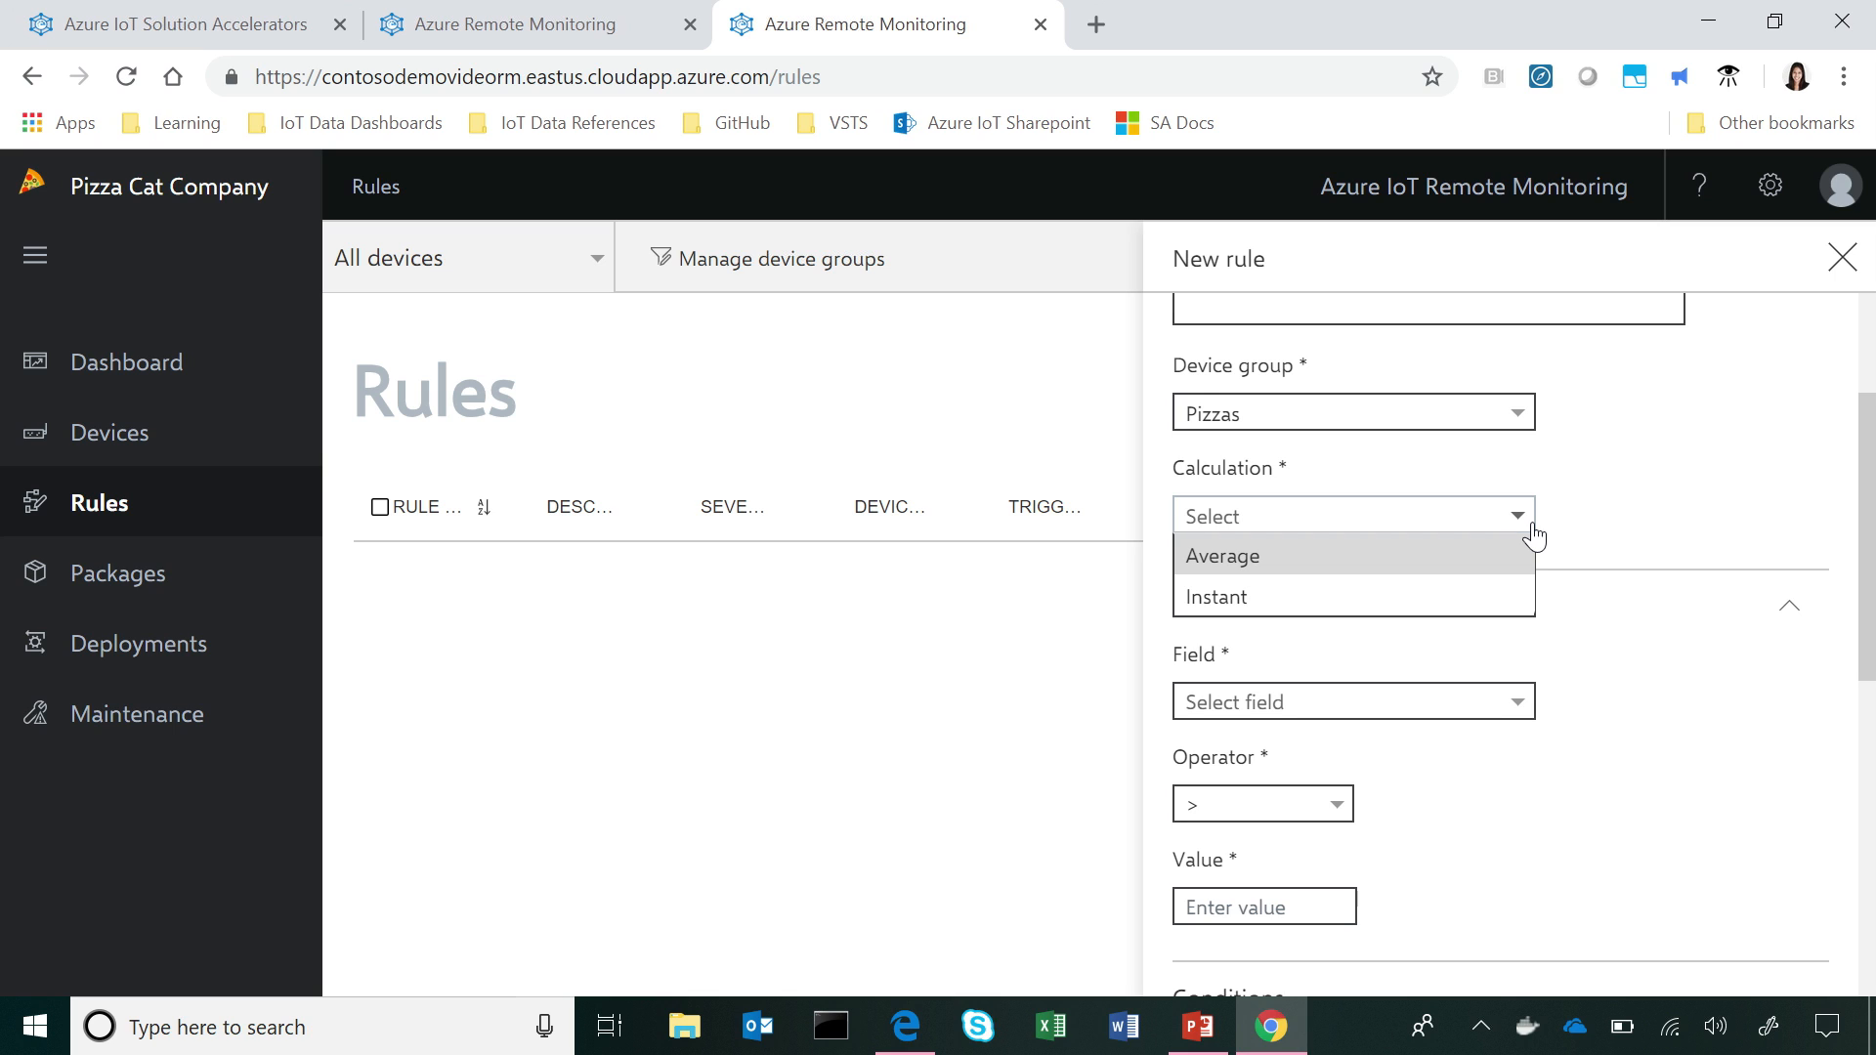
mouse_move(1424, 596)
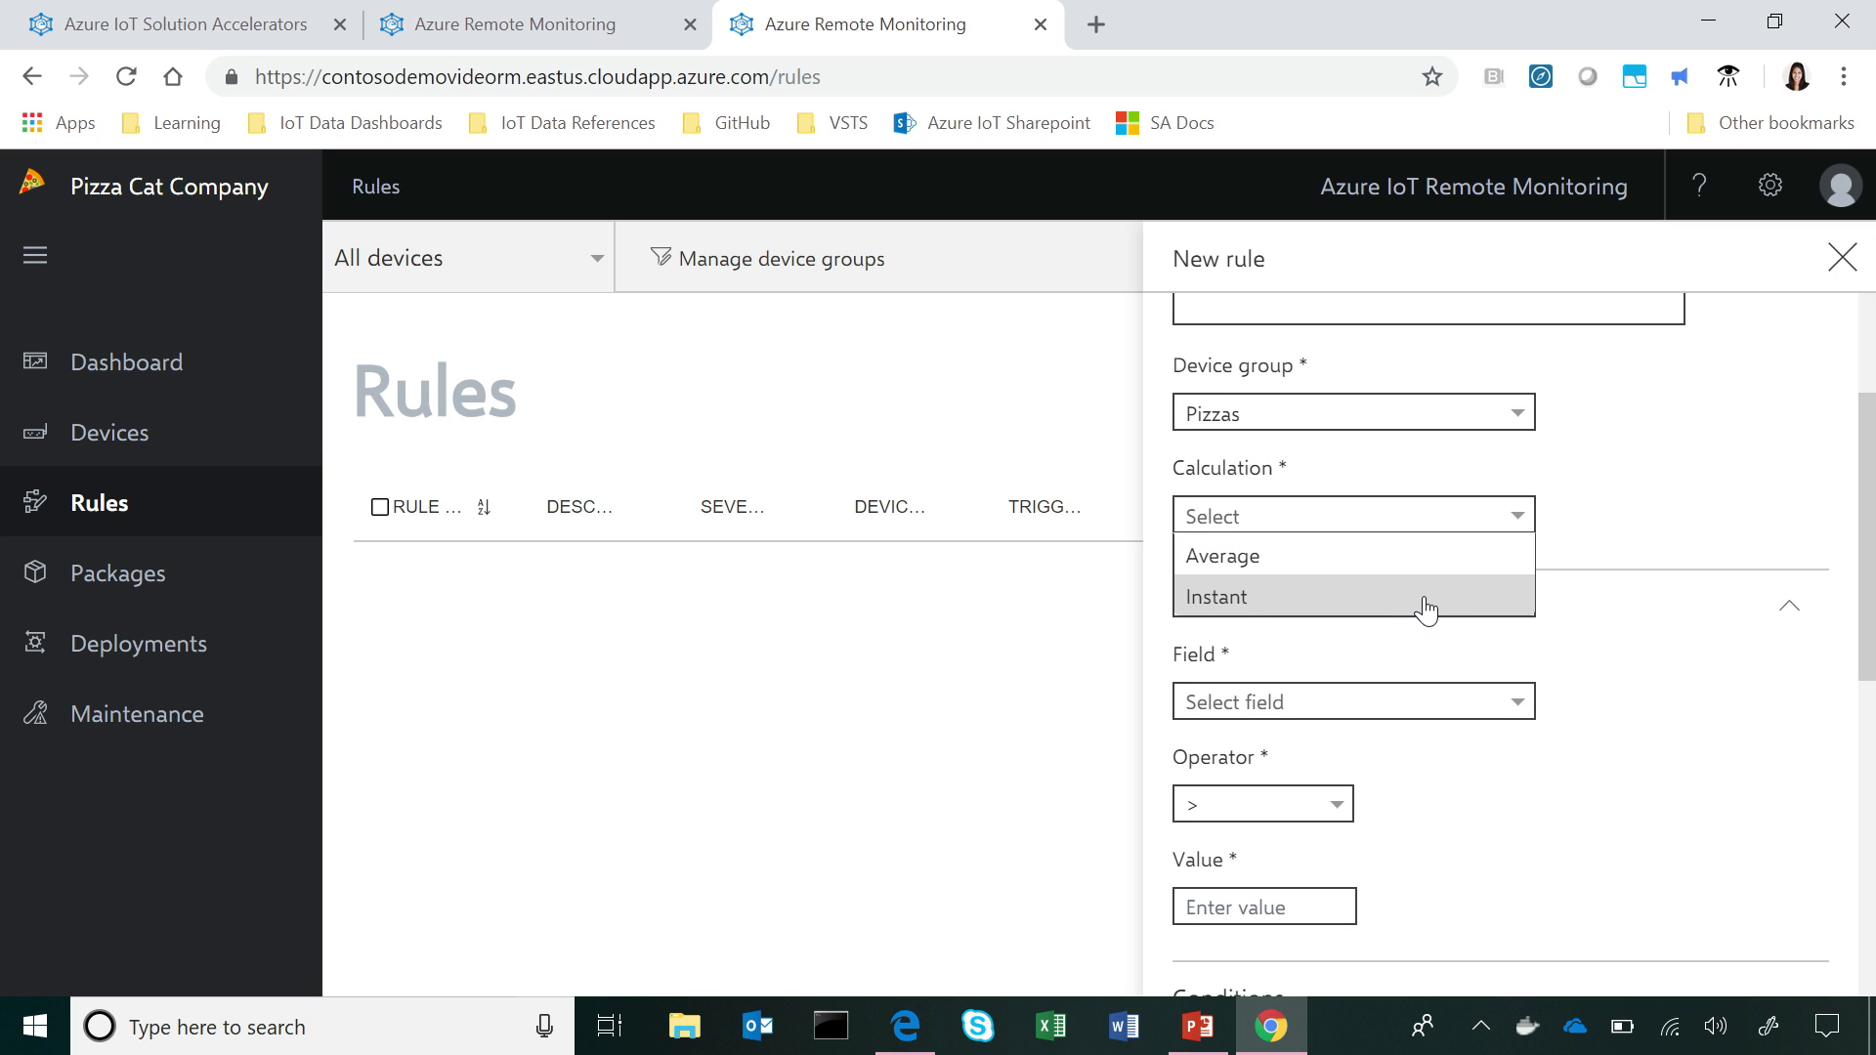
Step: Set the rule condition to an Instant check of temperature < 100
left_click(1216, 596)
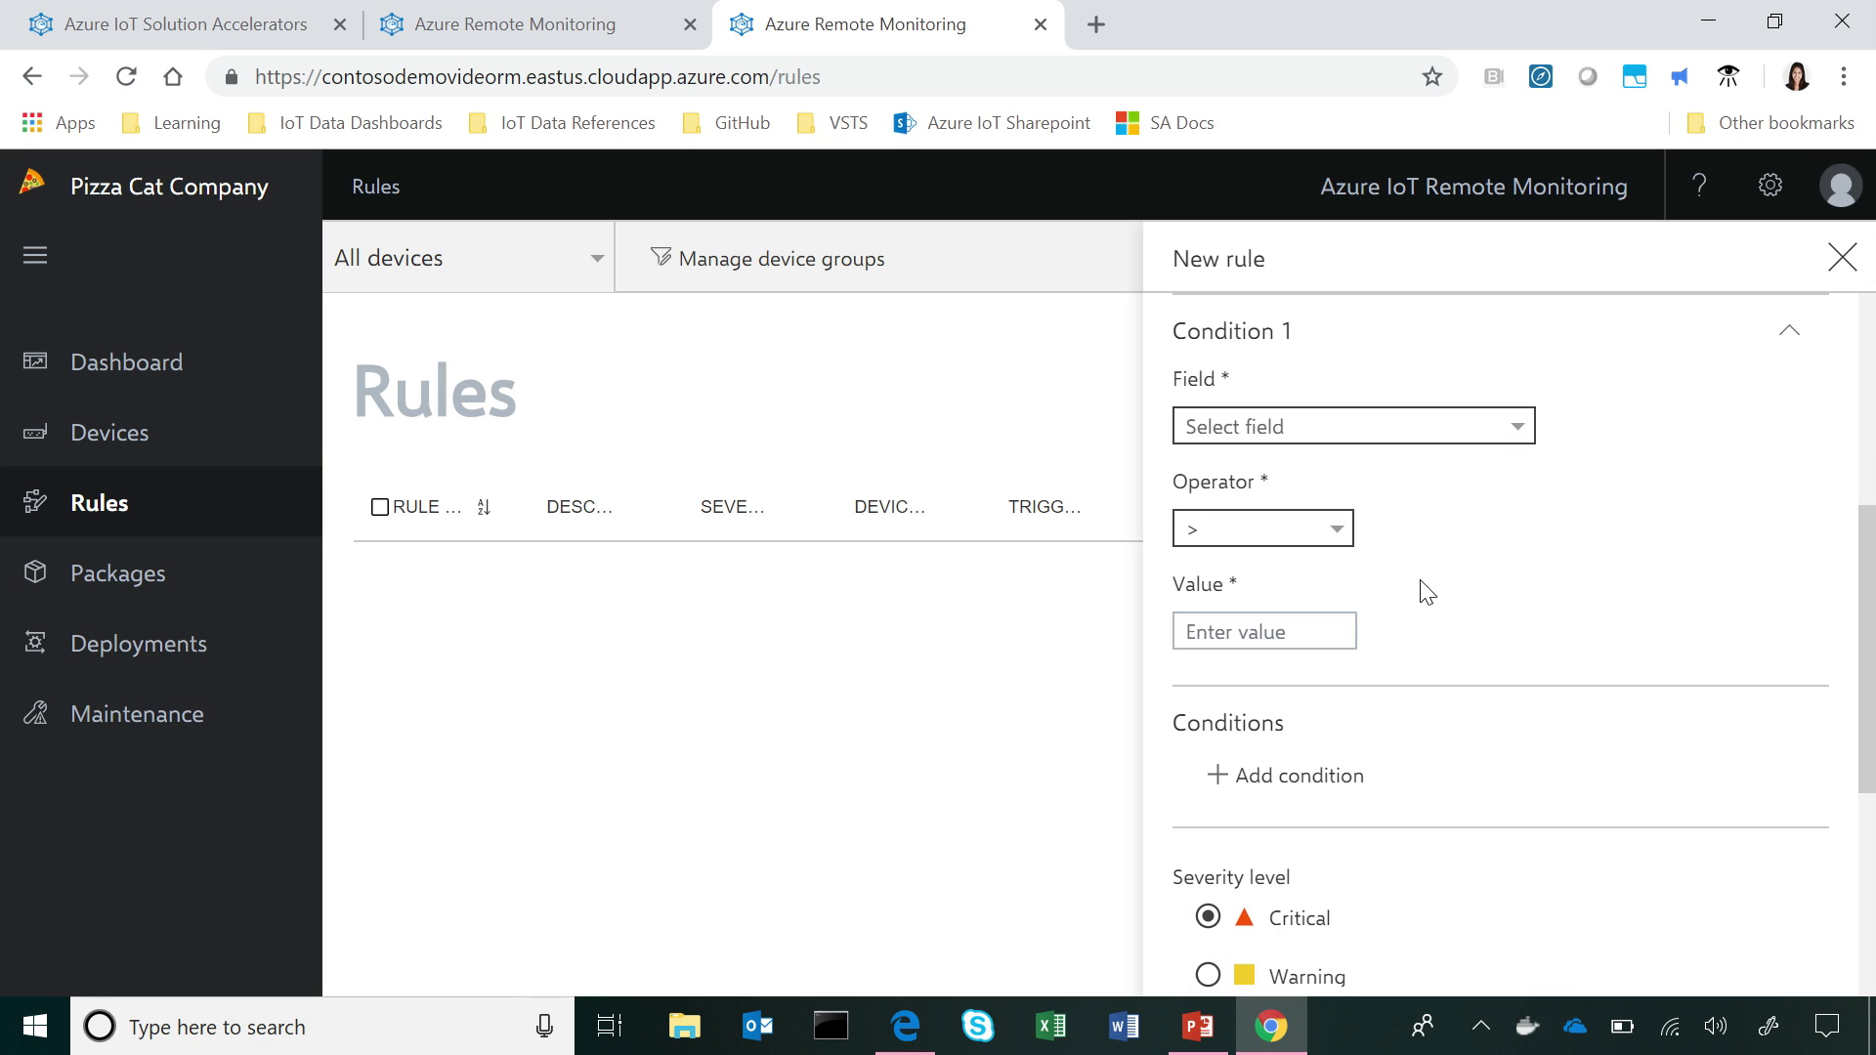
left_click(1353, 426)
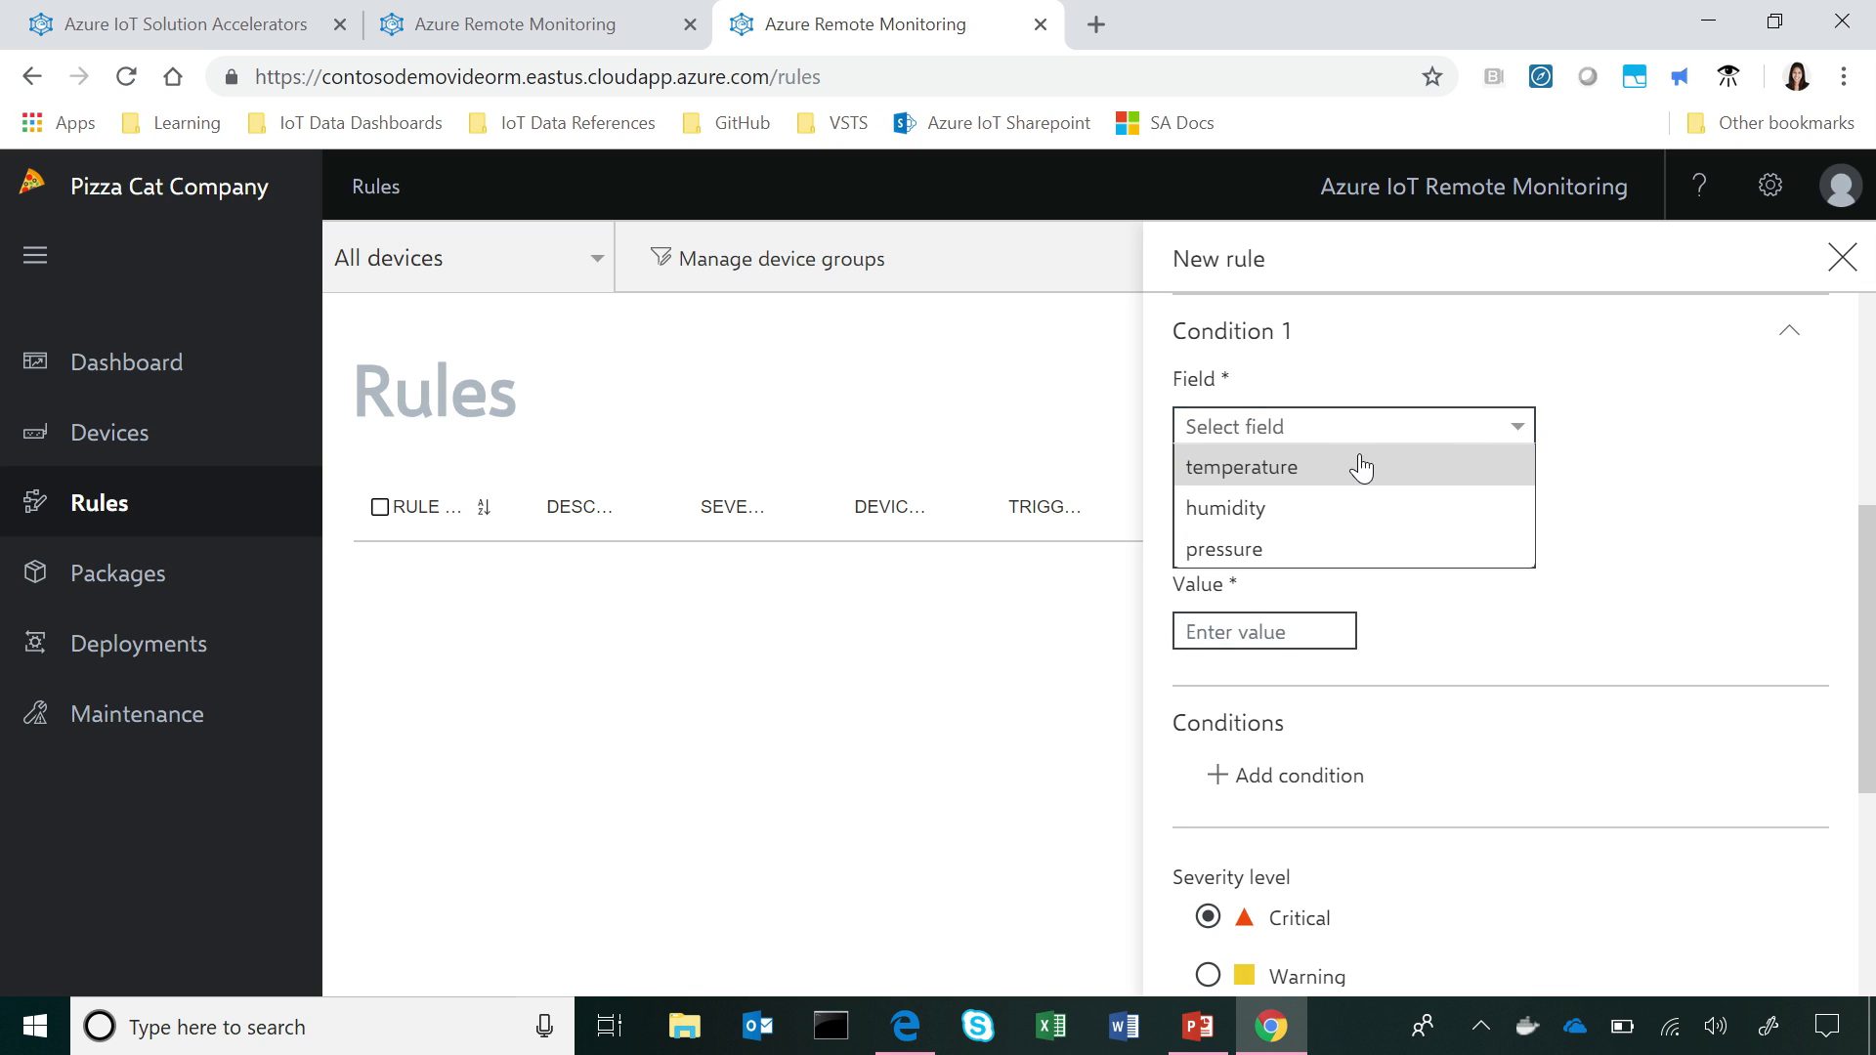
left_click(1241, 467)
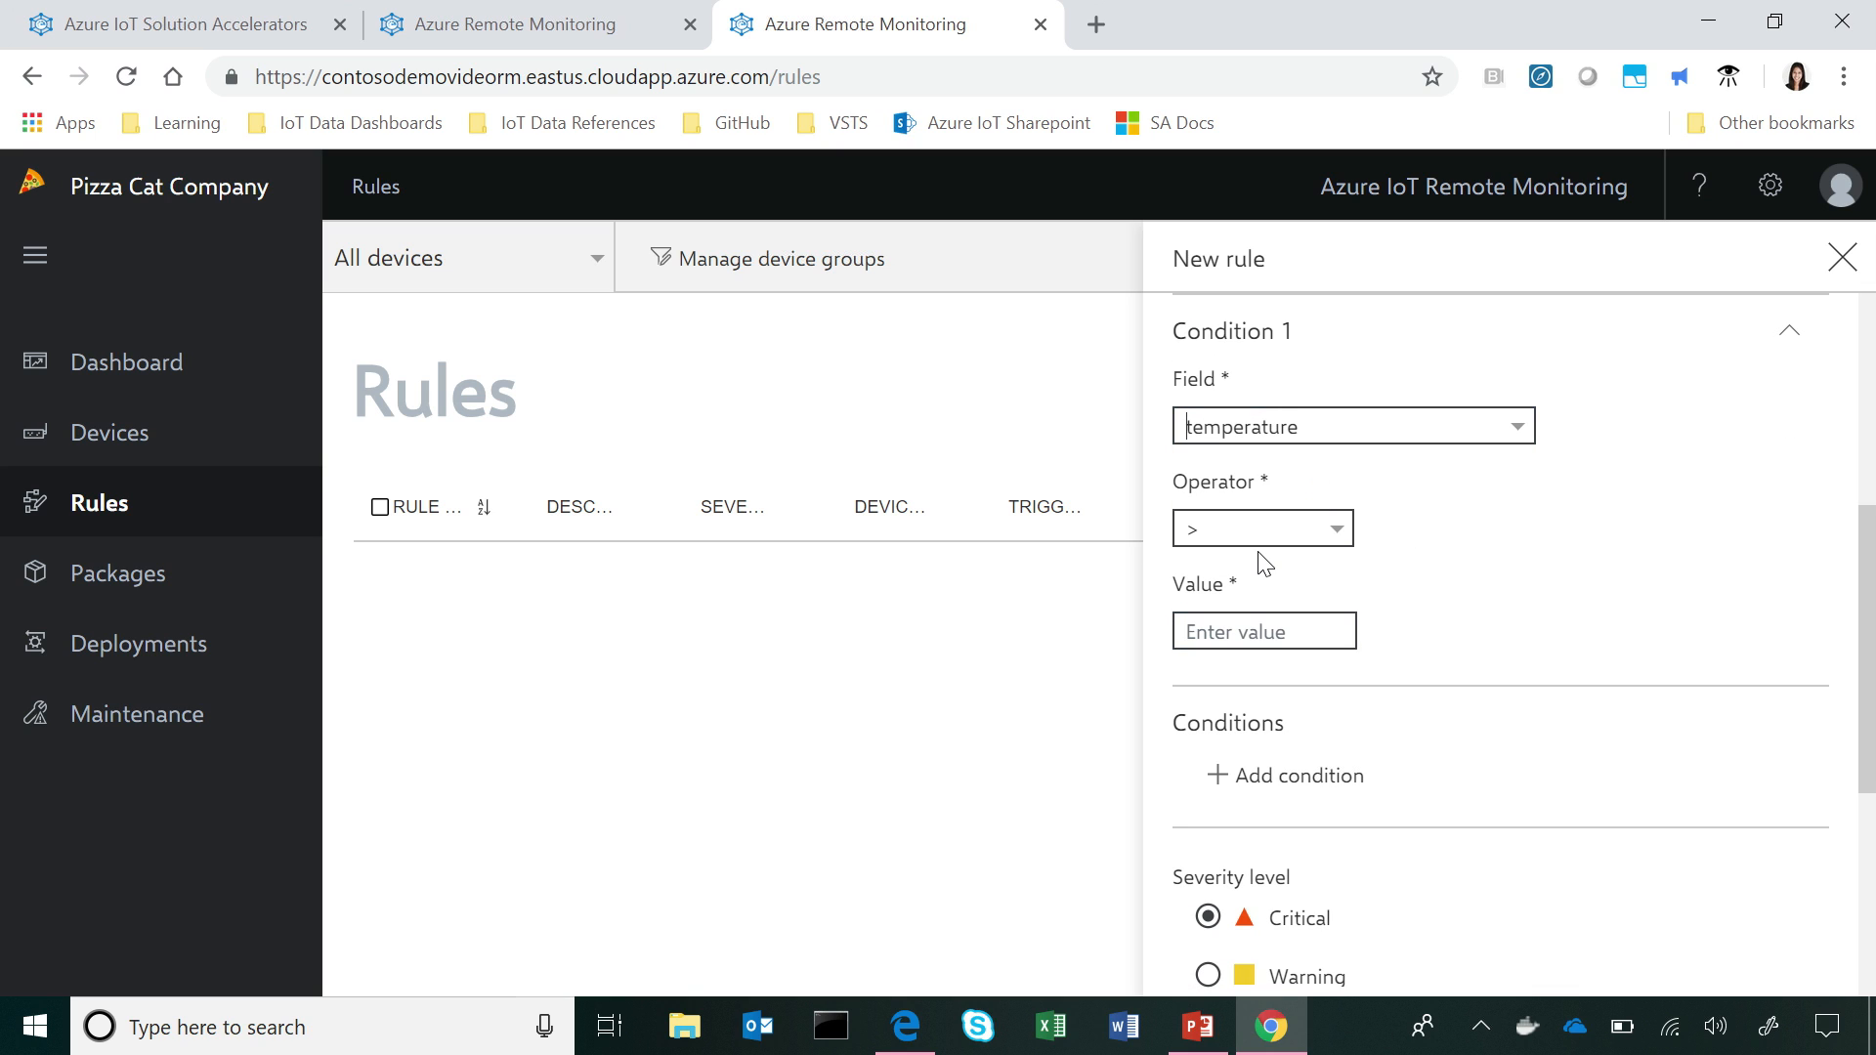
left_click(1263, 527)
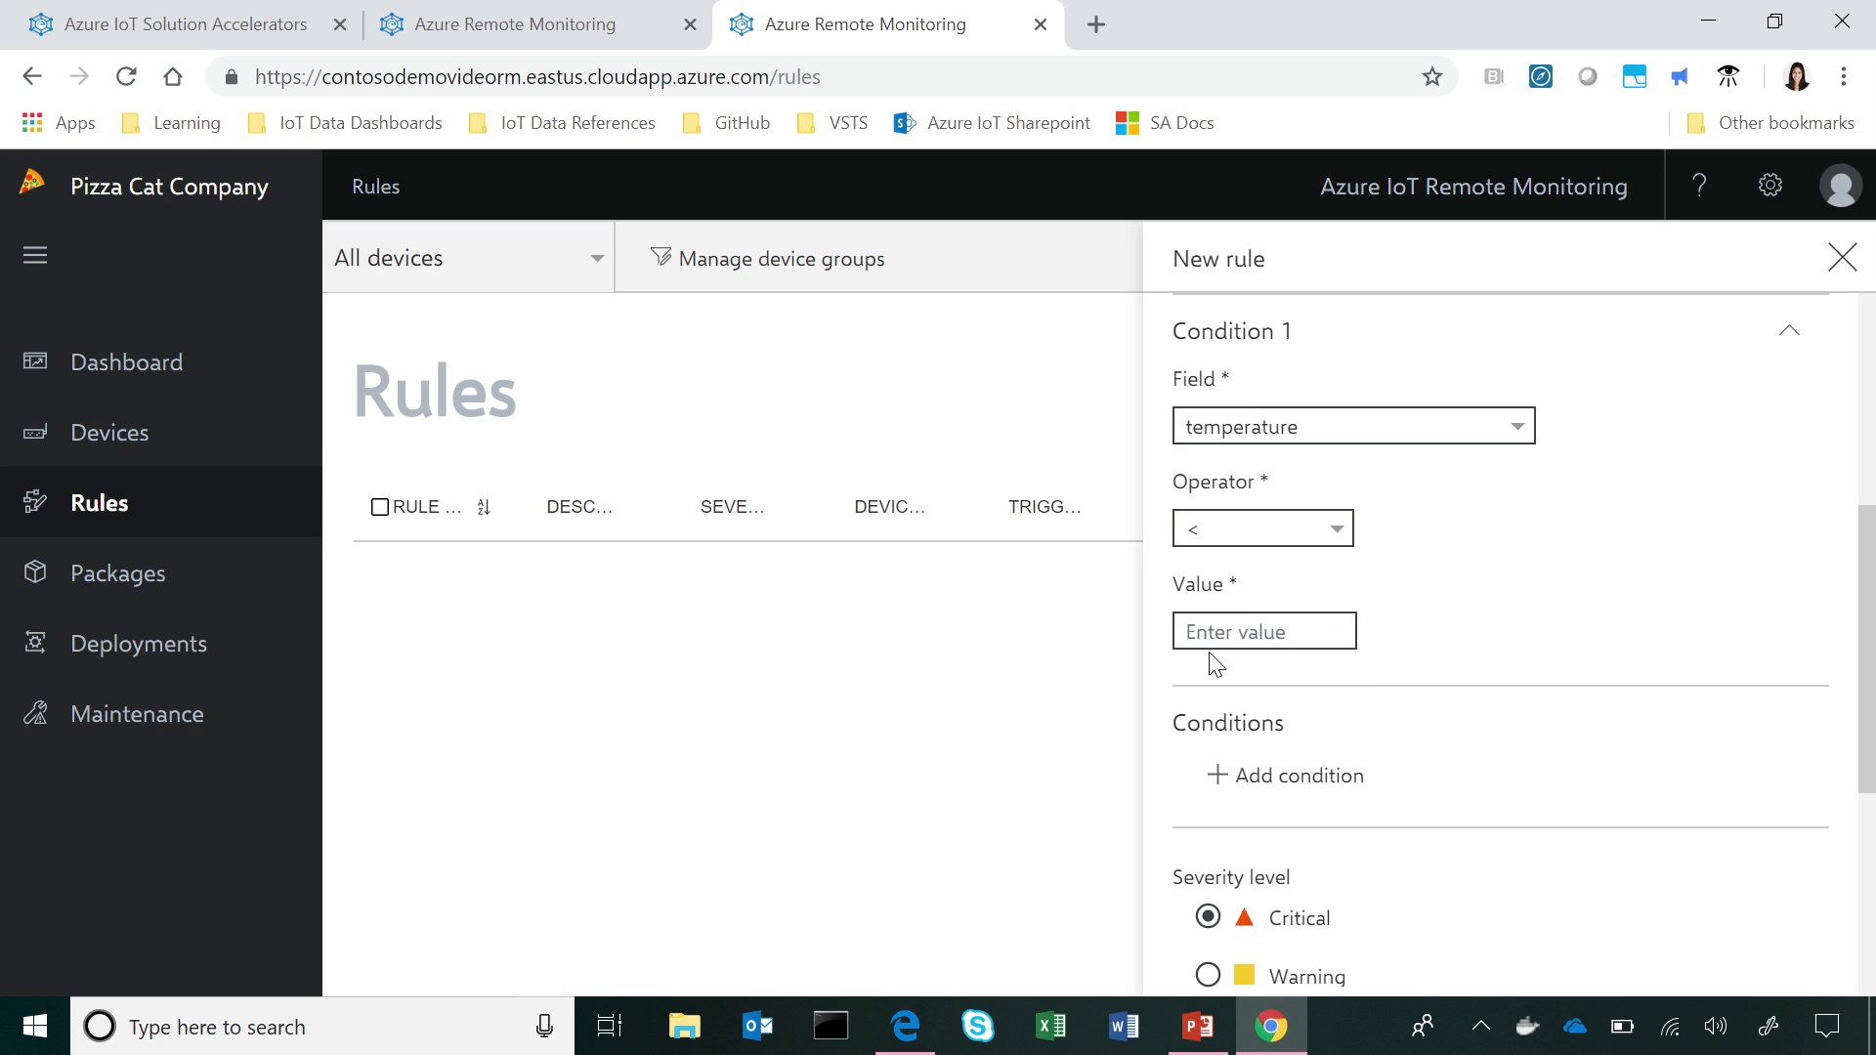
type("100")
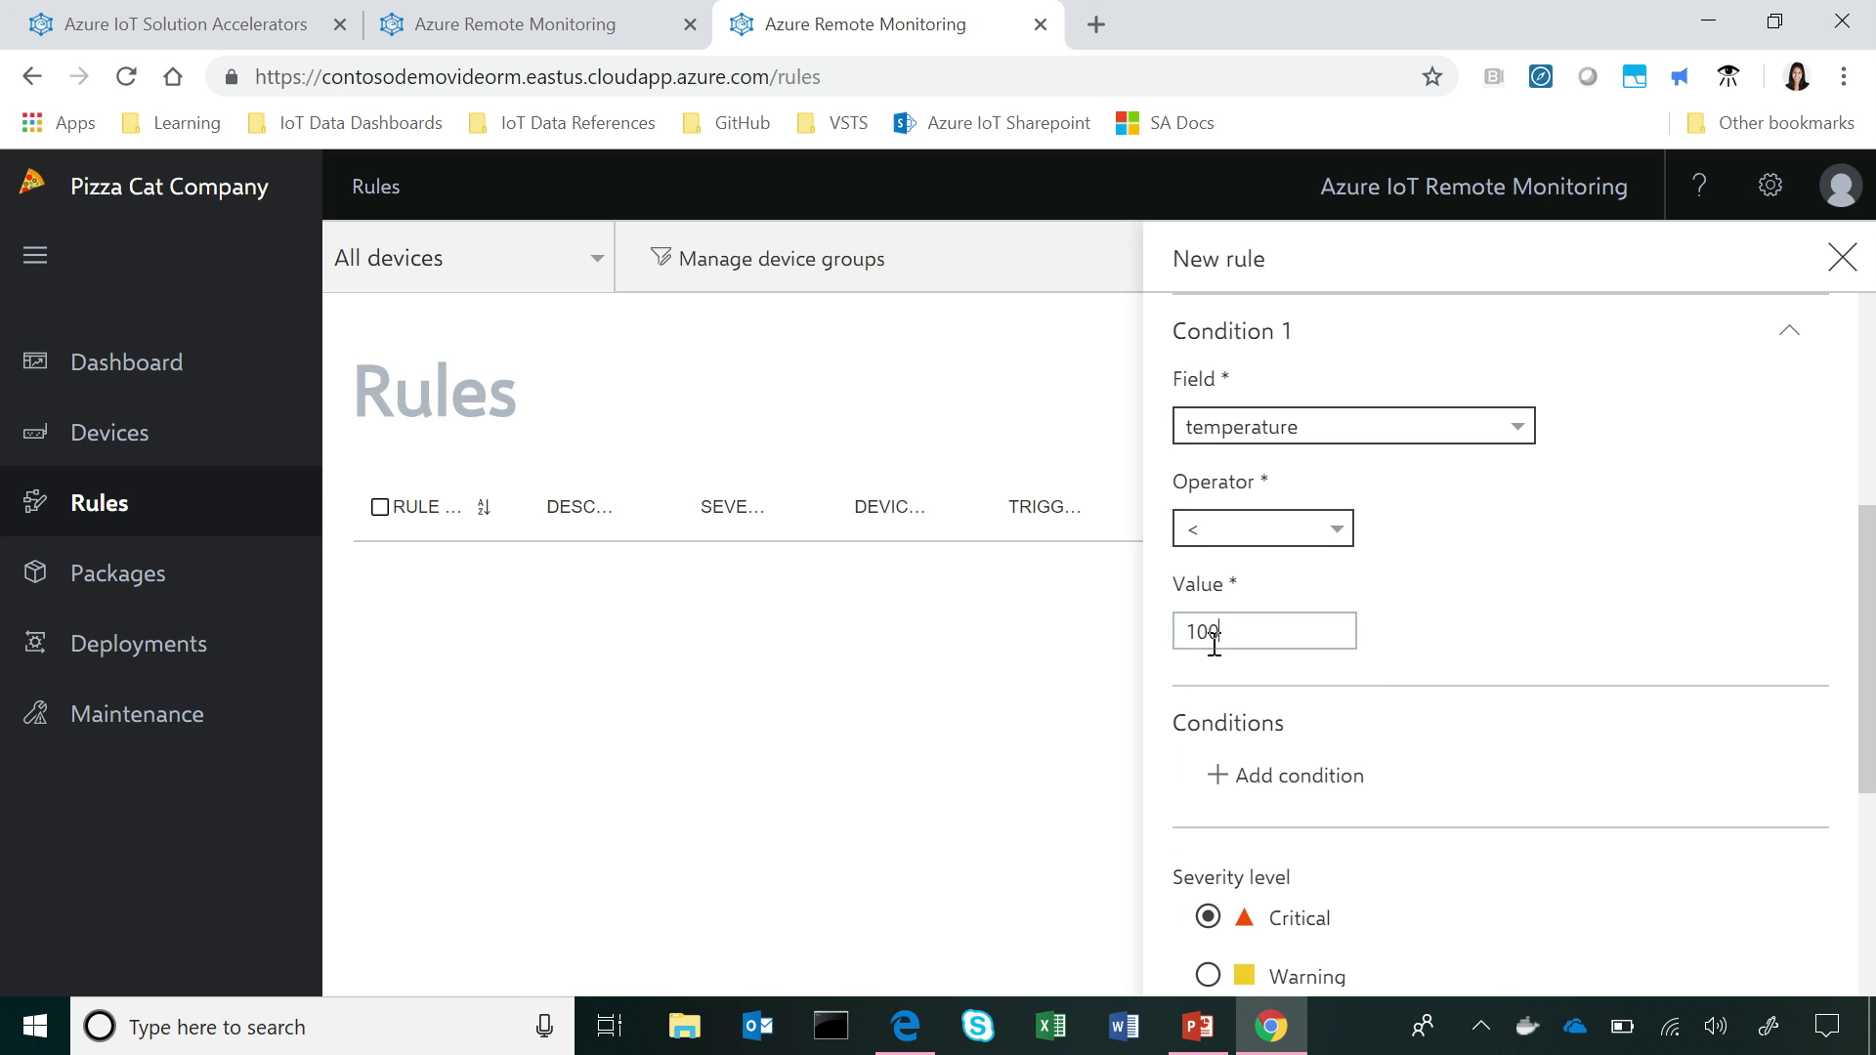
scroll("down", 3)
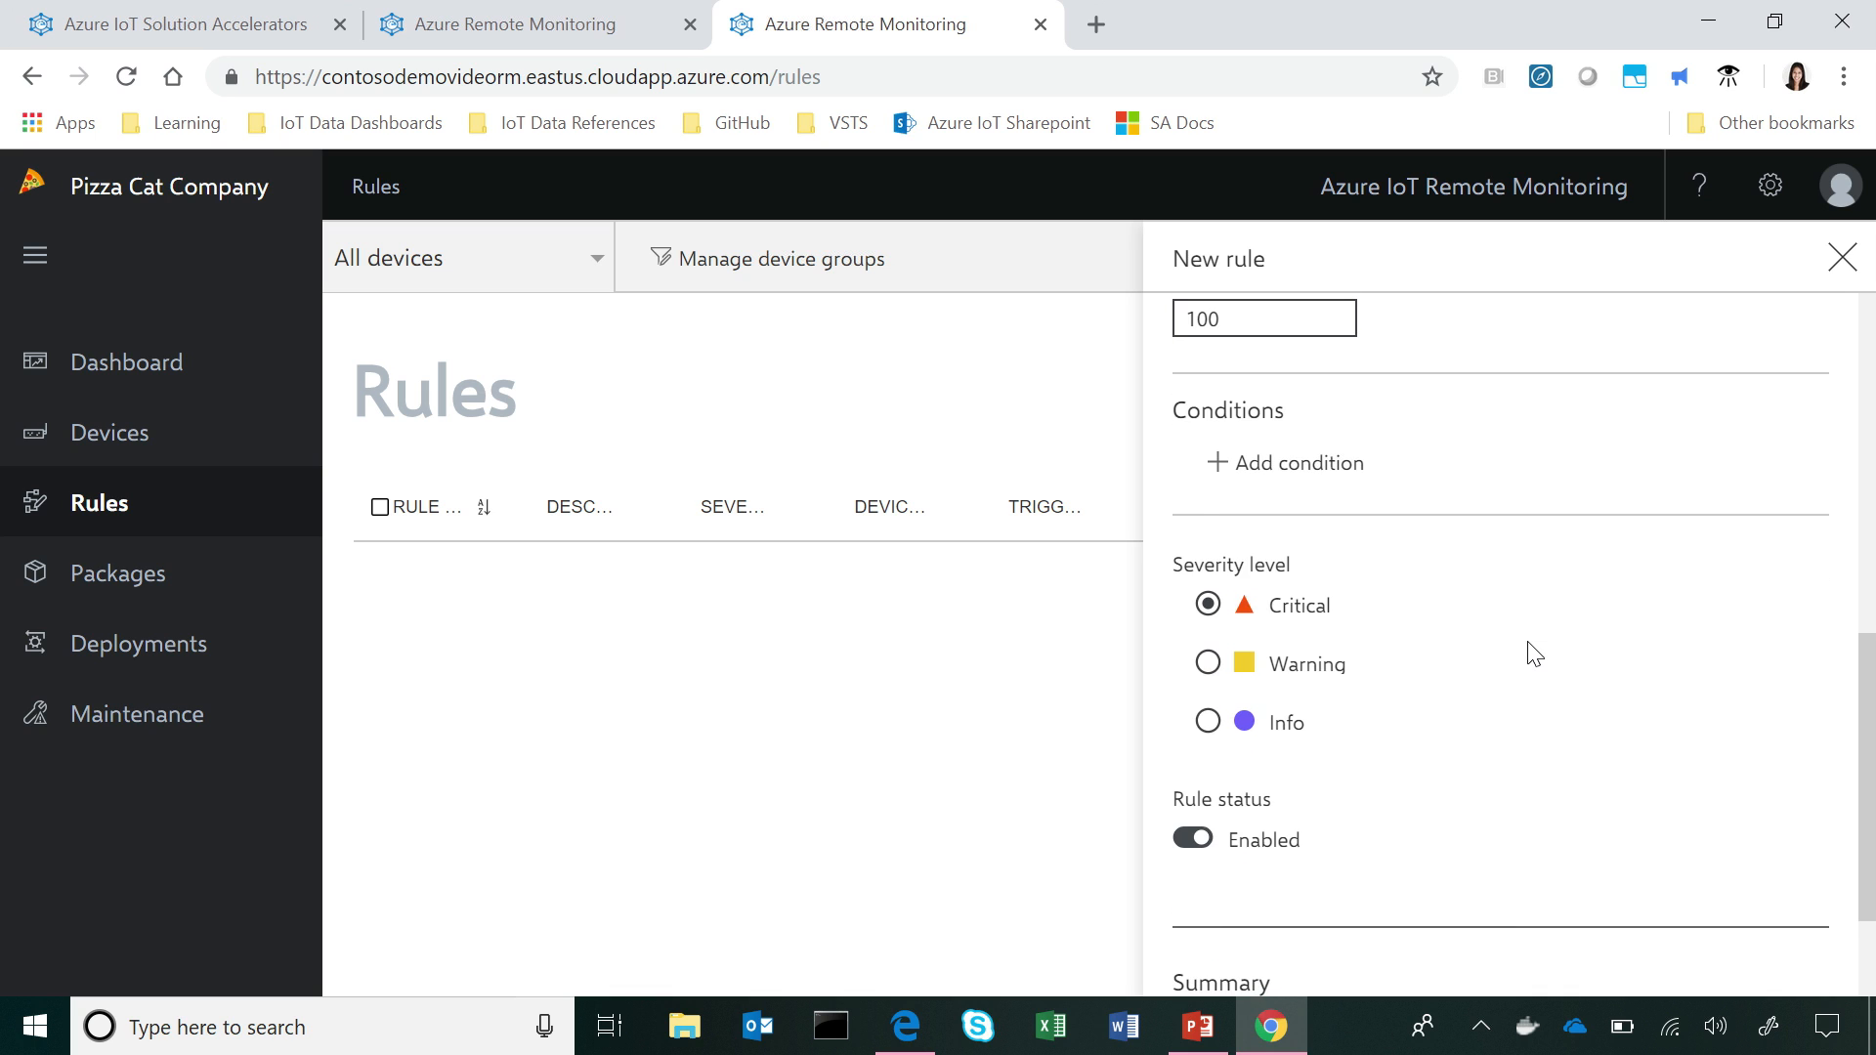
scroll("down", 3)
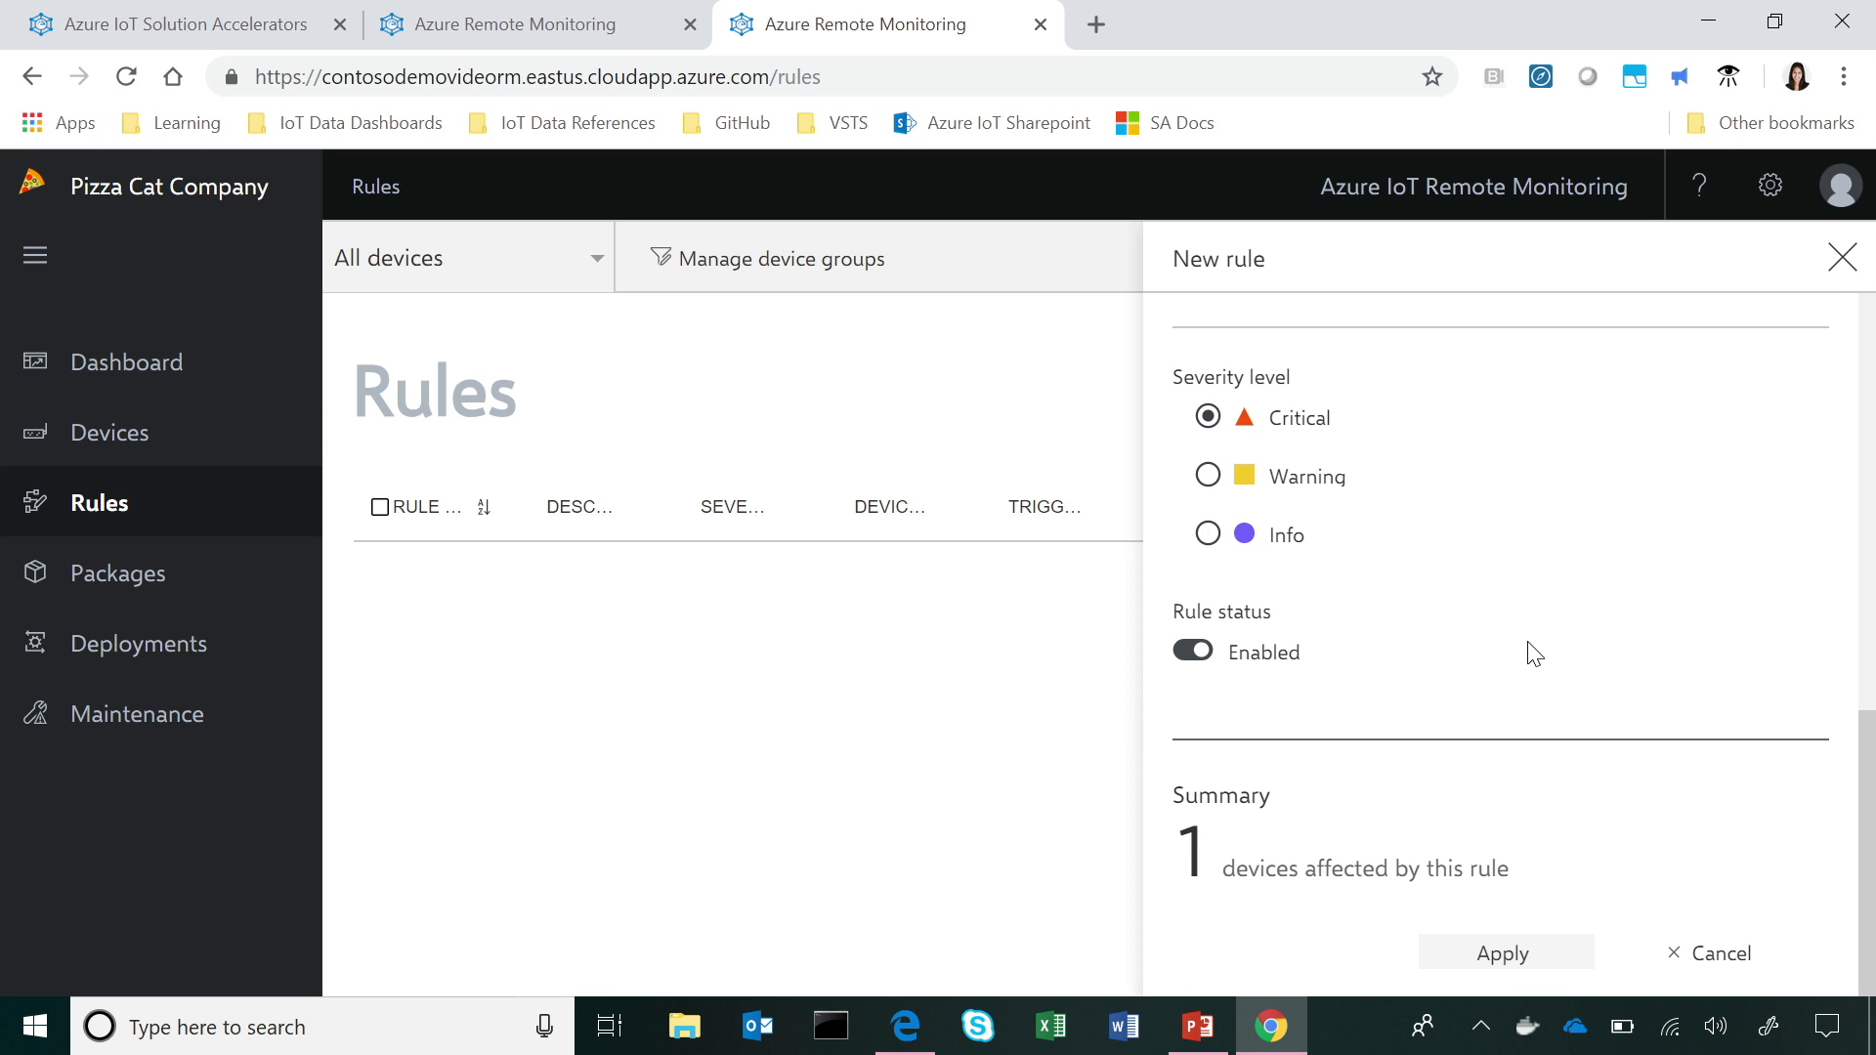
mouse_move(1510, 640)
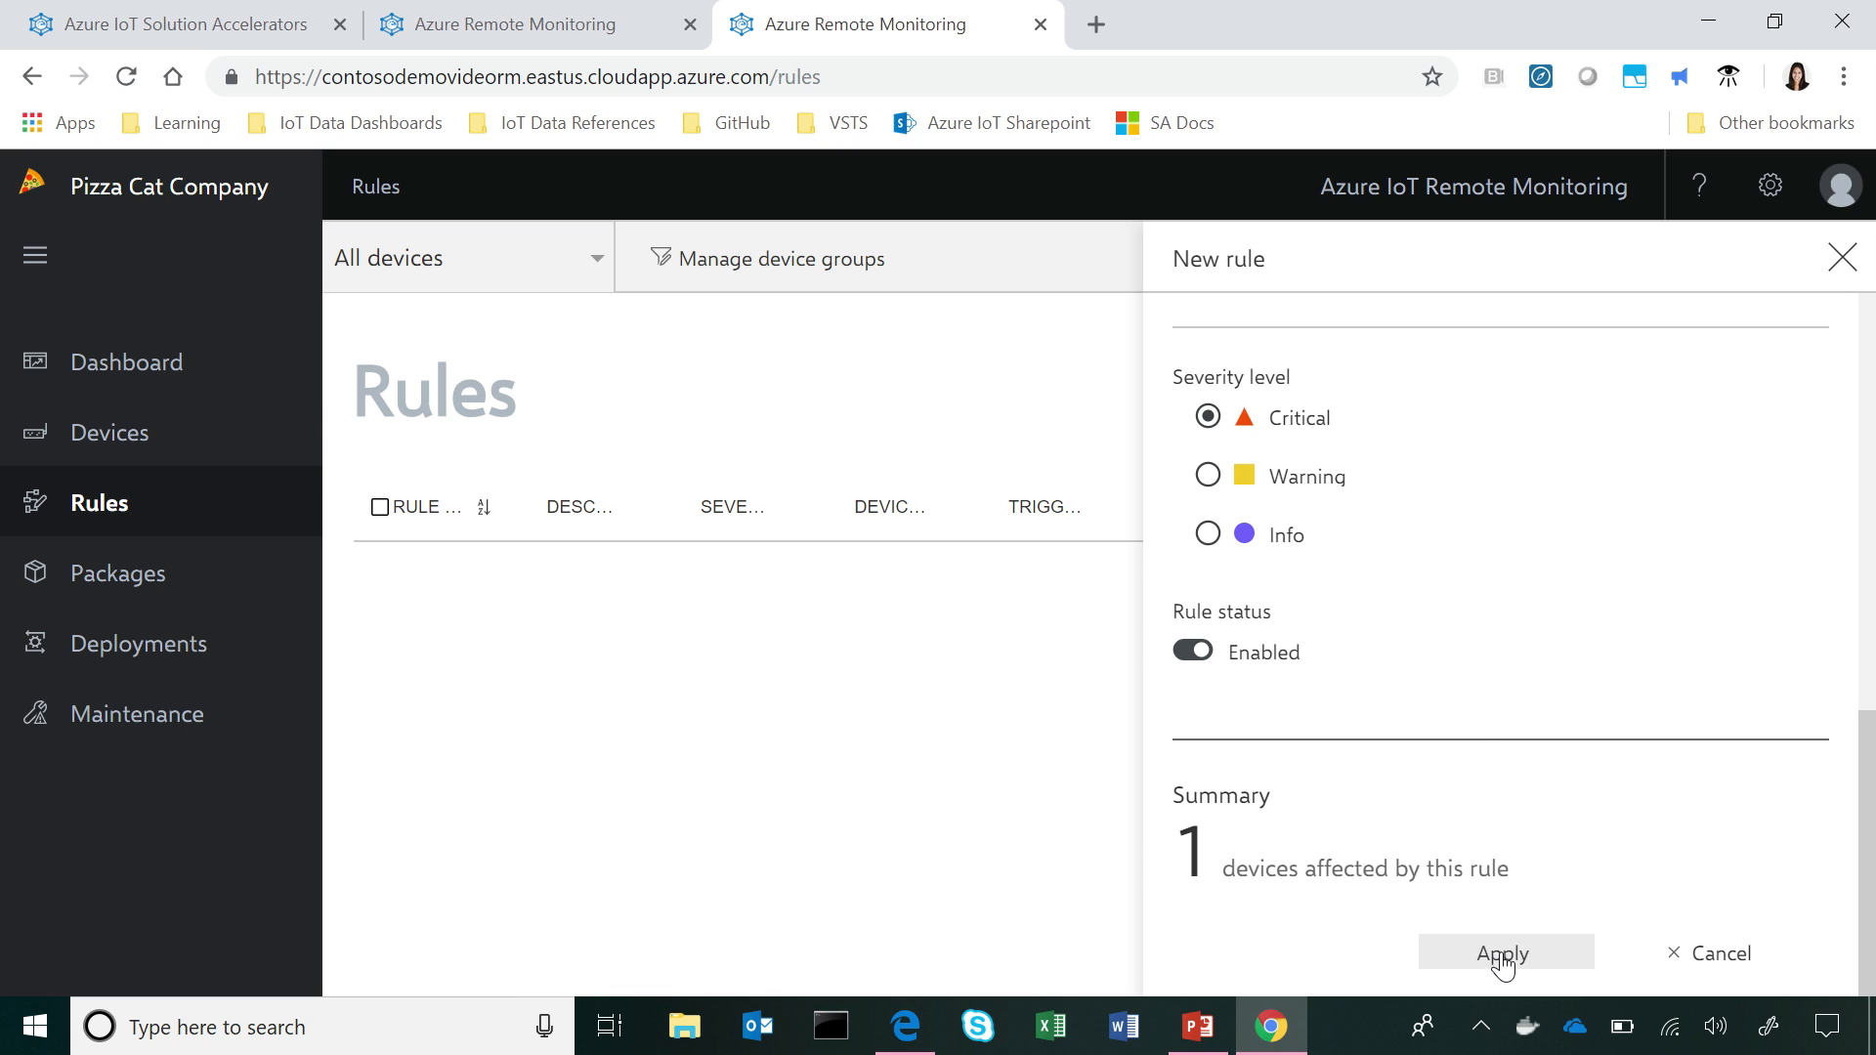
Step: Apply the Critical, Enabled temperature too low rule and close the New rule panel
left_click(1503, 953)
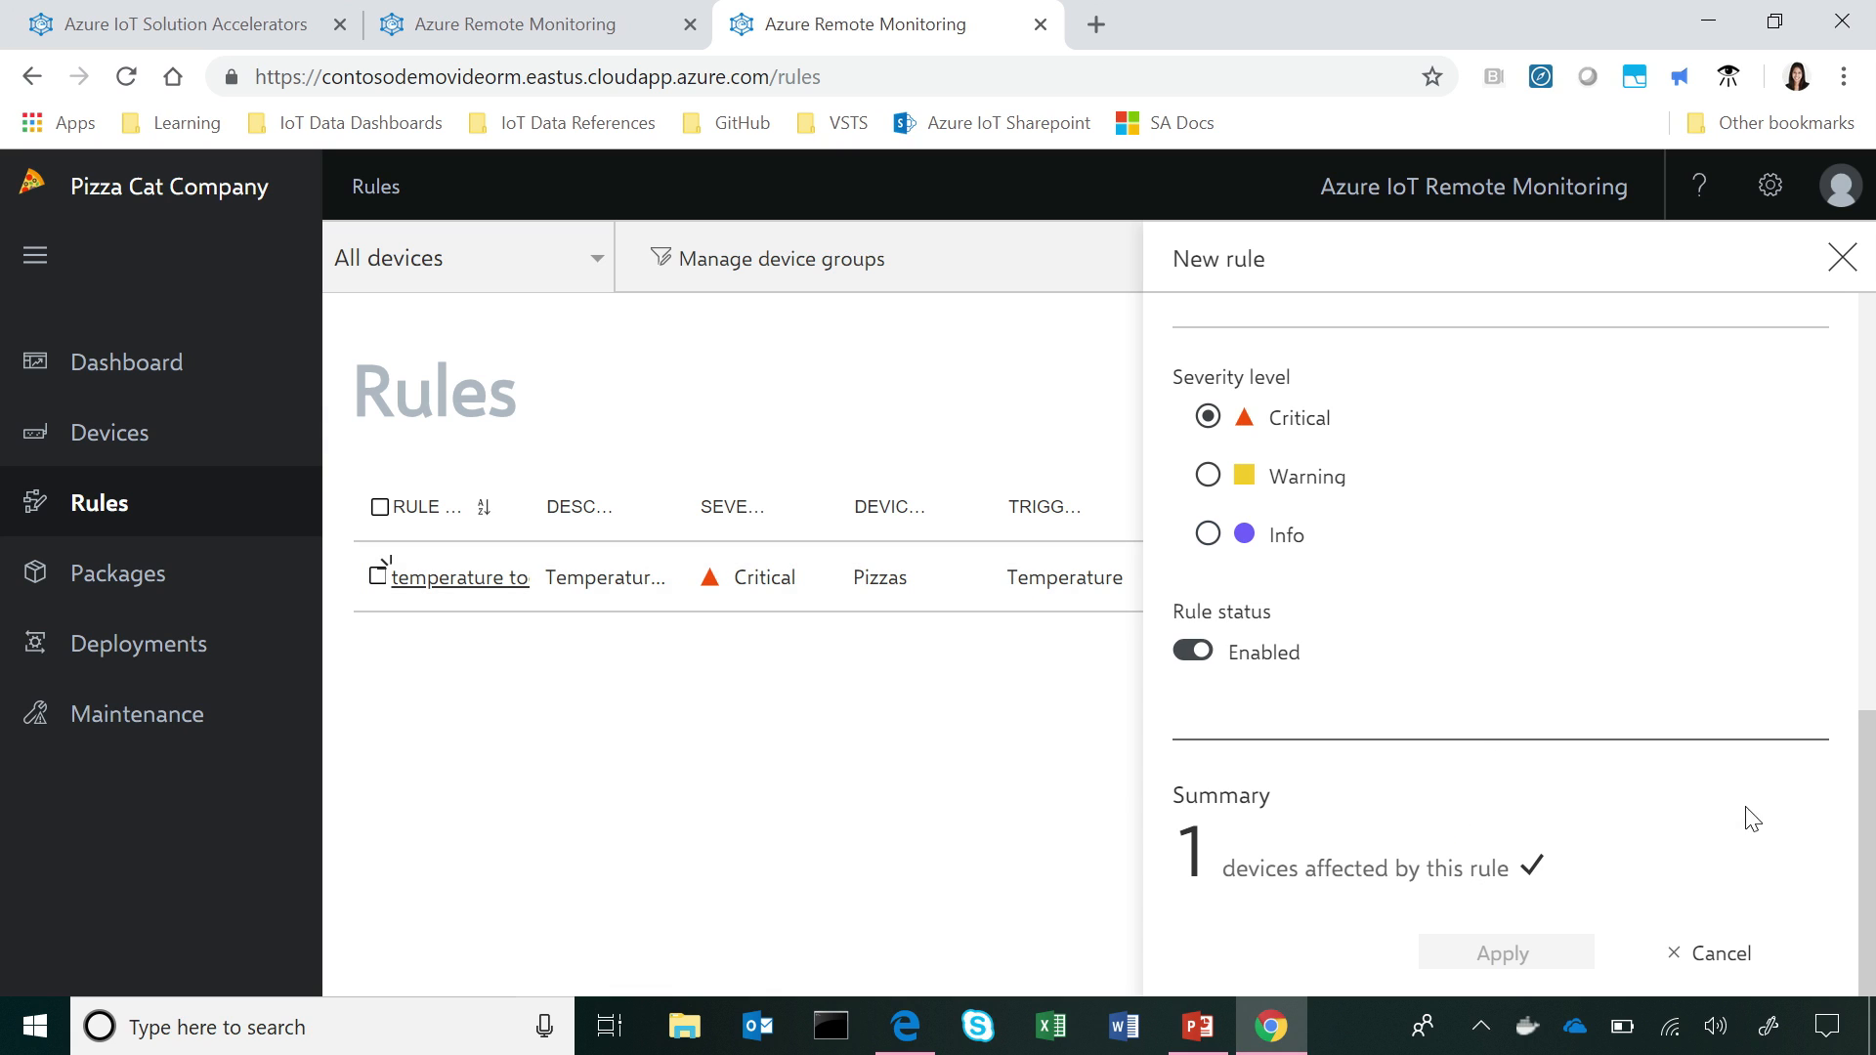
mouse_move(1368, 516)
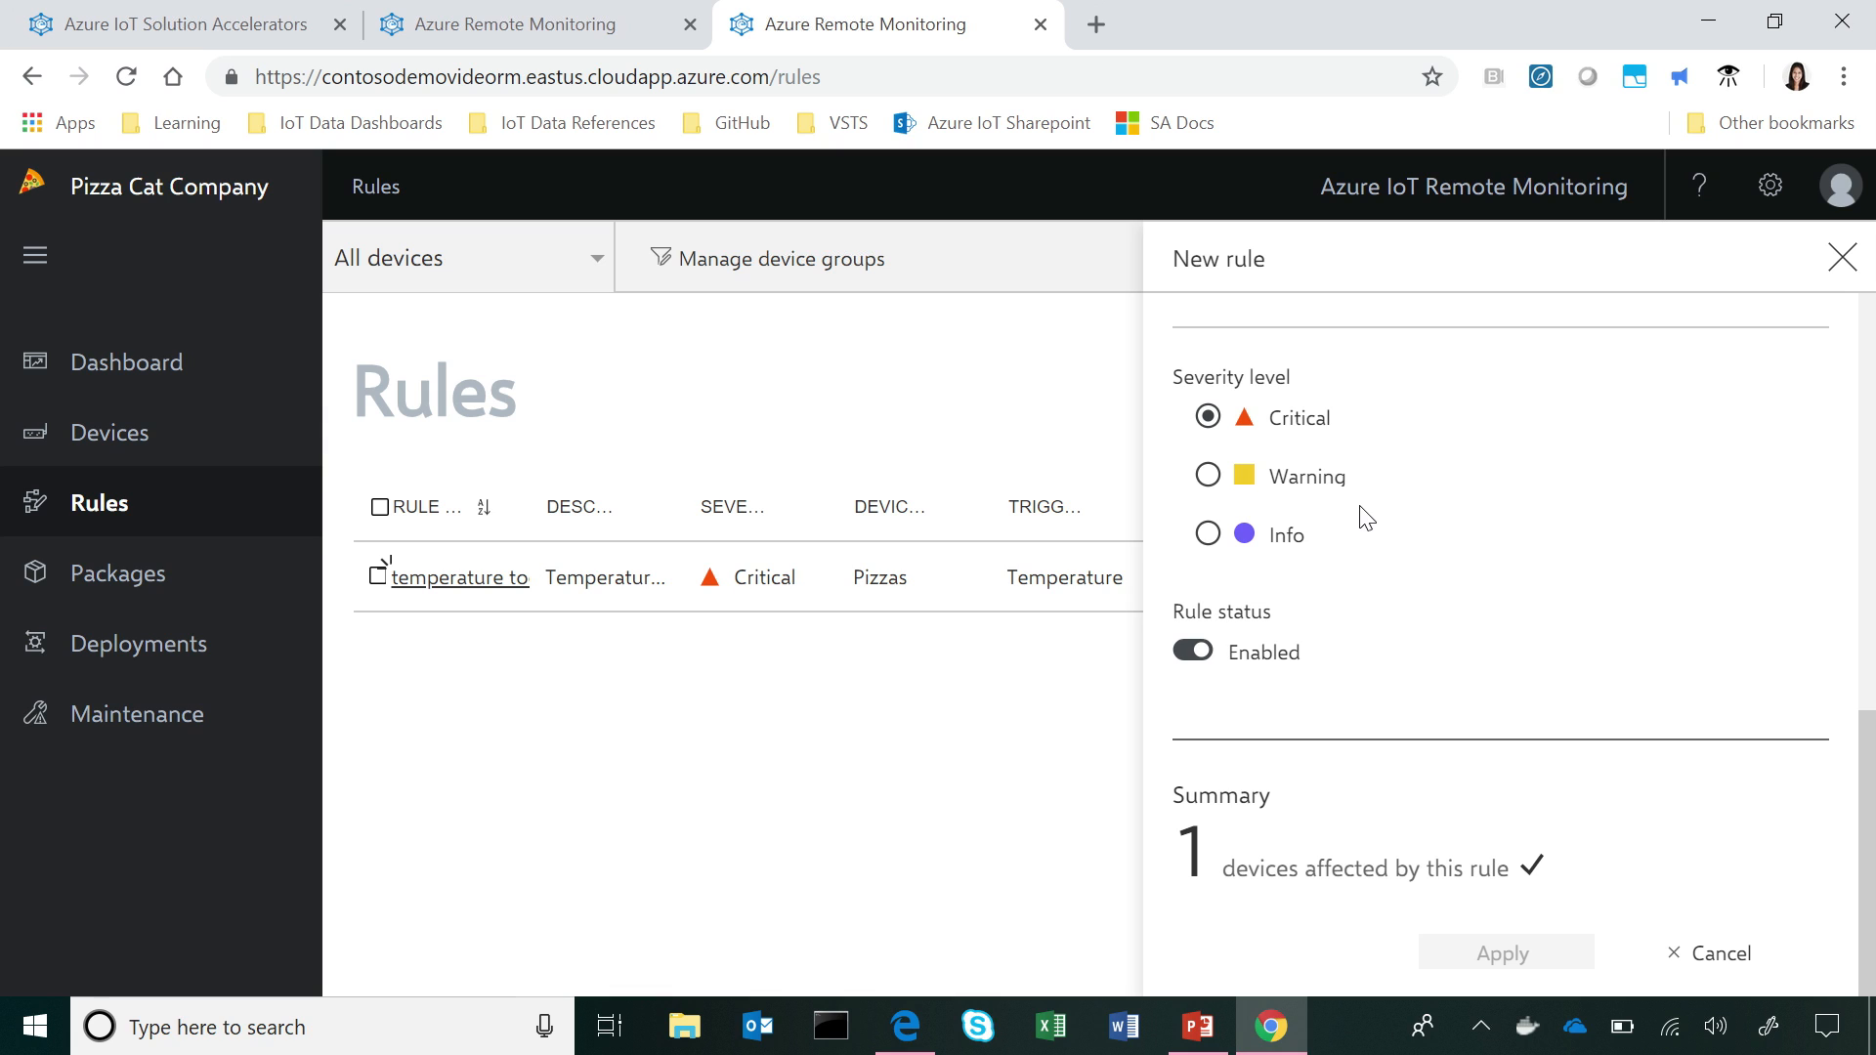
mouse_move(656, 666)
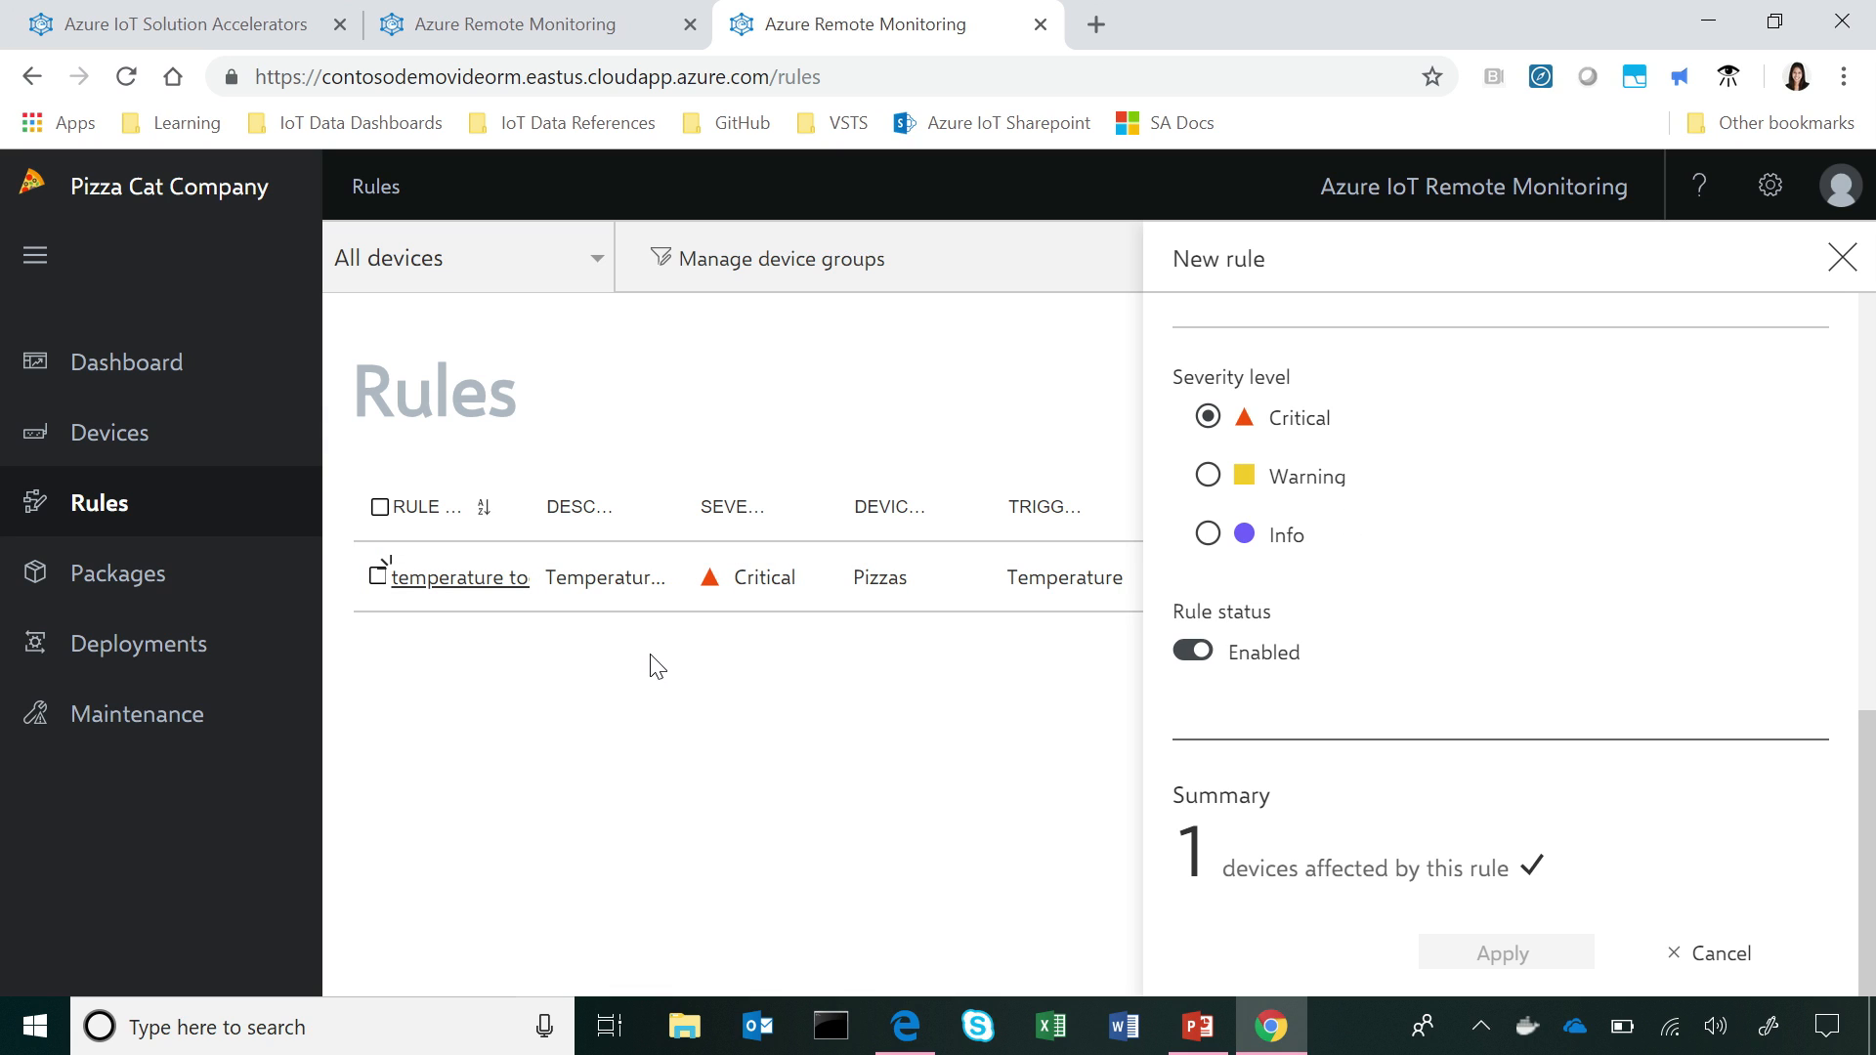
left_click(1840, 257)
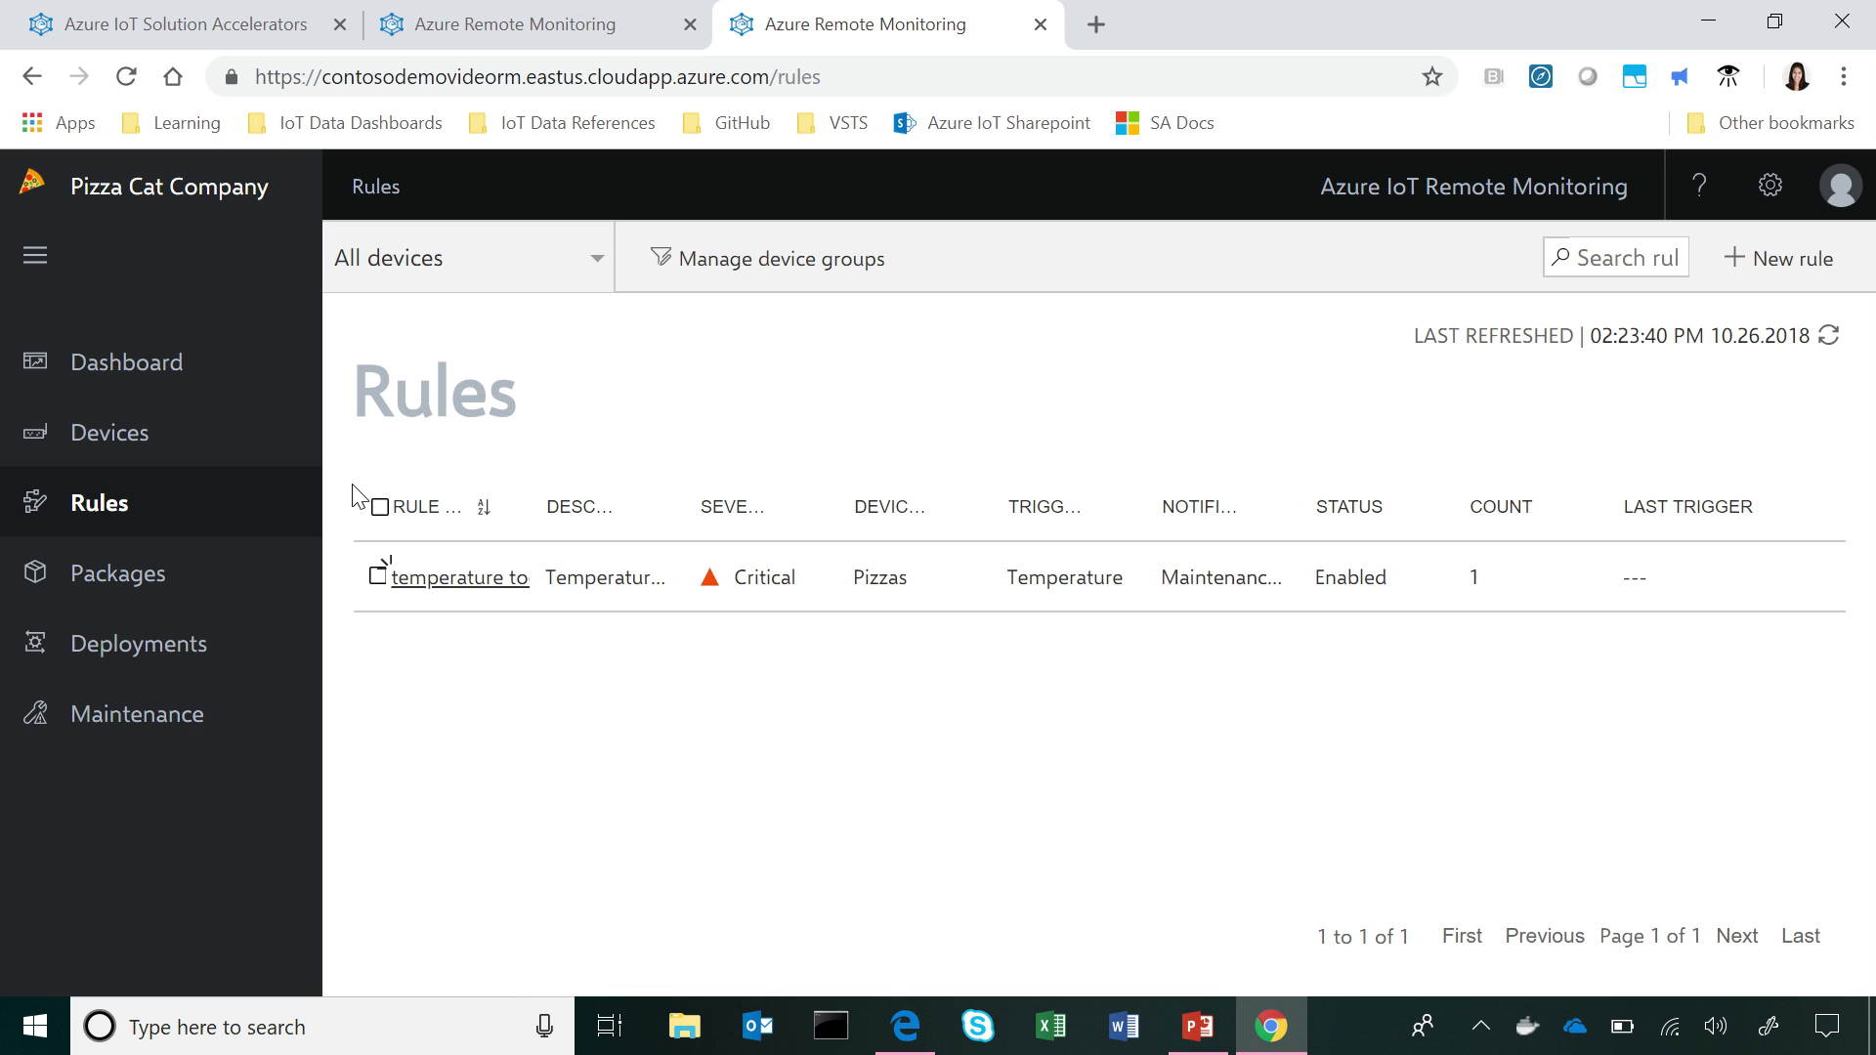
mouse_move(150, 362)
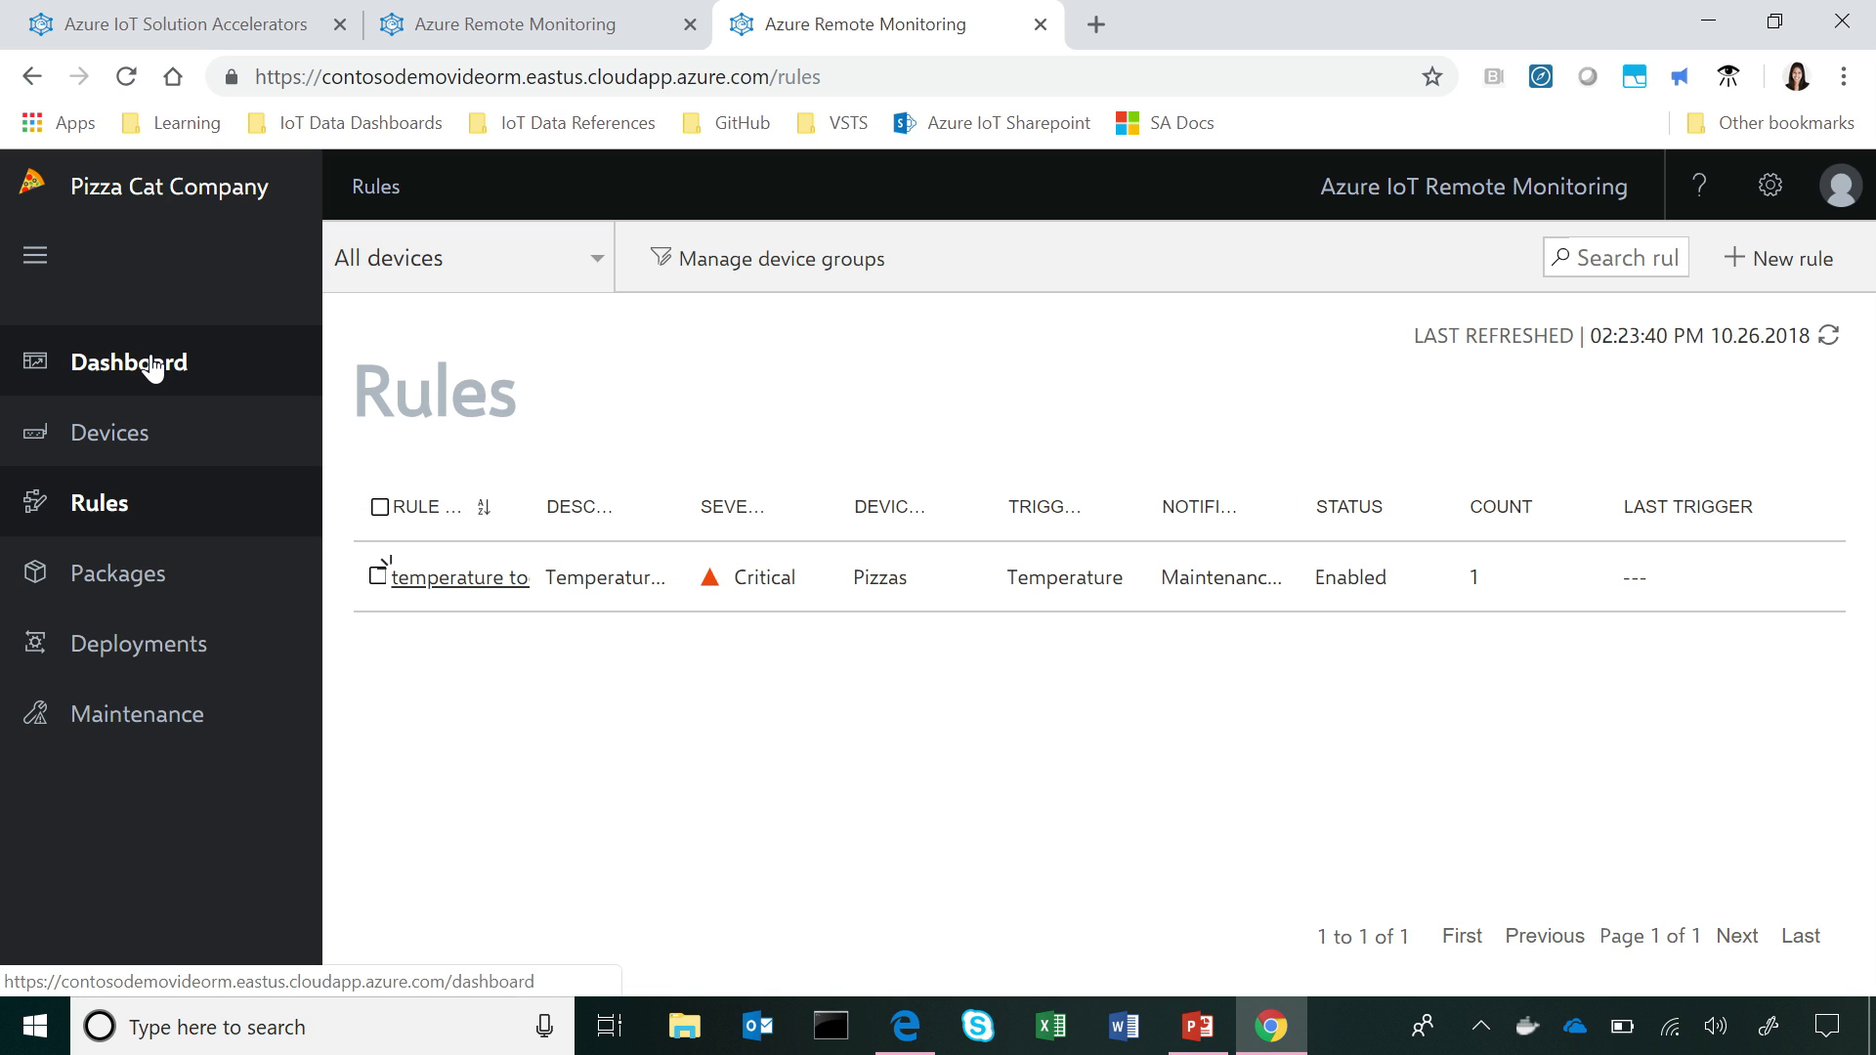
Step: Return to the dashboard to view the three critical temperature too low alerts
left_click(129, 361)
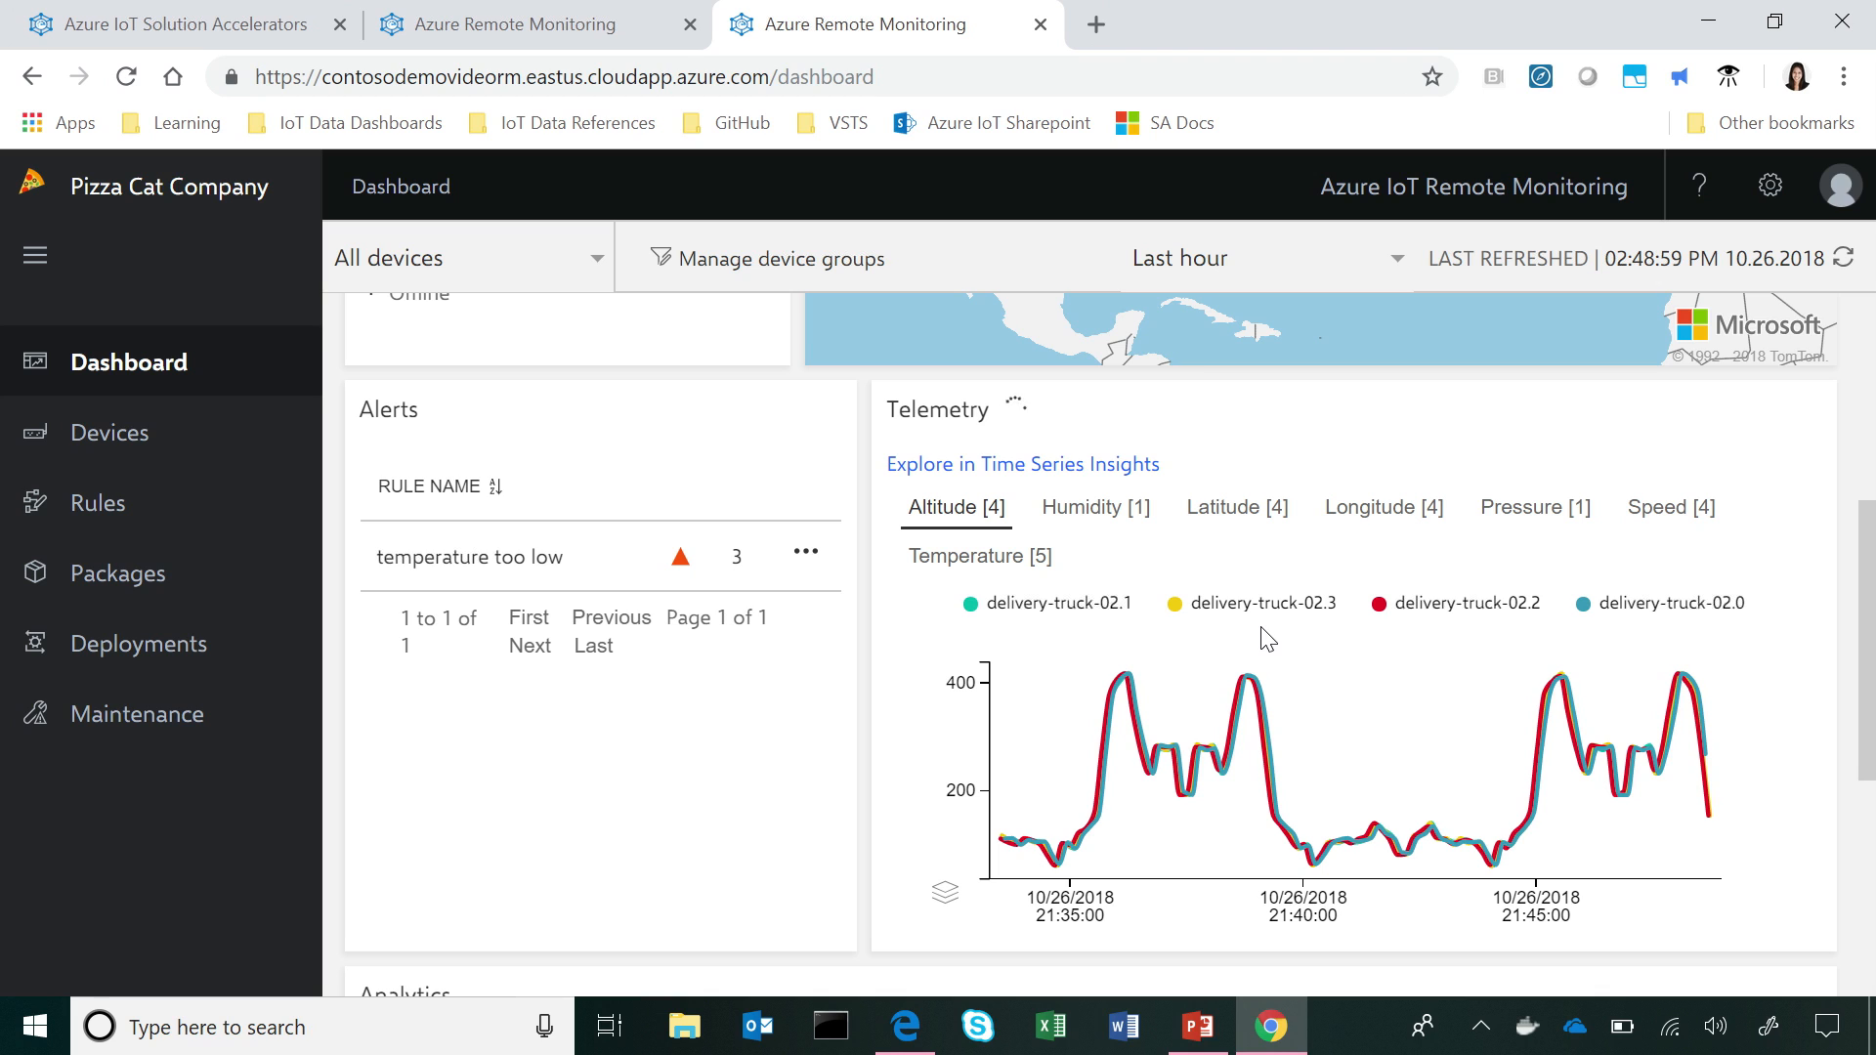
mouse_move(756, 857)
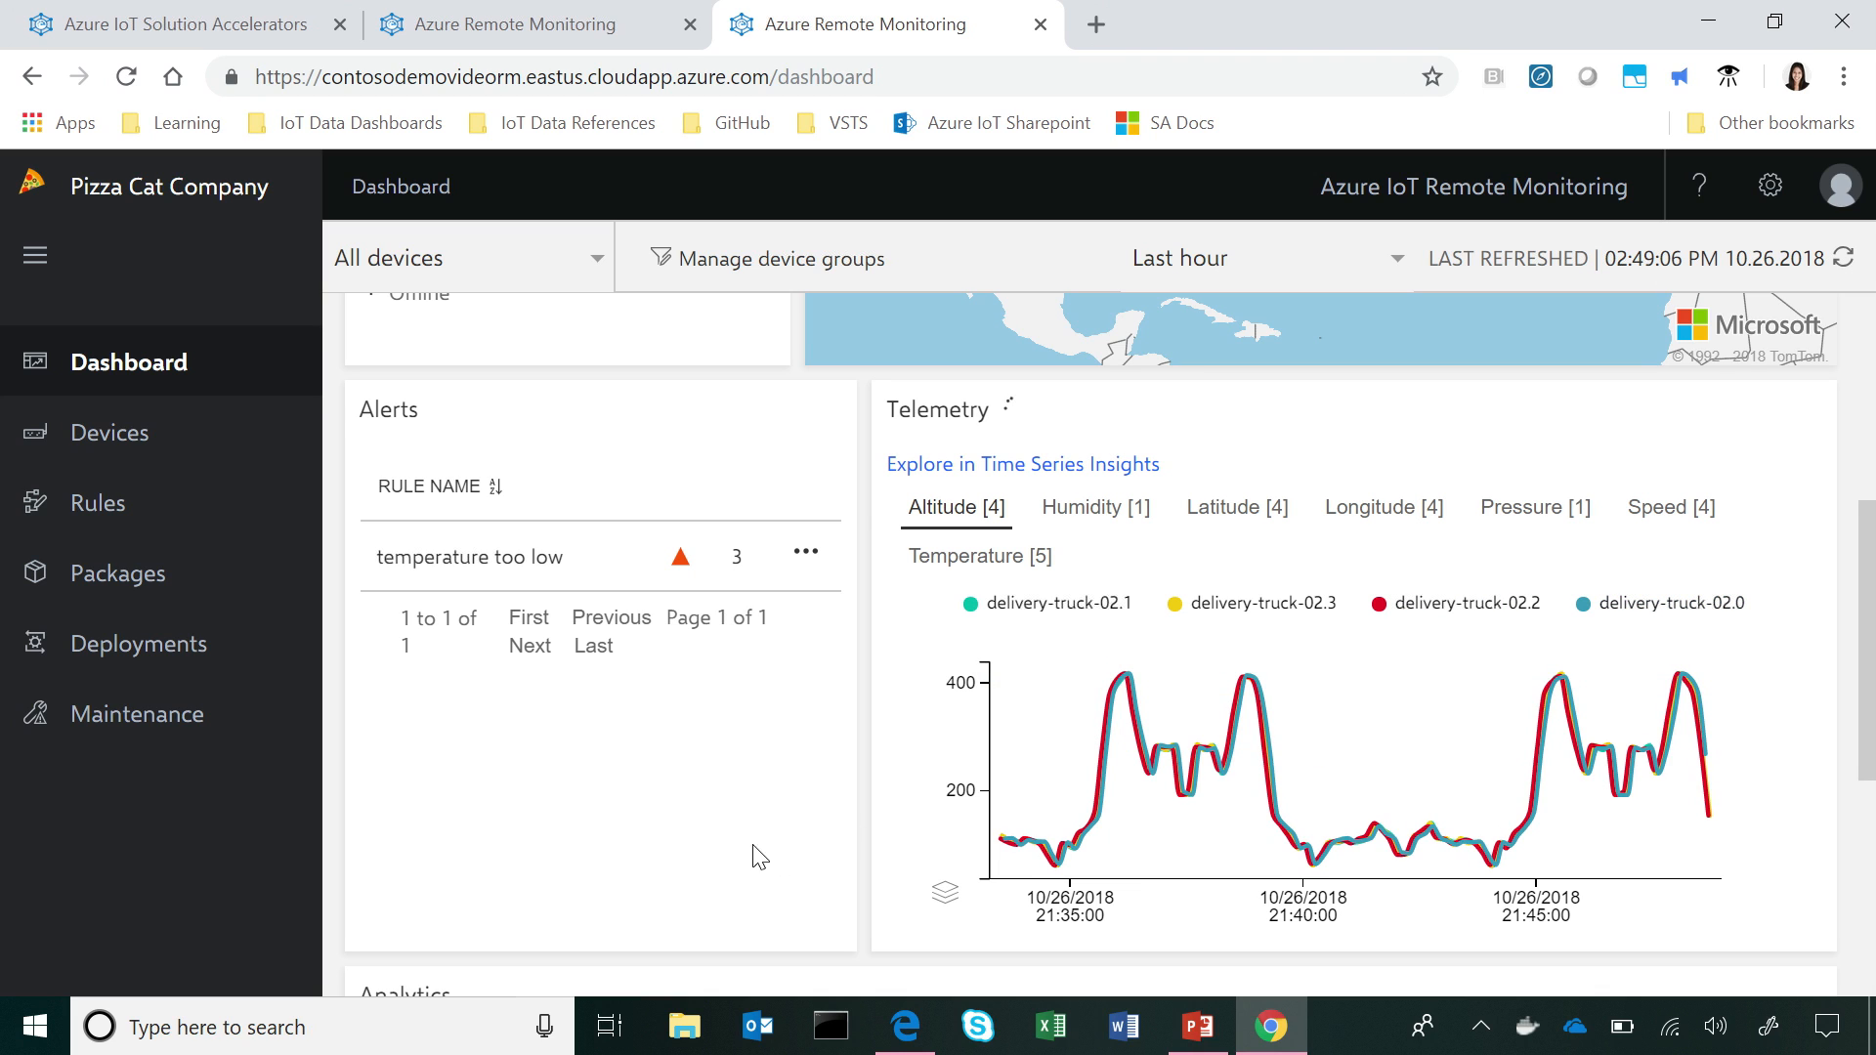
mouse_move(751, 841)
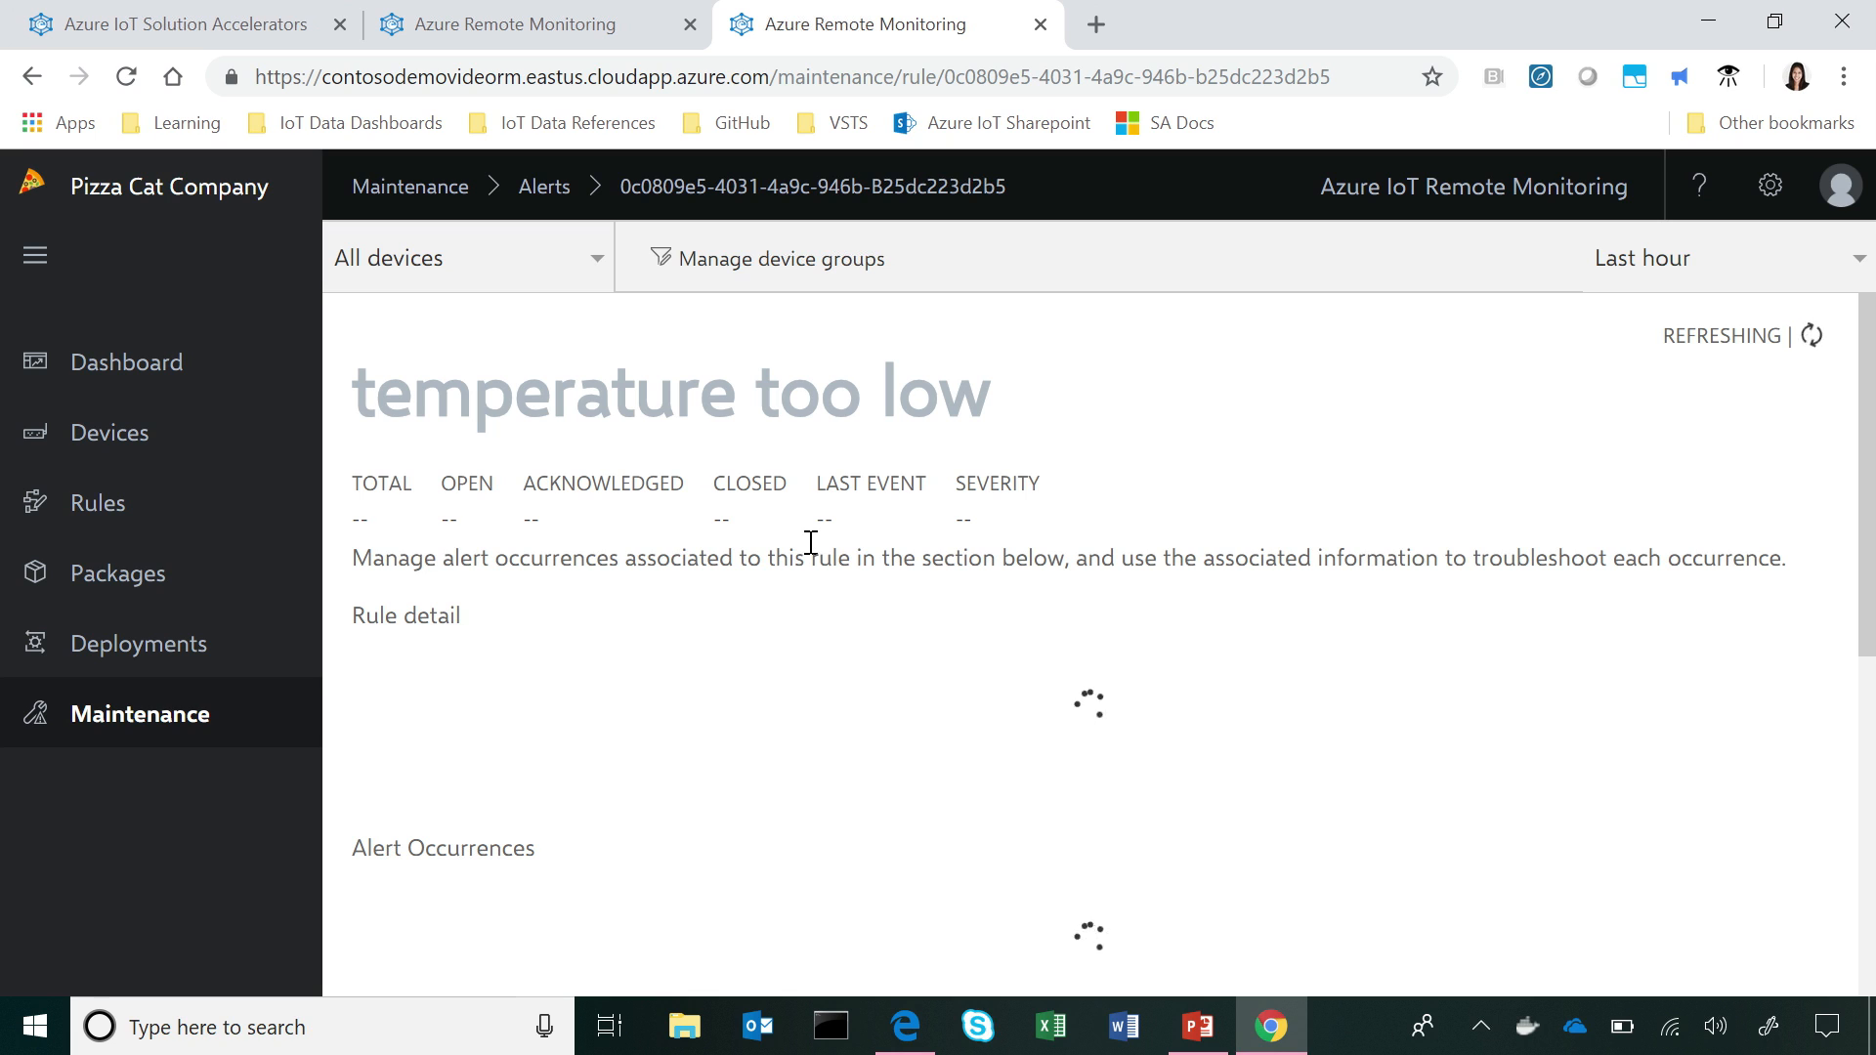
mouse_move(1263, 470)
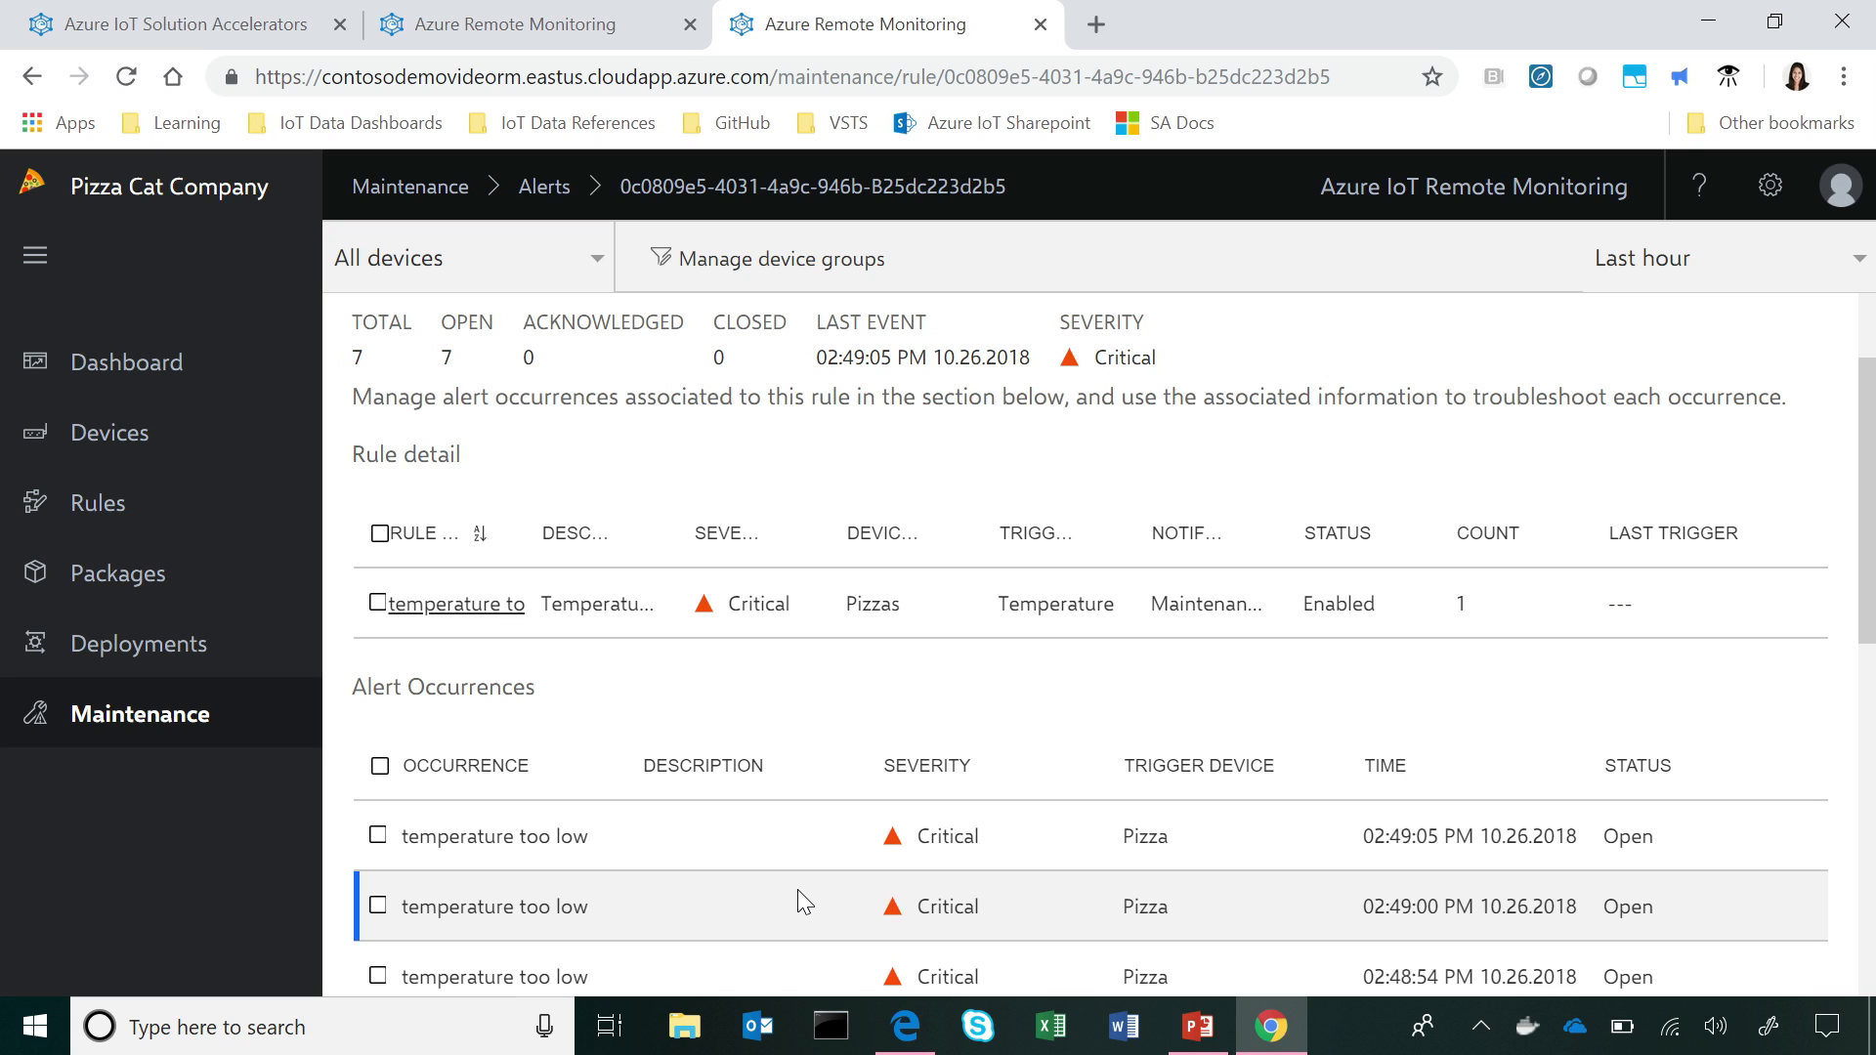
Step: Mark the newest temperature too low occurrence as Acknowledged
left_click(379, 835)
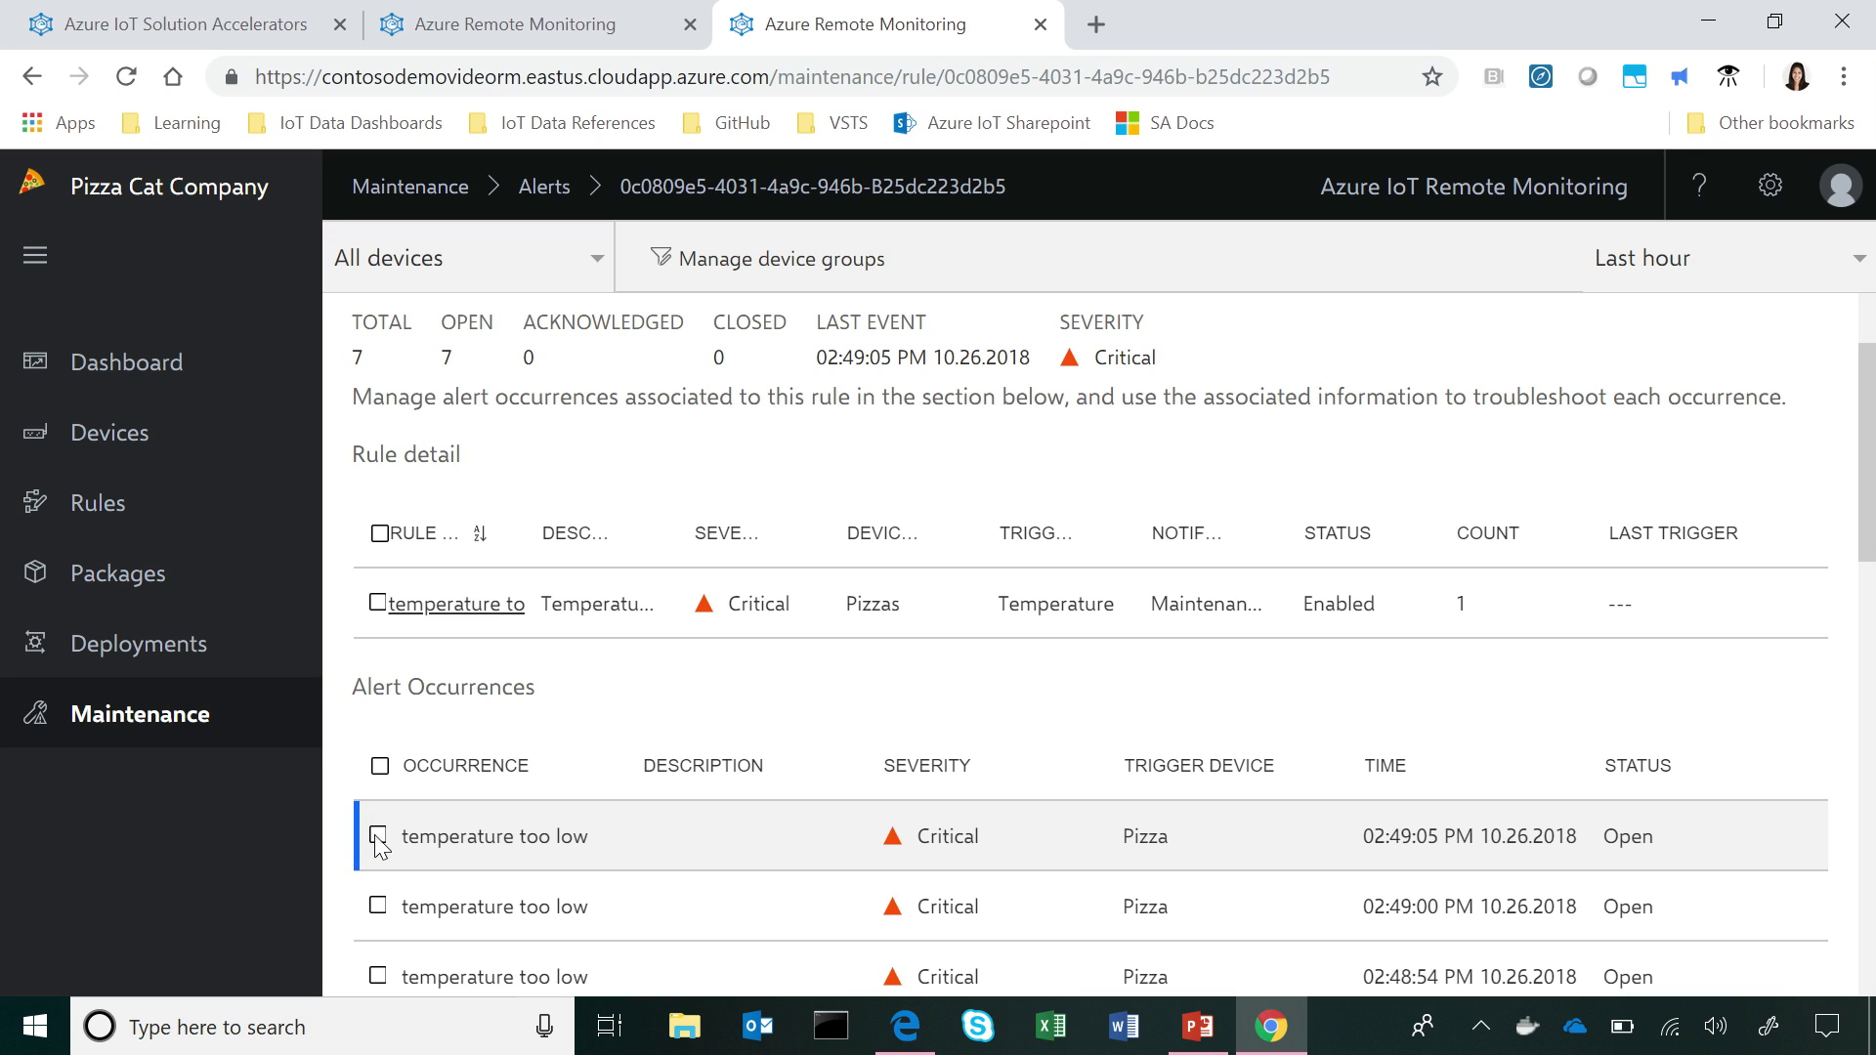
left_click(378, 837)
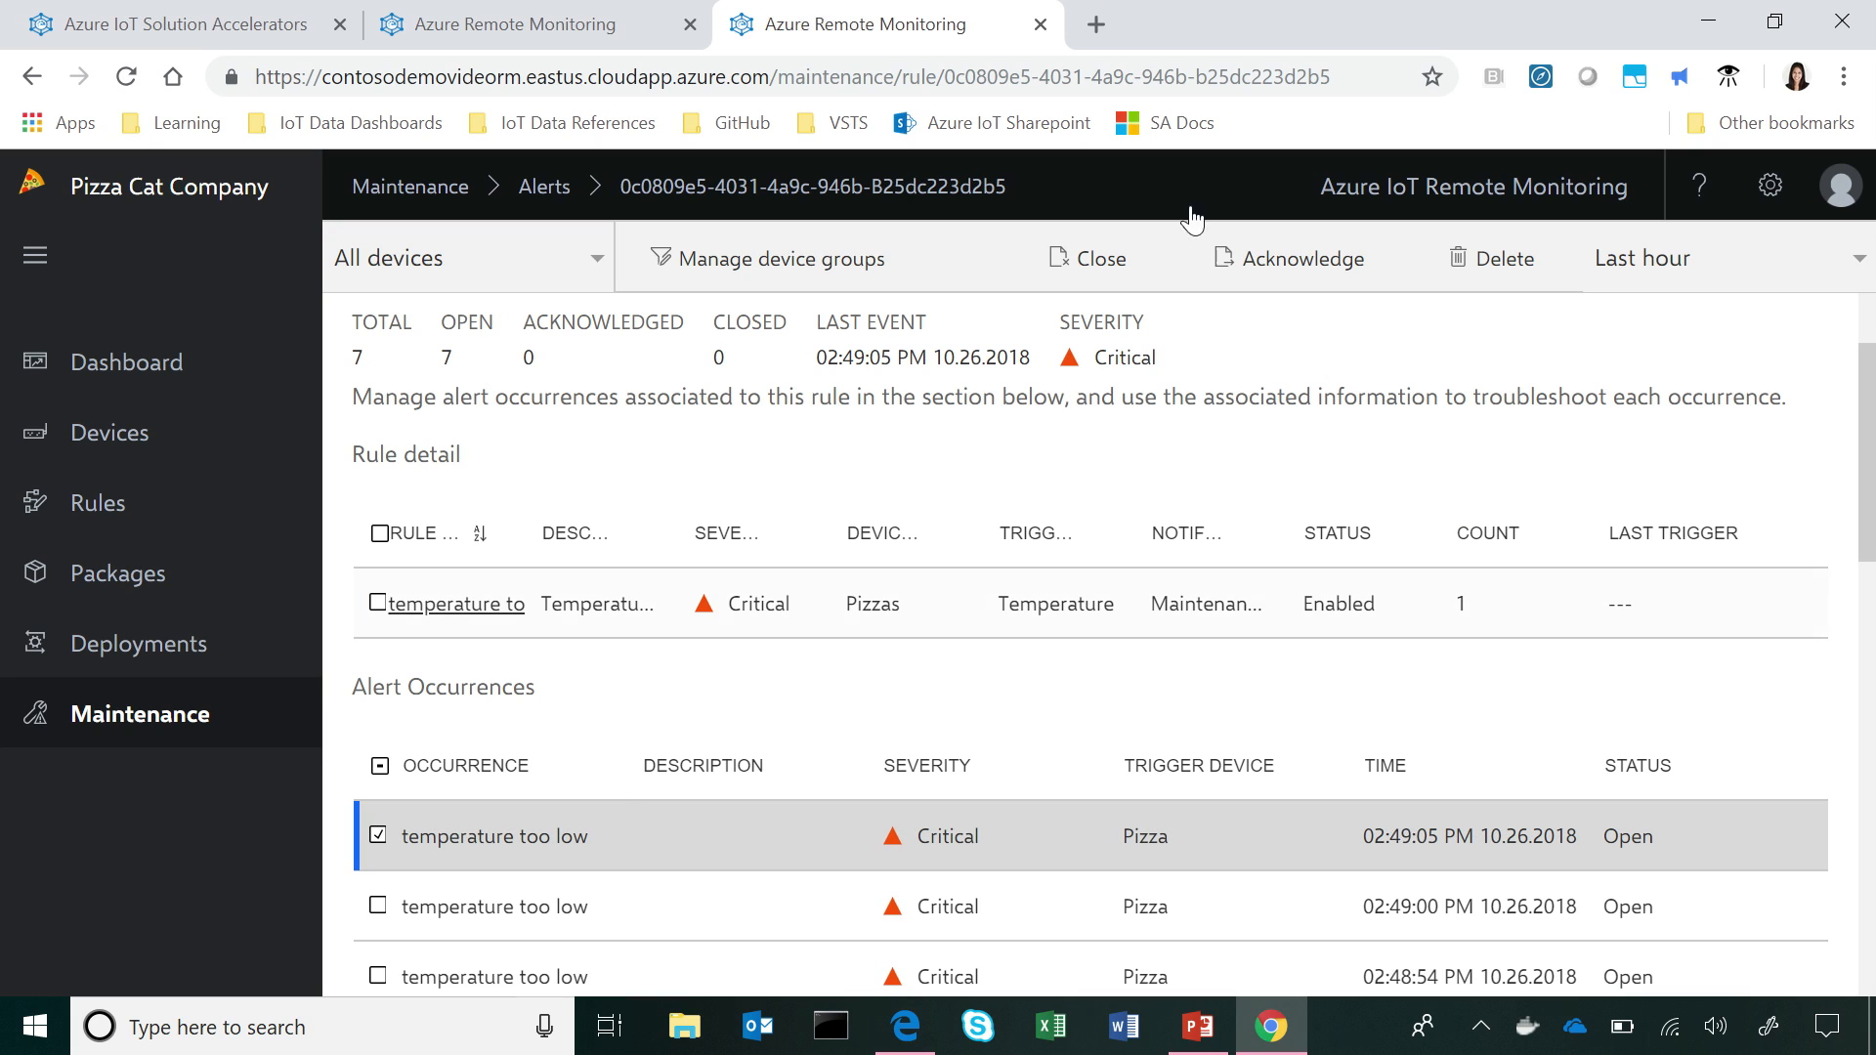
left_click(1289, 258)
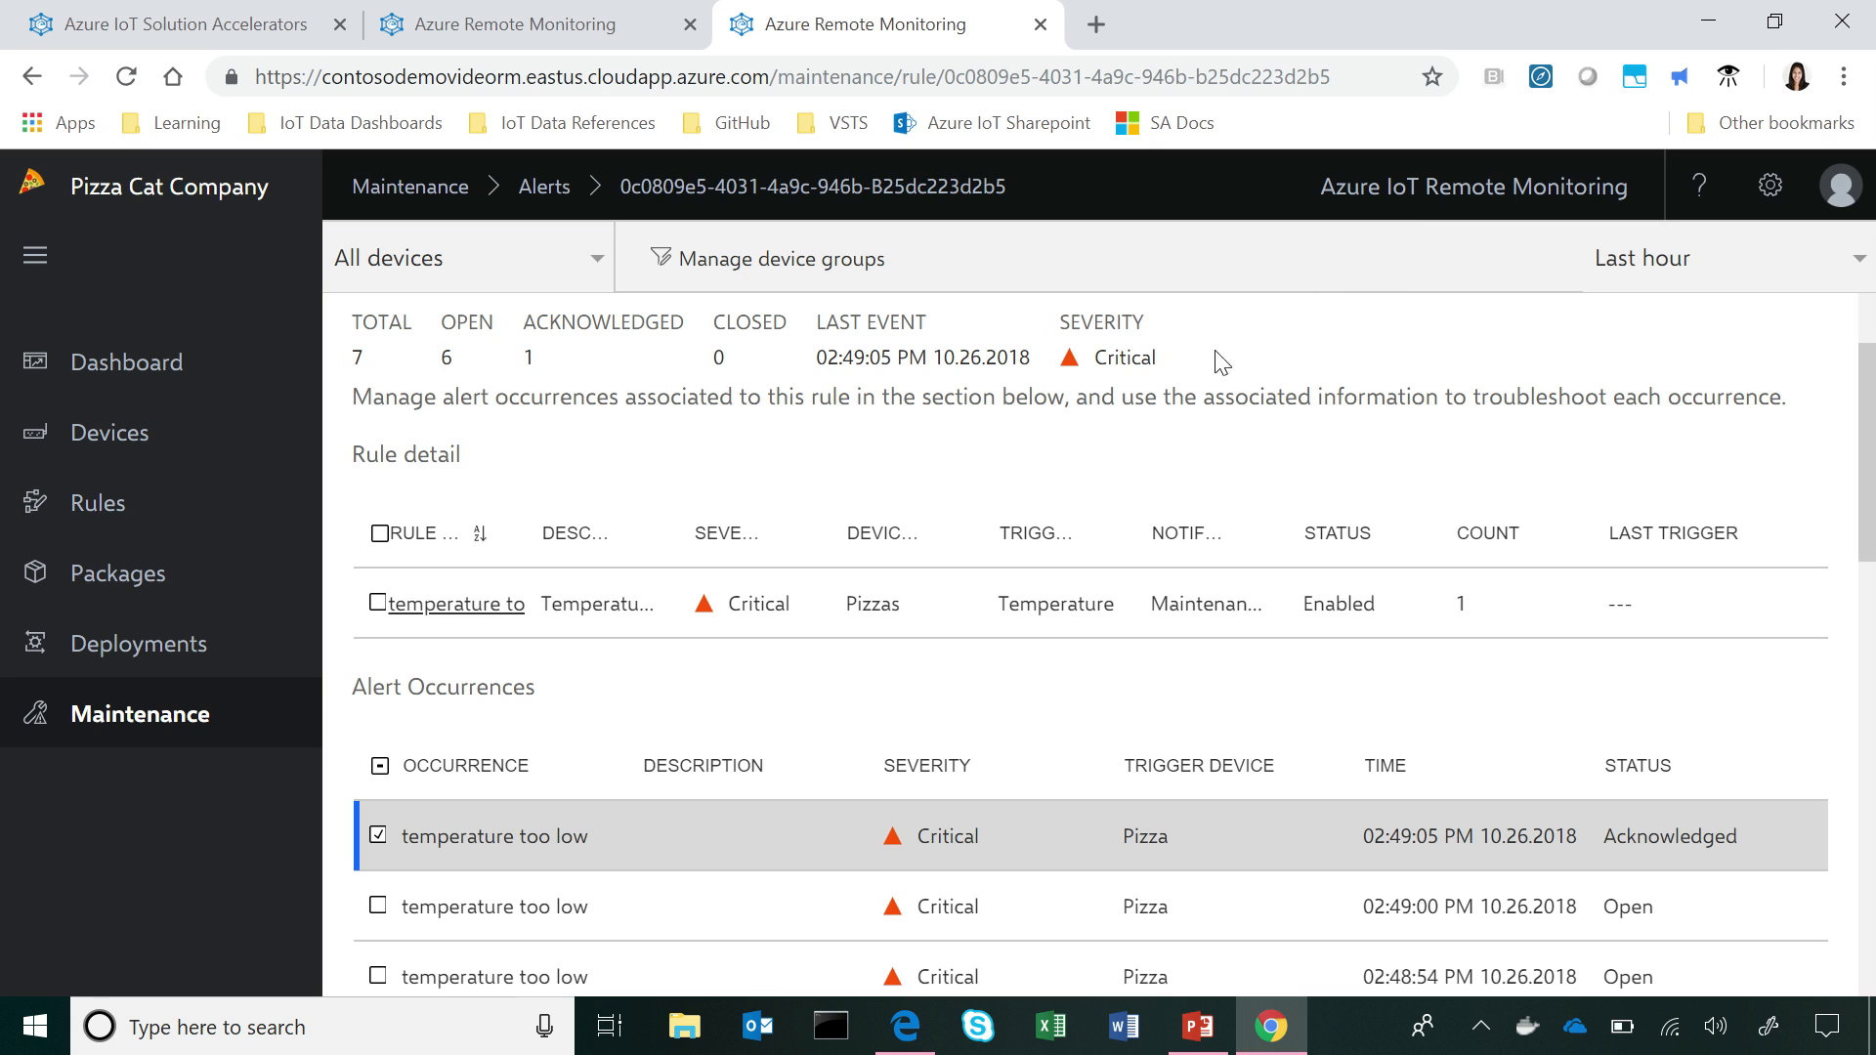
mouse_move(694, 739)
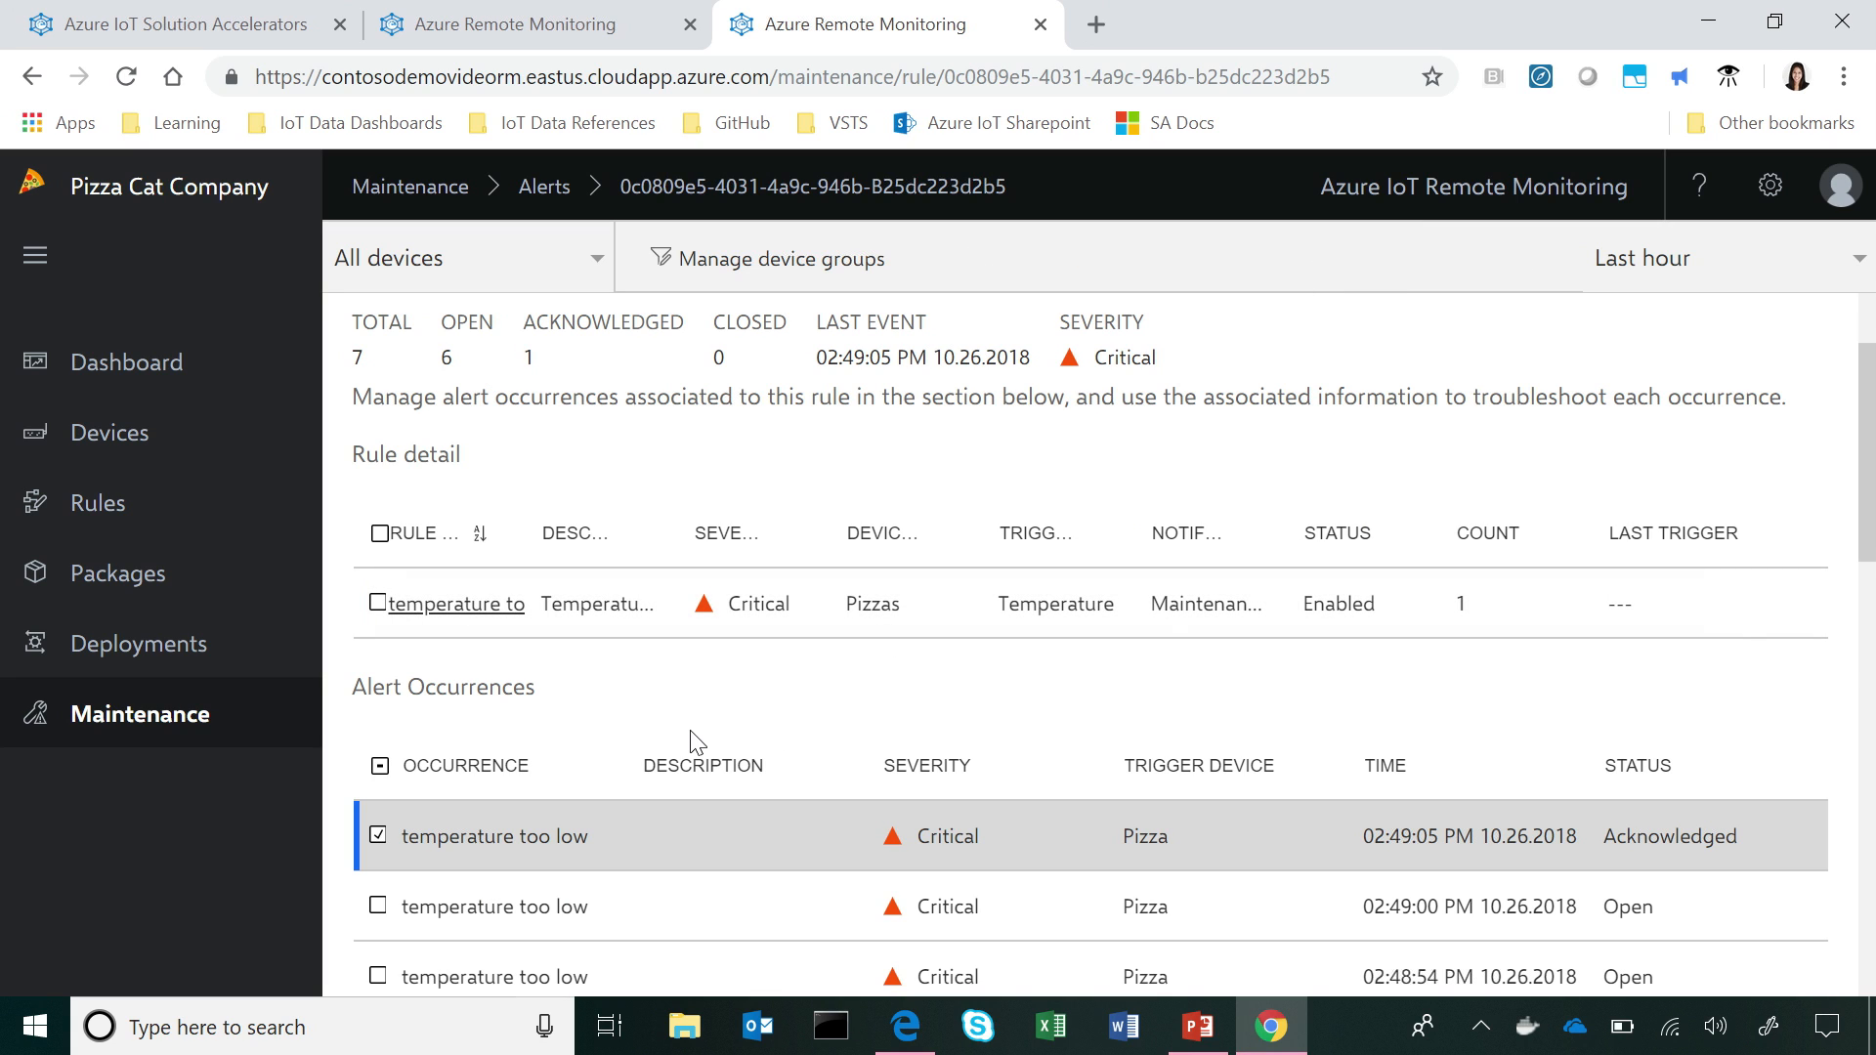
scroll("down", 3)
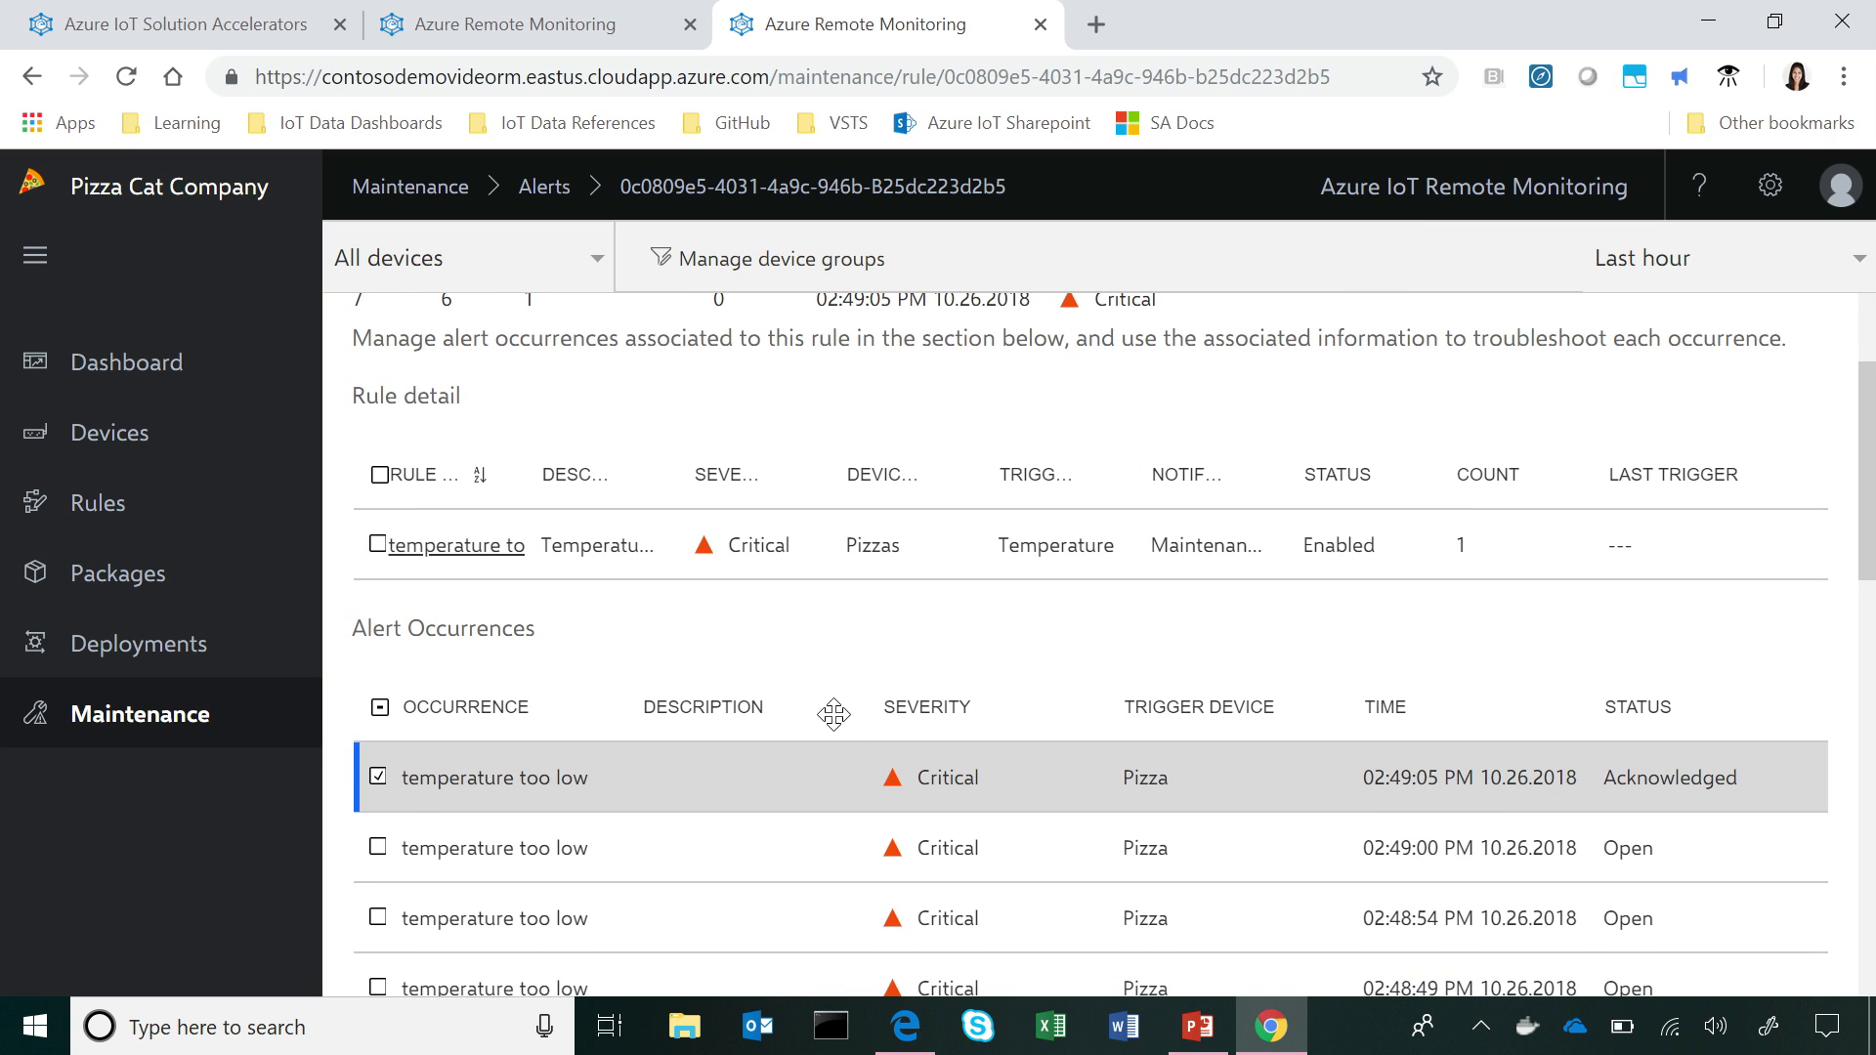
mouse_move(107, 432)
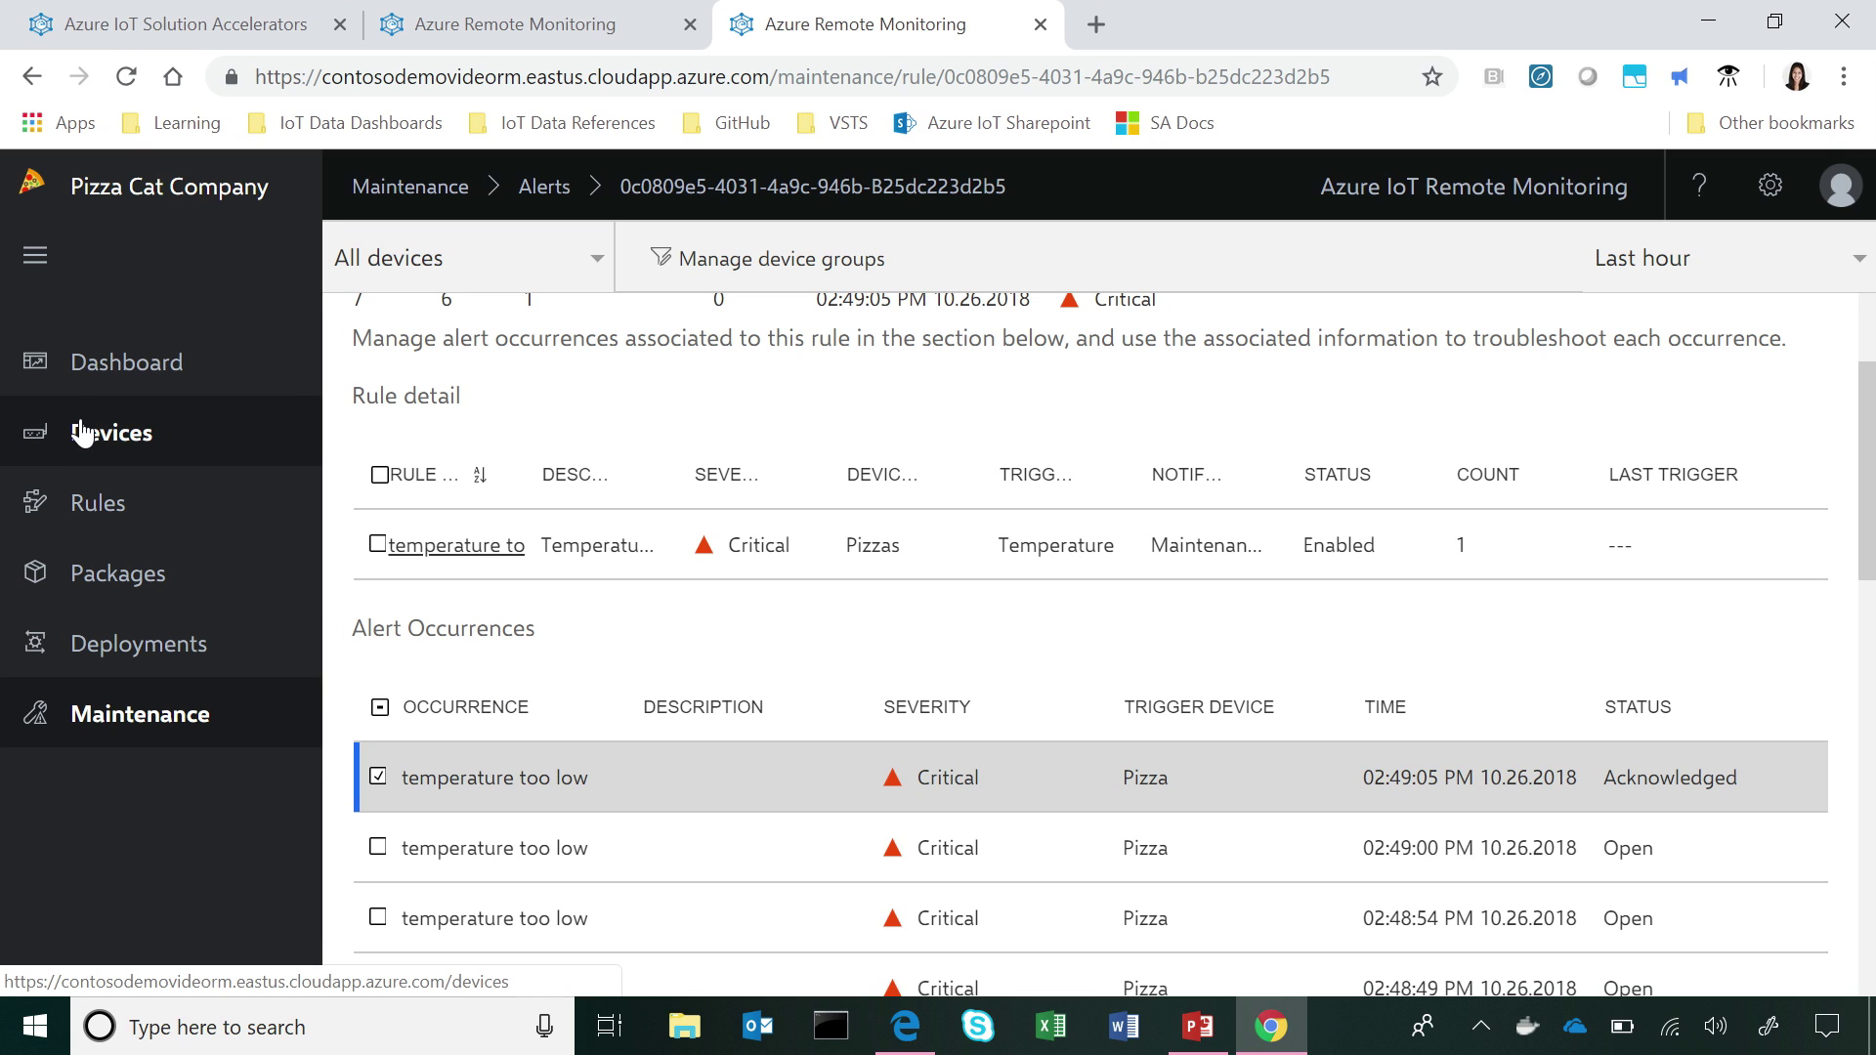
Step: Filter devices to the Pizza Van 1 group and select delivery-truck-02.0
left_click(110, 432)
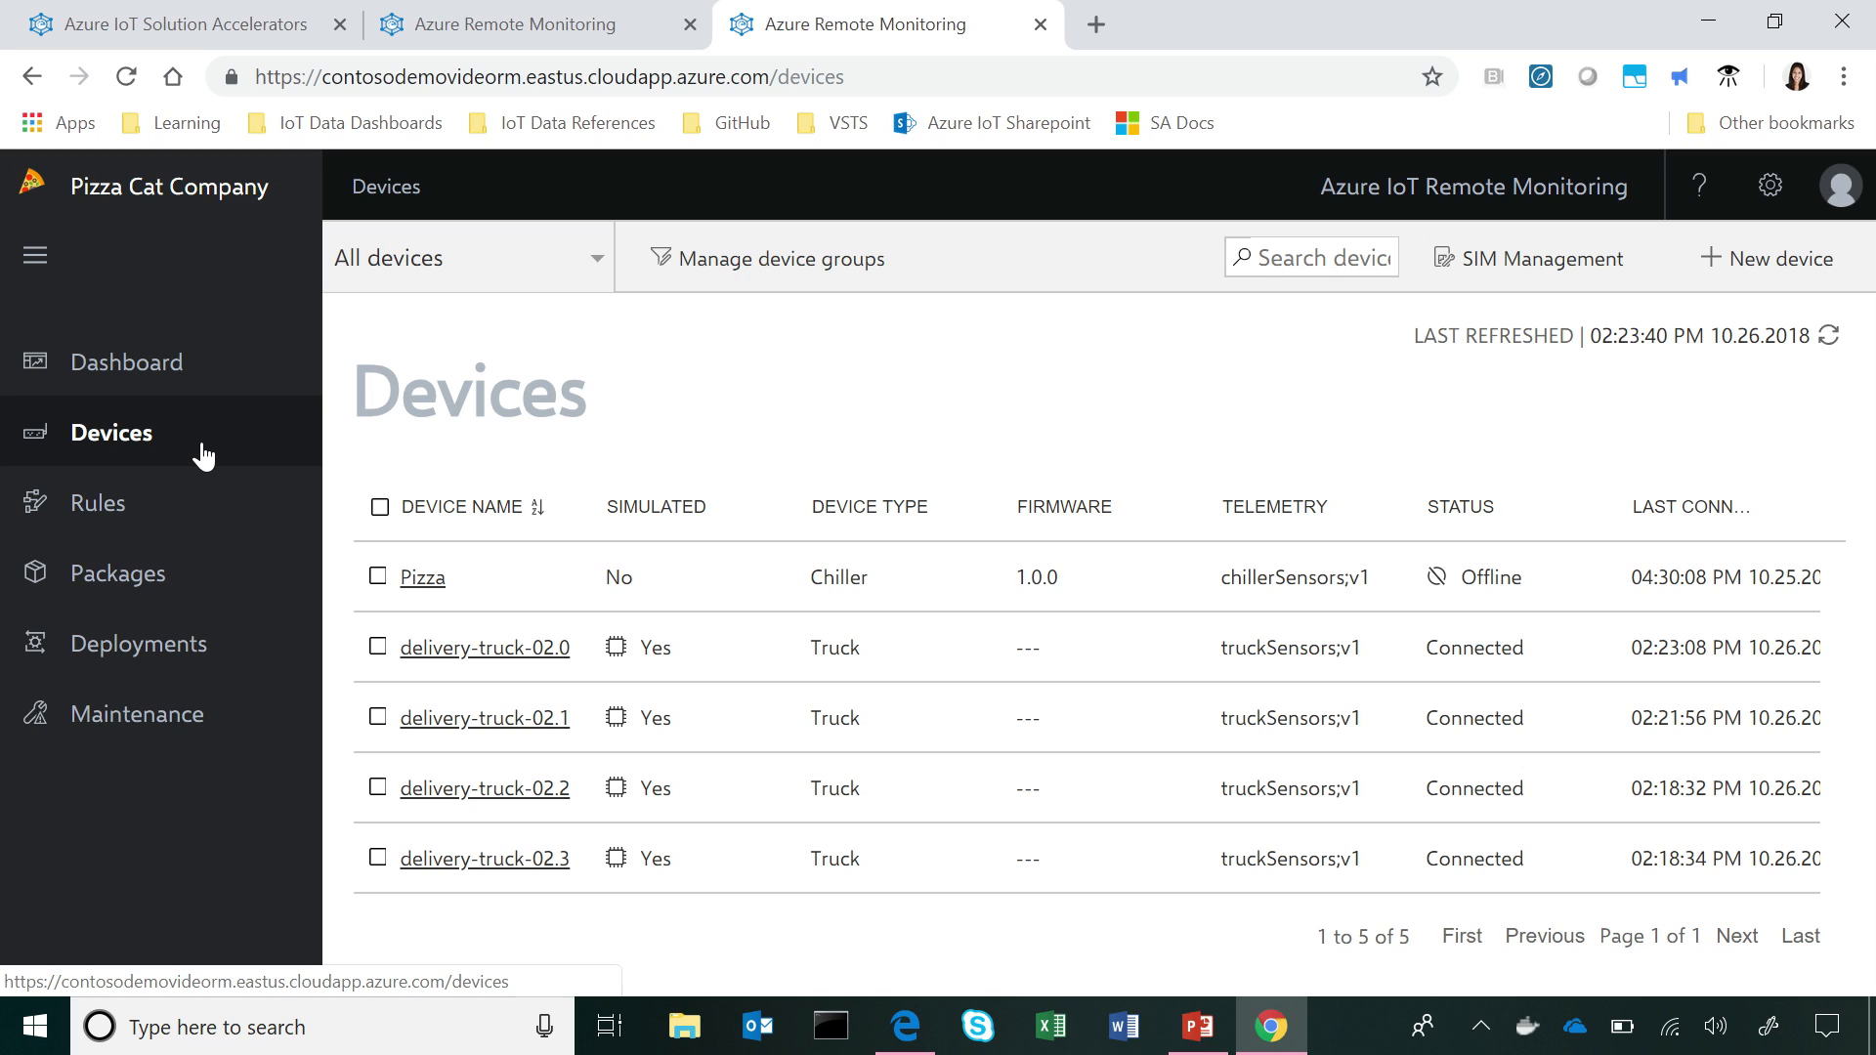
mouse_move(746, 417)
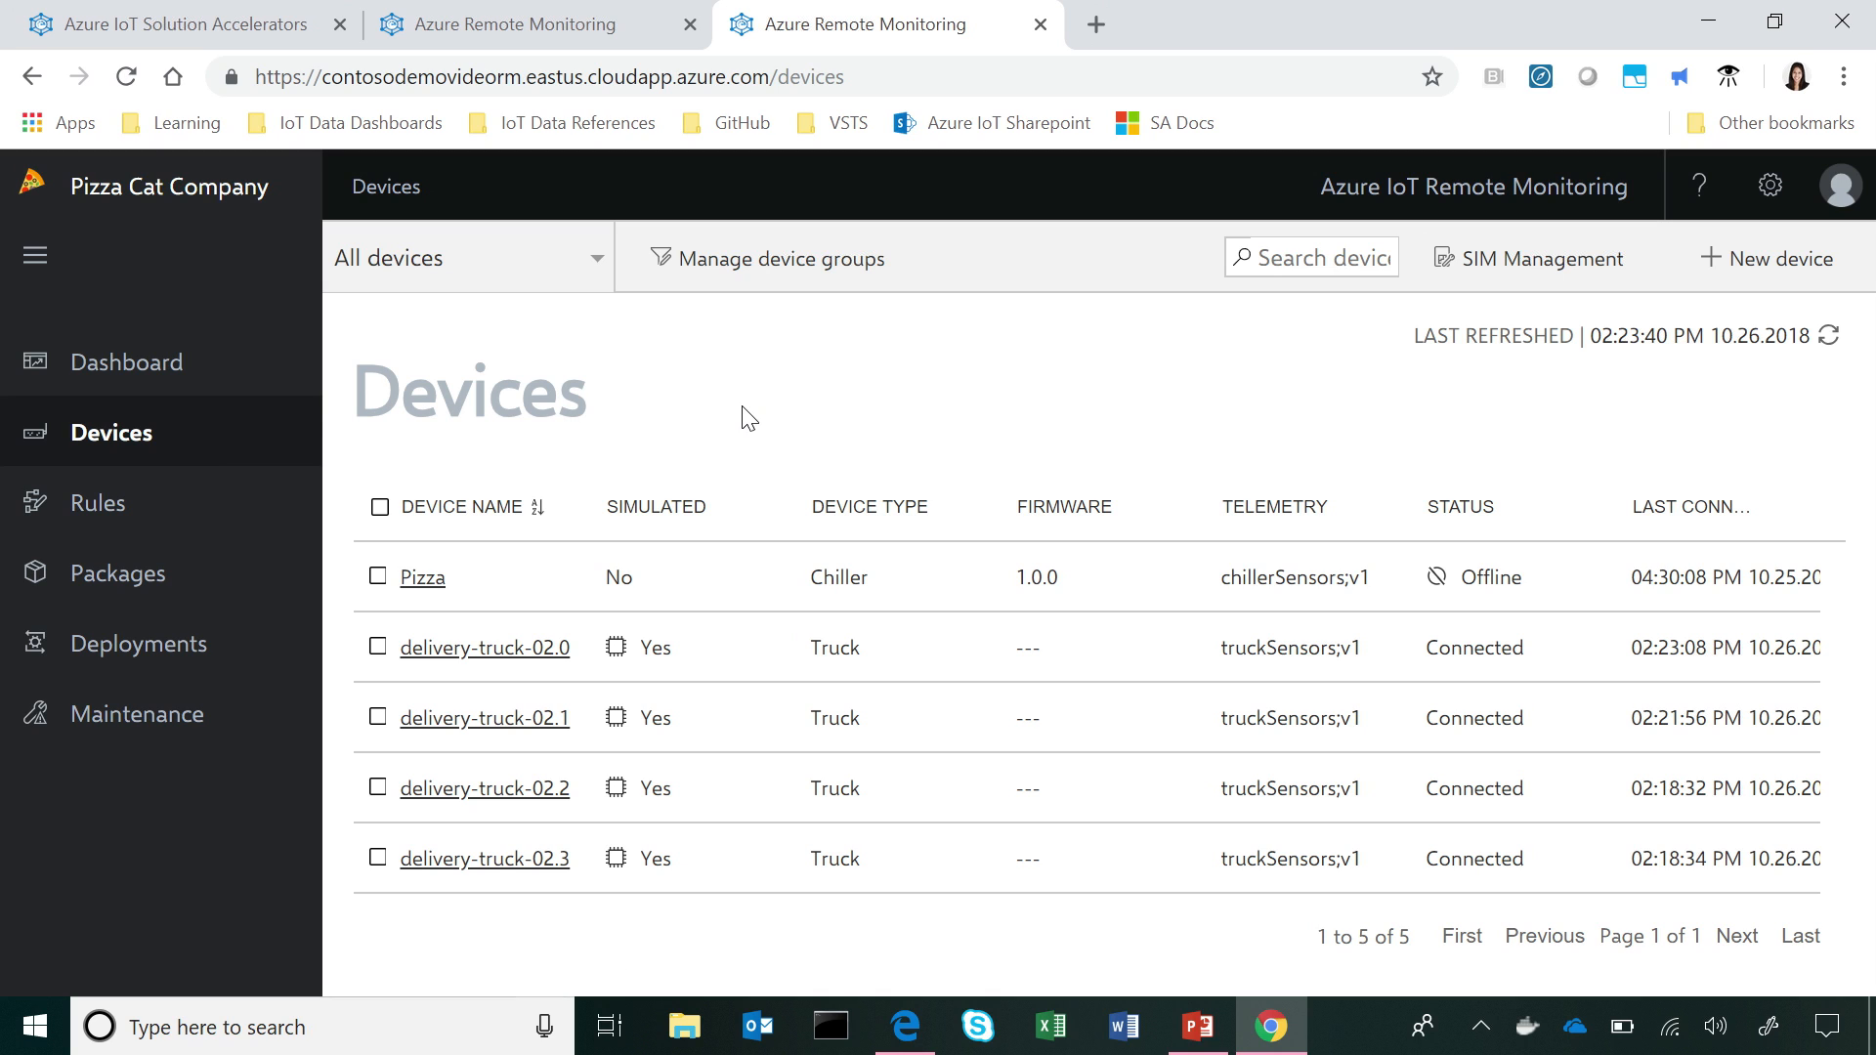
mouse_move(569, 976)
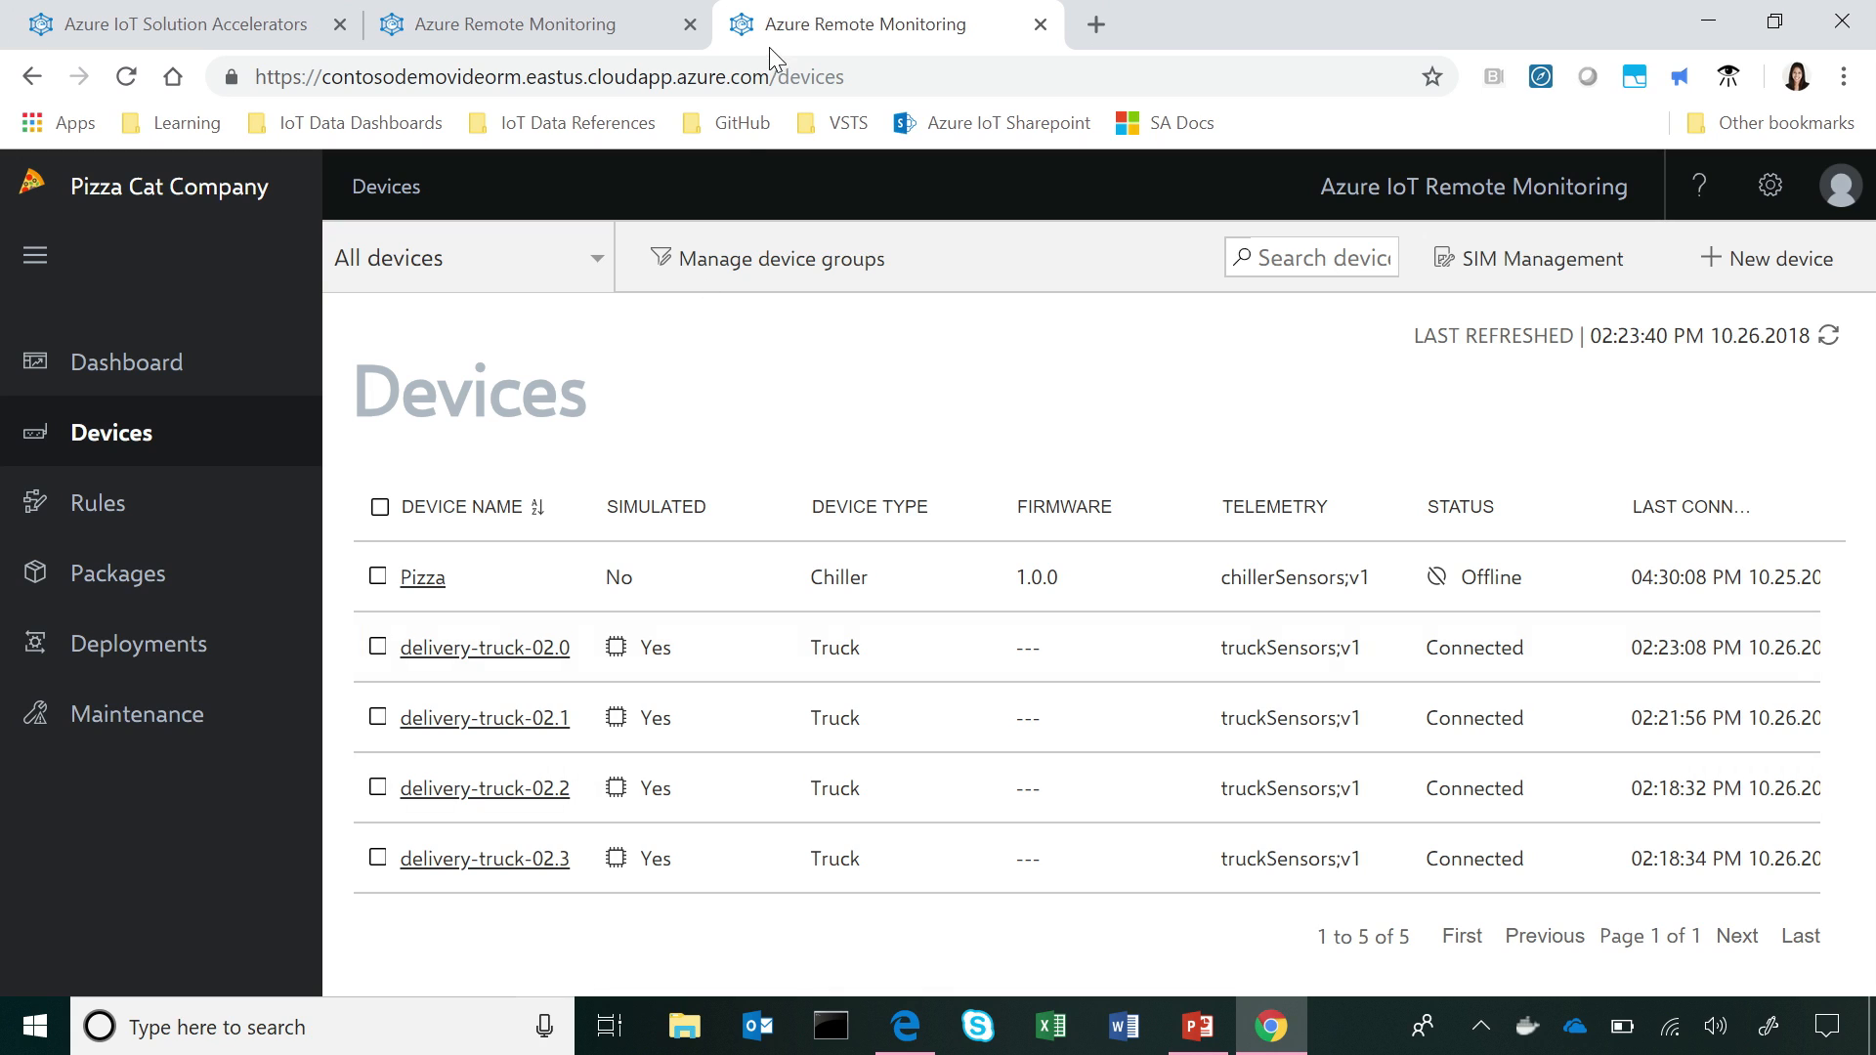
mouse_move(611, 249)
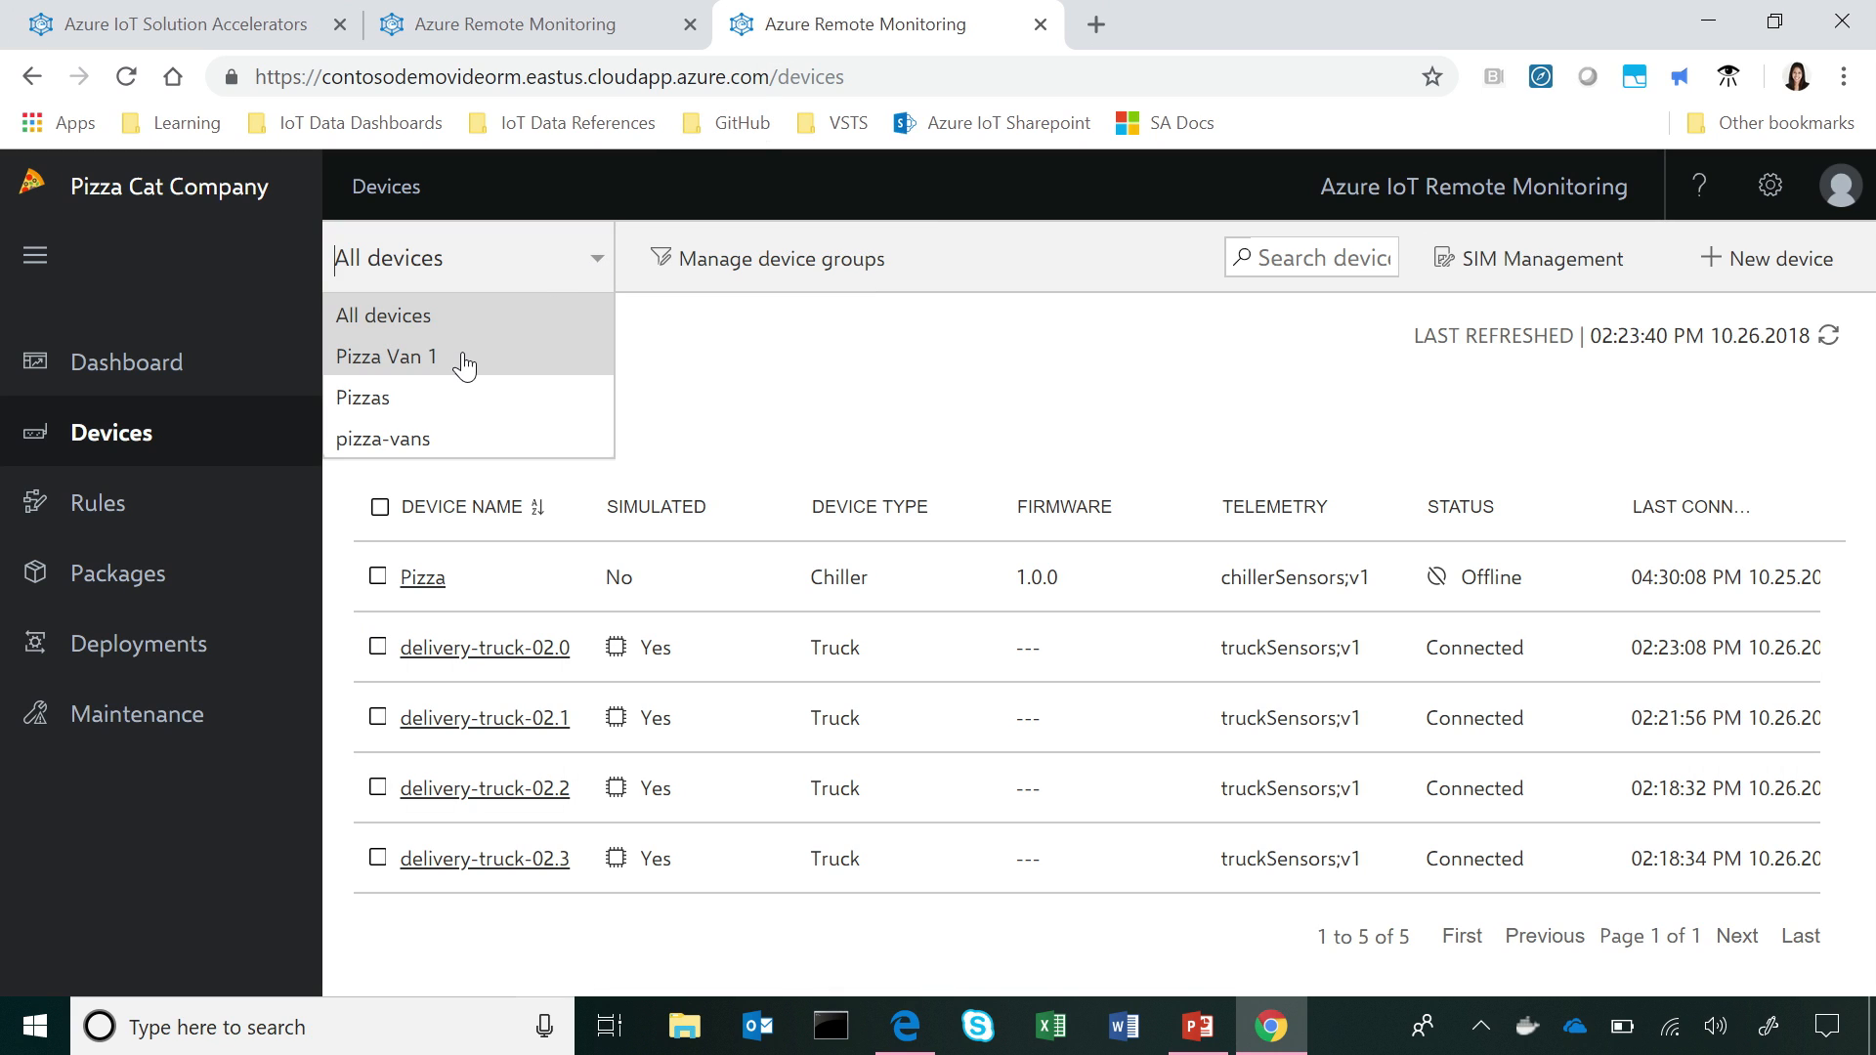
left_click(385, 357)
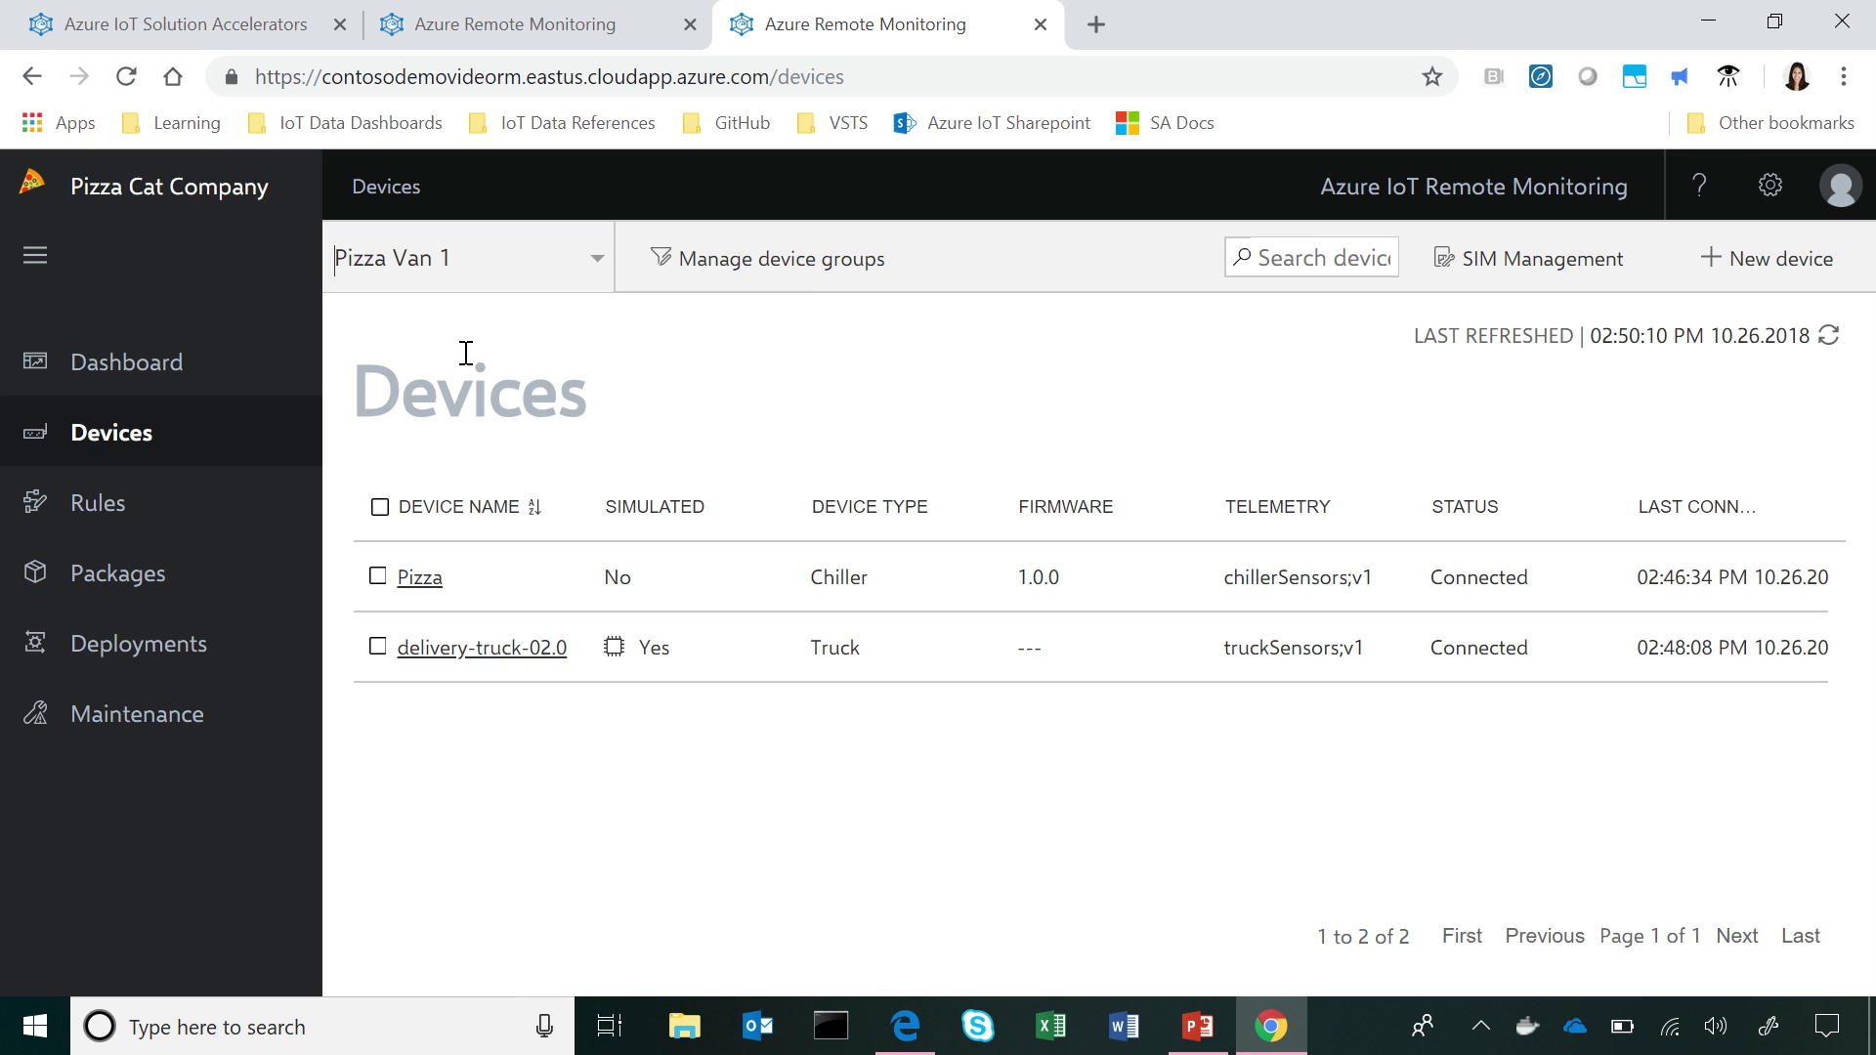
mouse_move(359, 661)
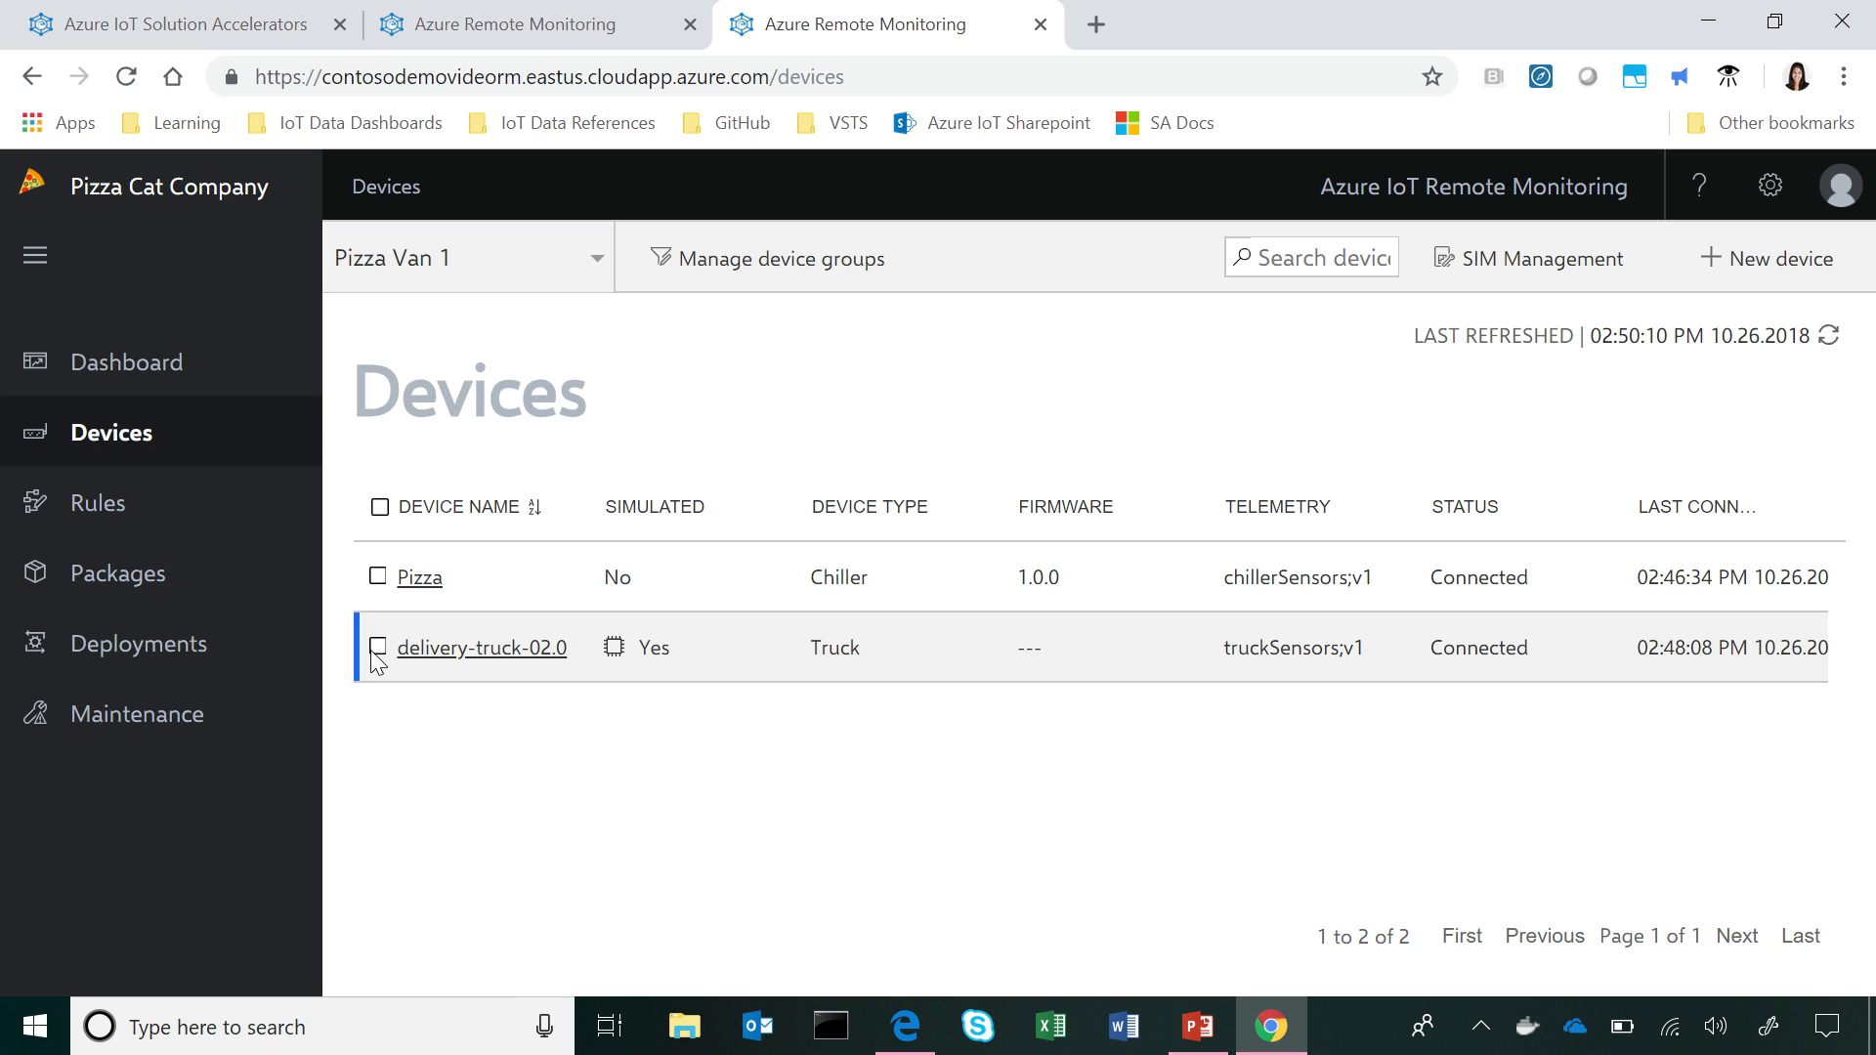
left_click(378, 647)
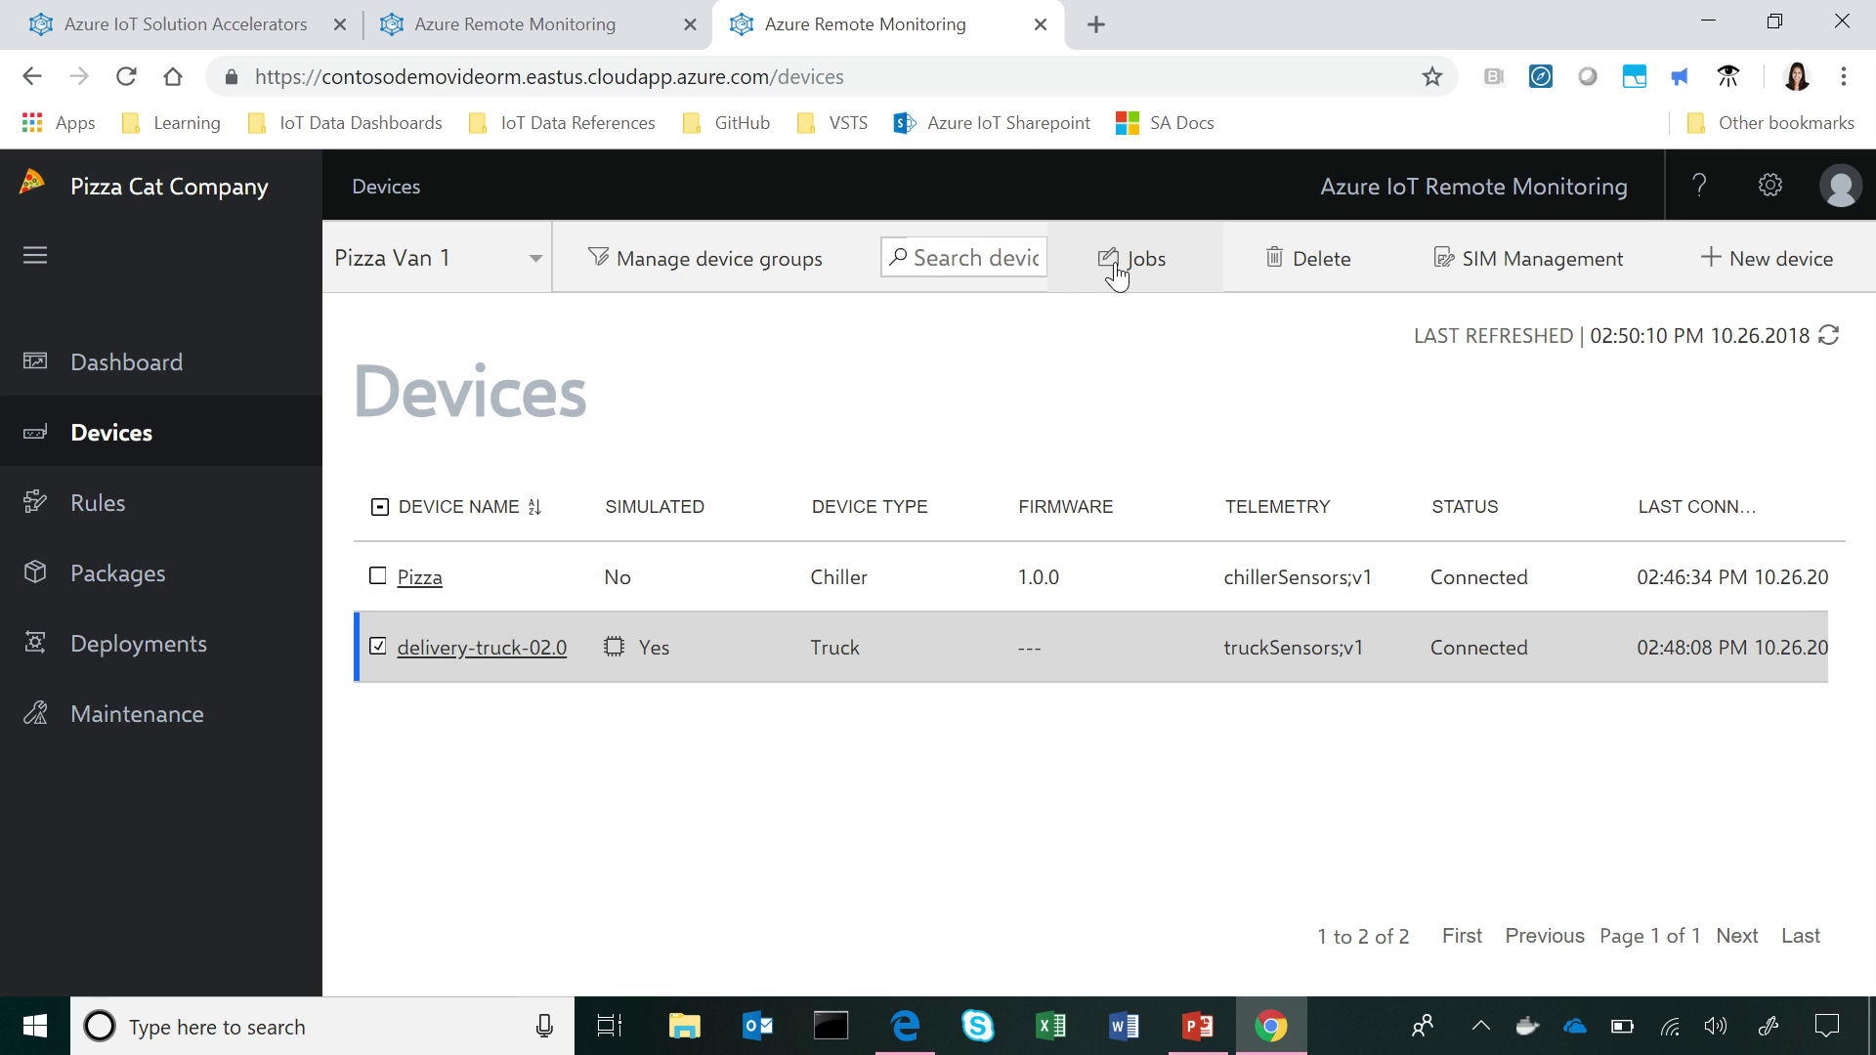
Step: Set up a method job calling IncreaseCargoTemperature on delivery-truck-02.0
left_click(1131, 258)
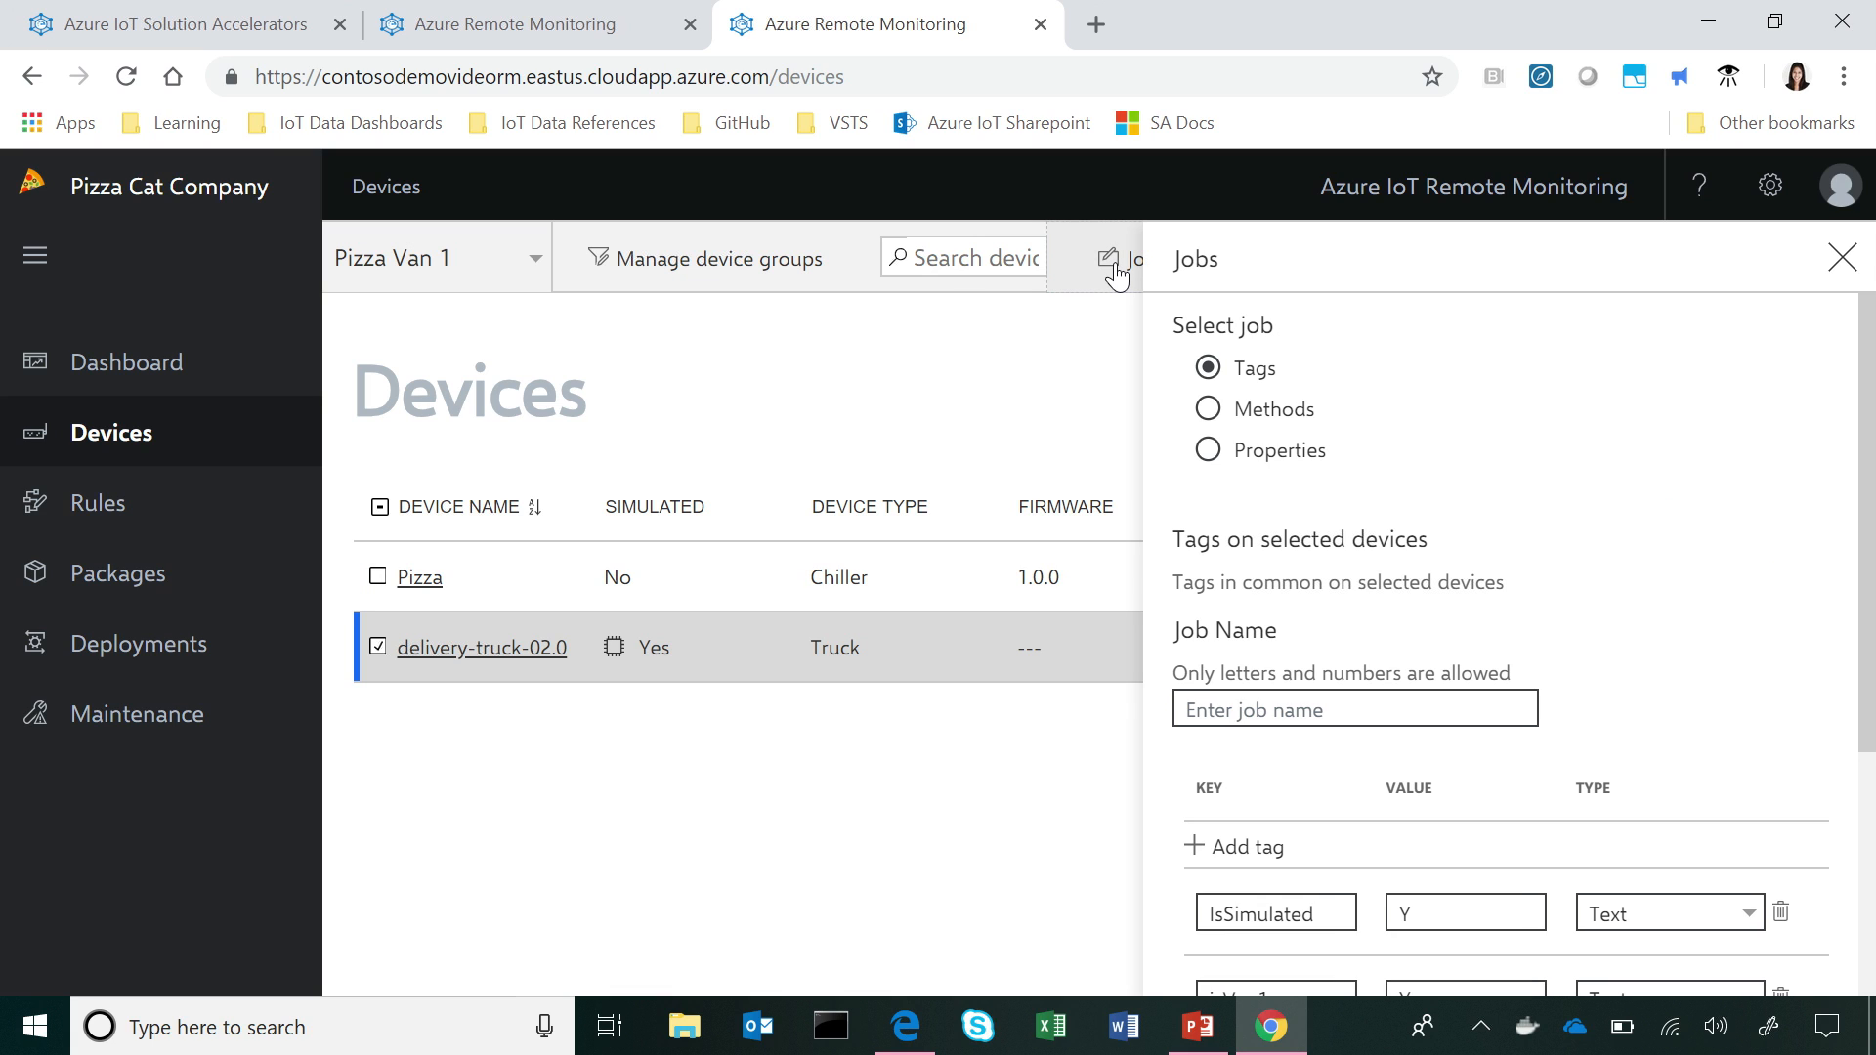
mouse_move(1183, 372)
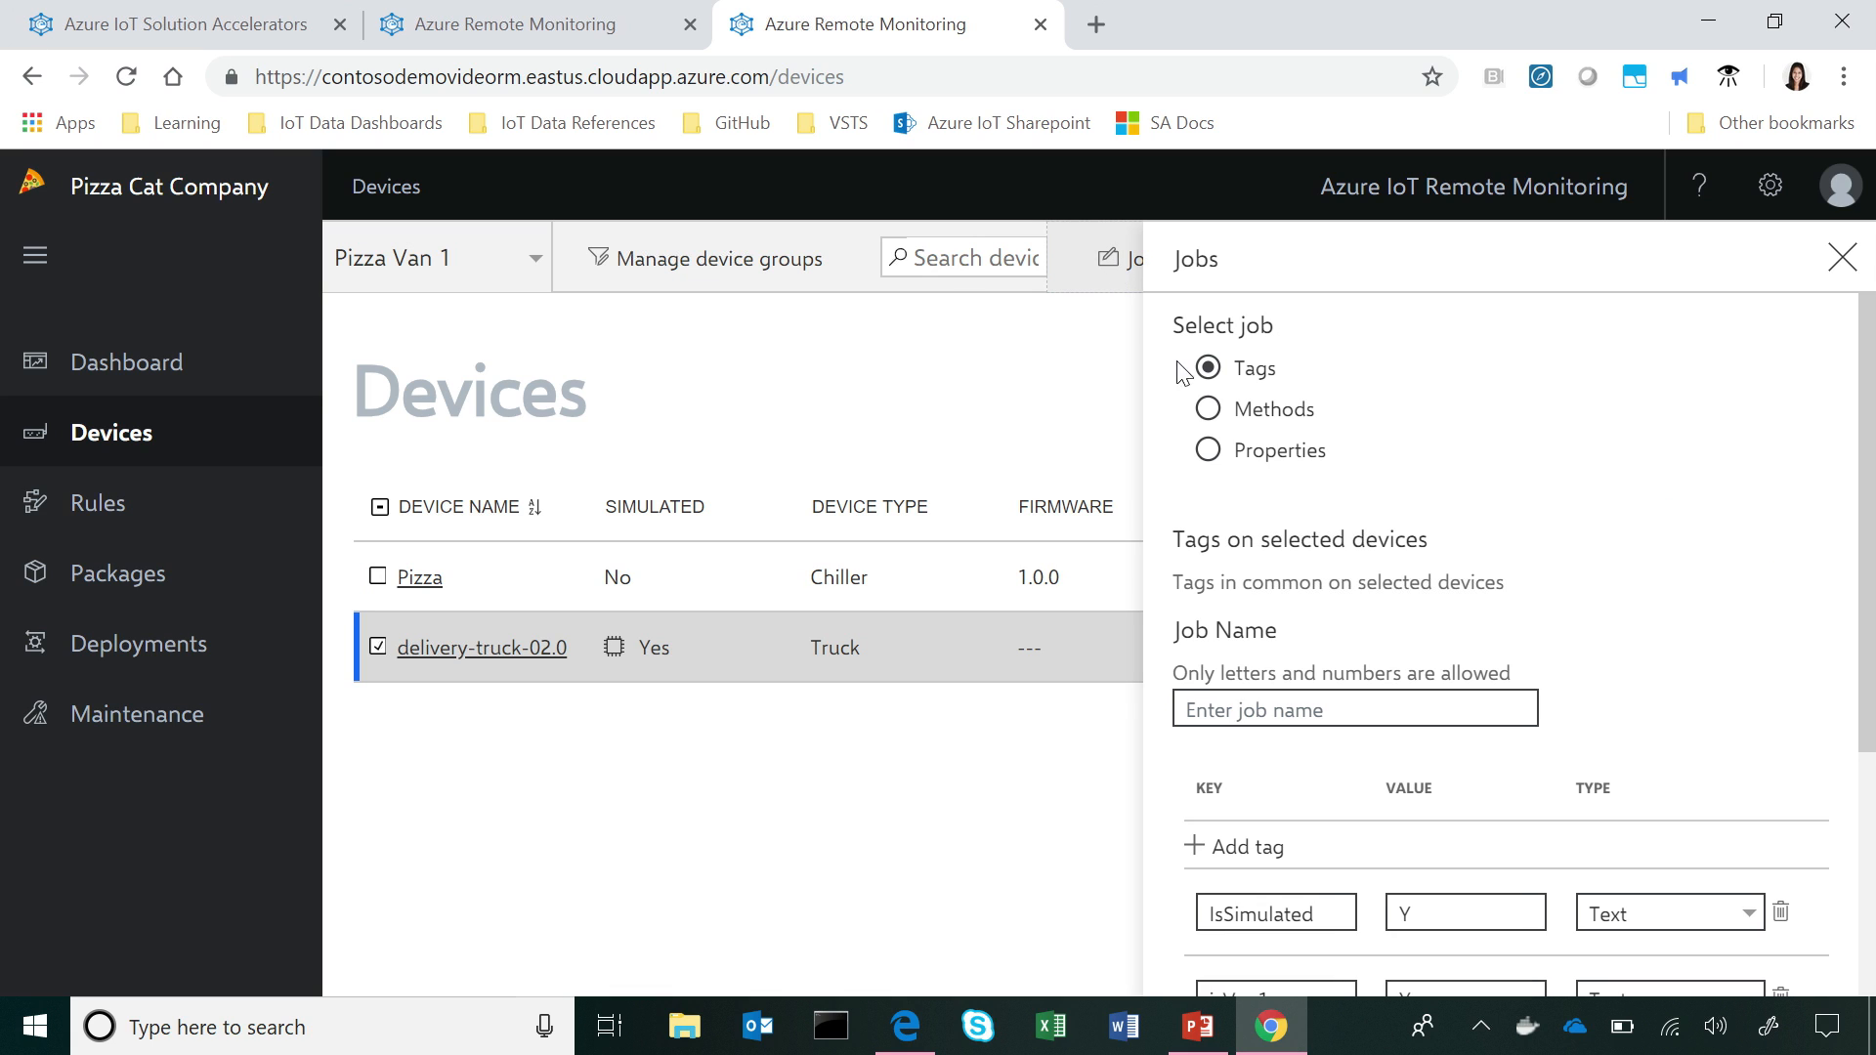
left_click(1208, 409)
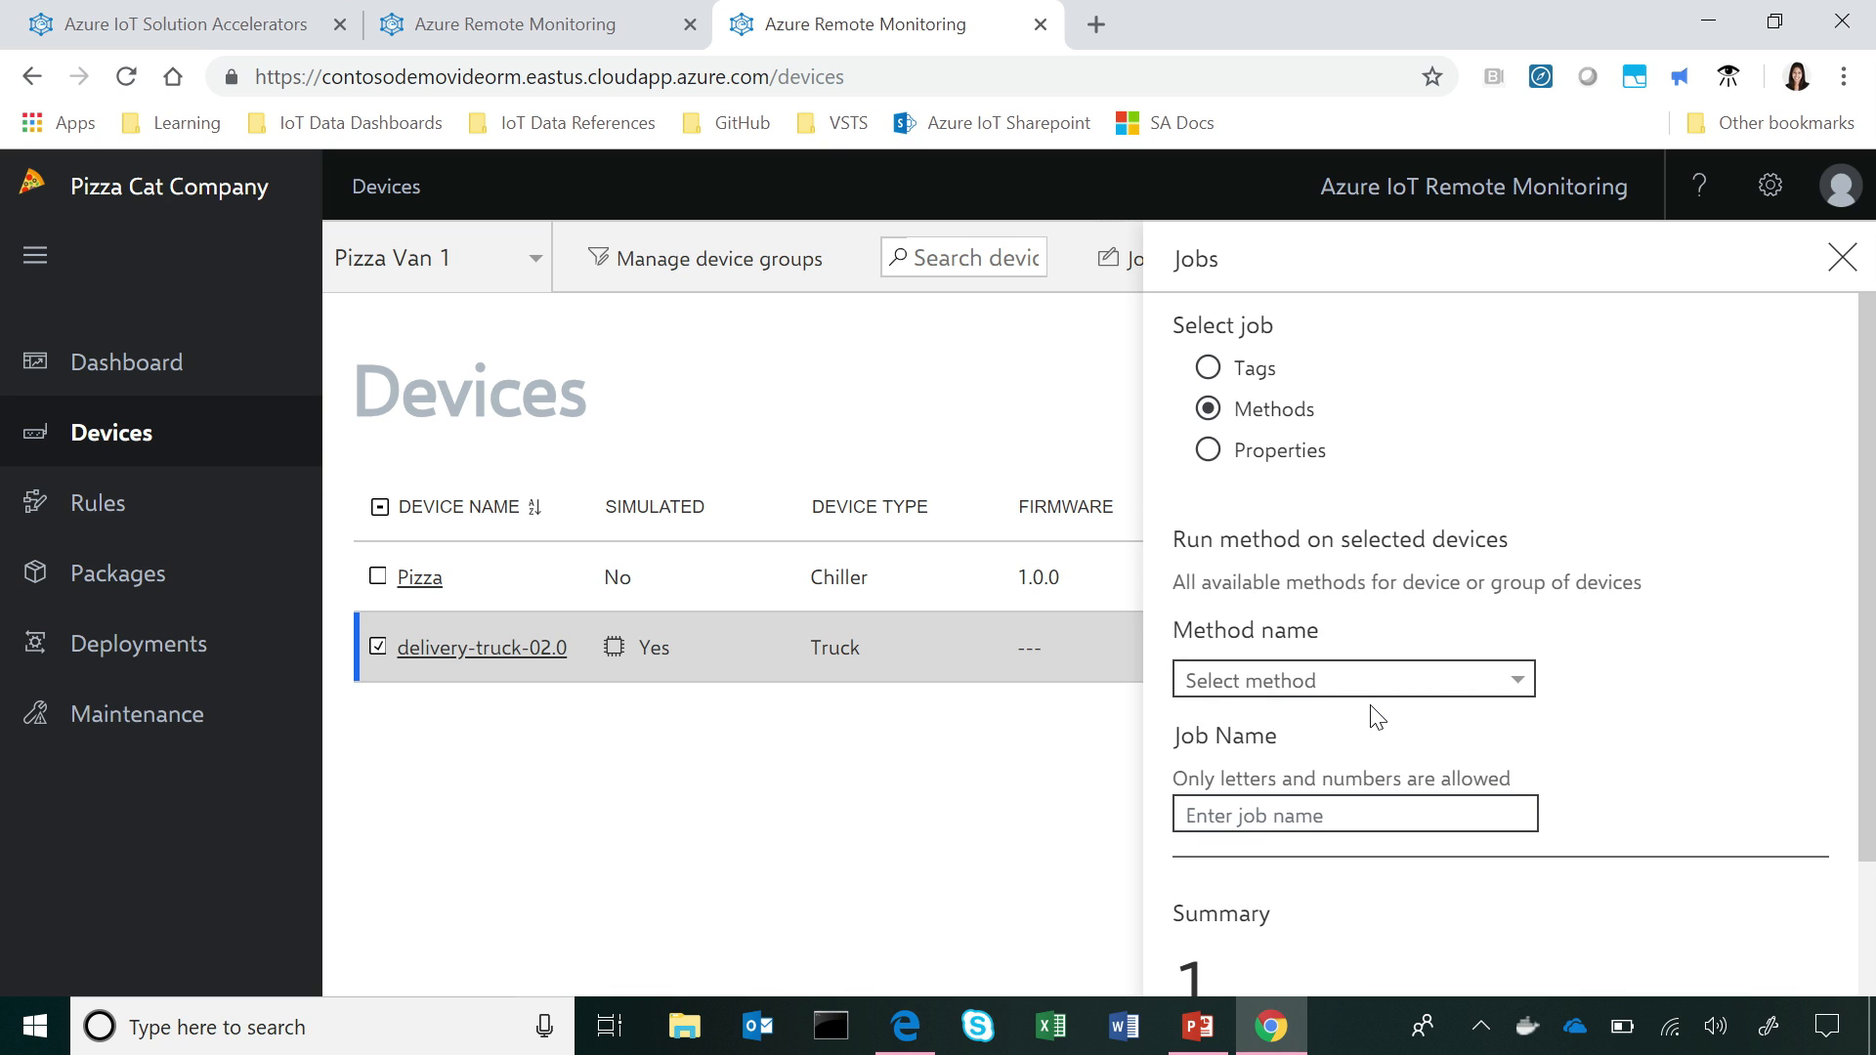
left_click(1354, 678)
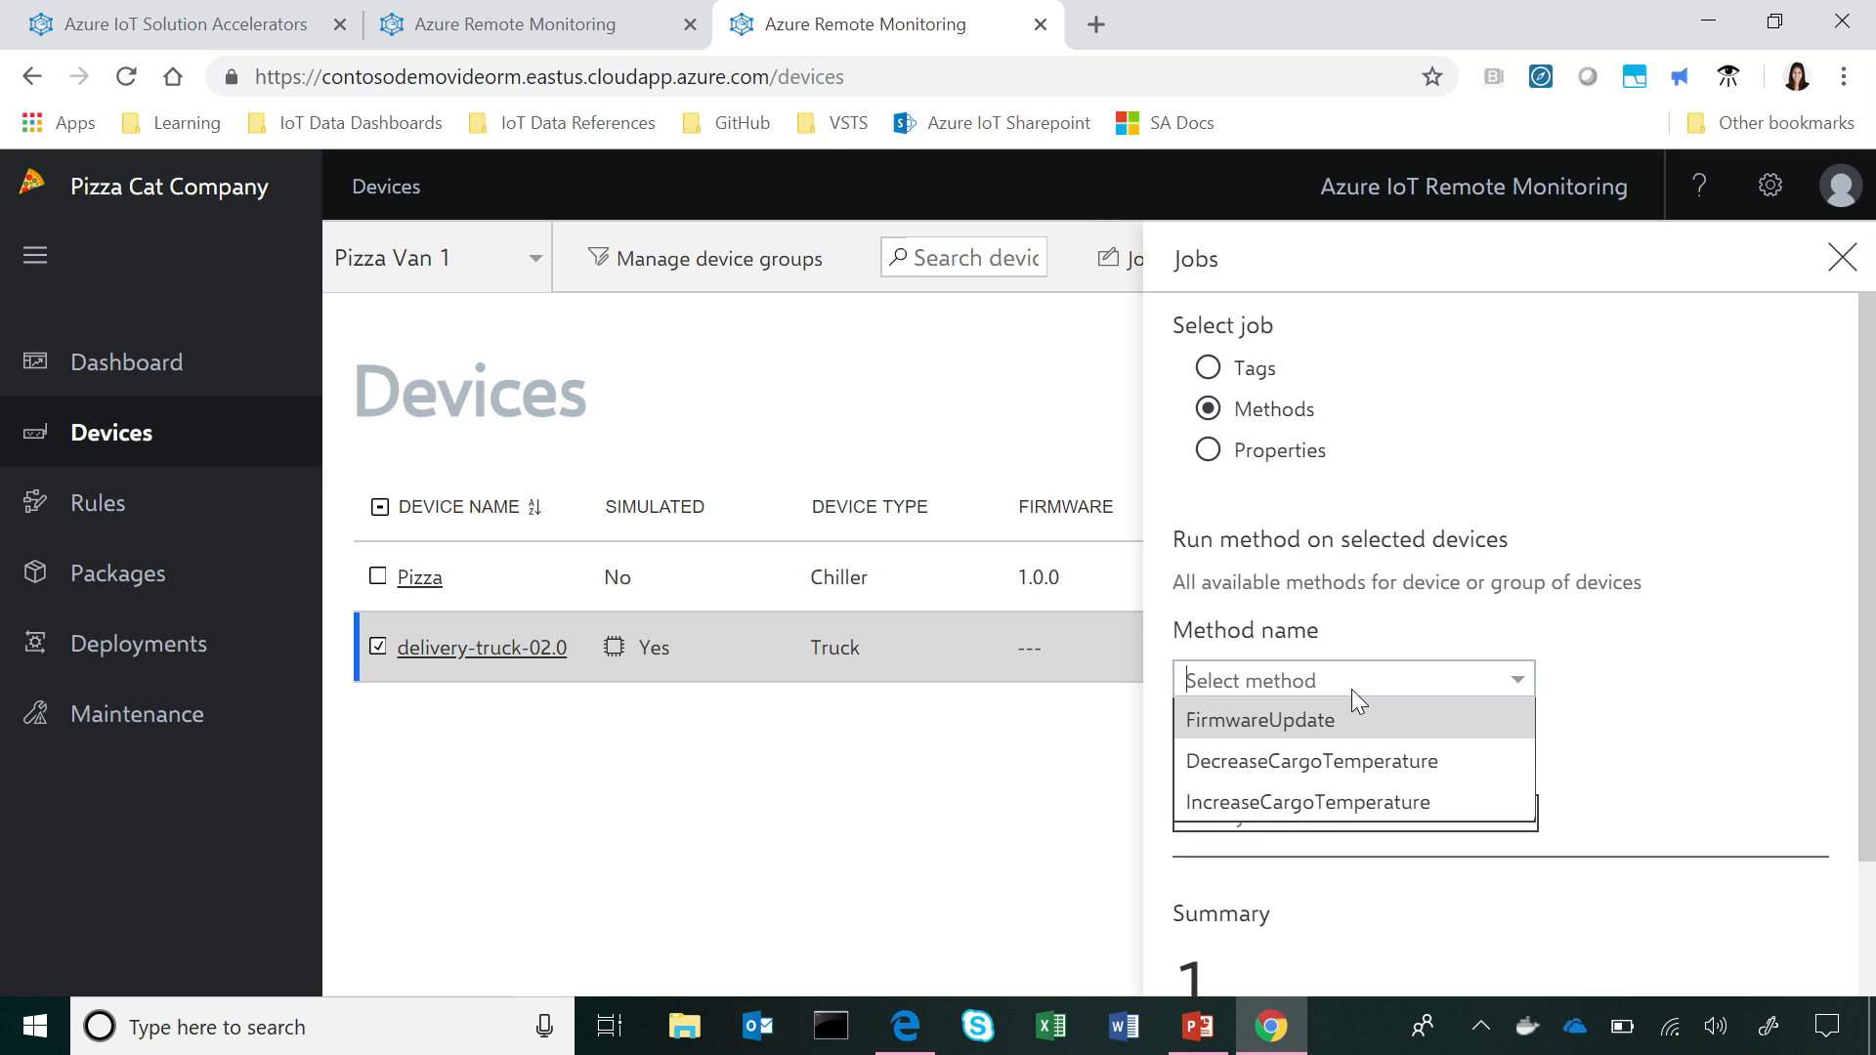
left_click(1305, 801)
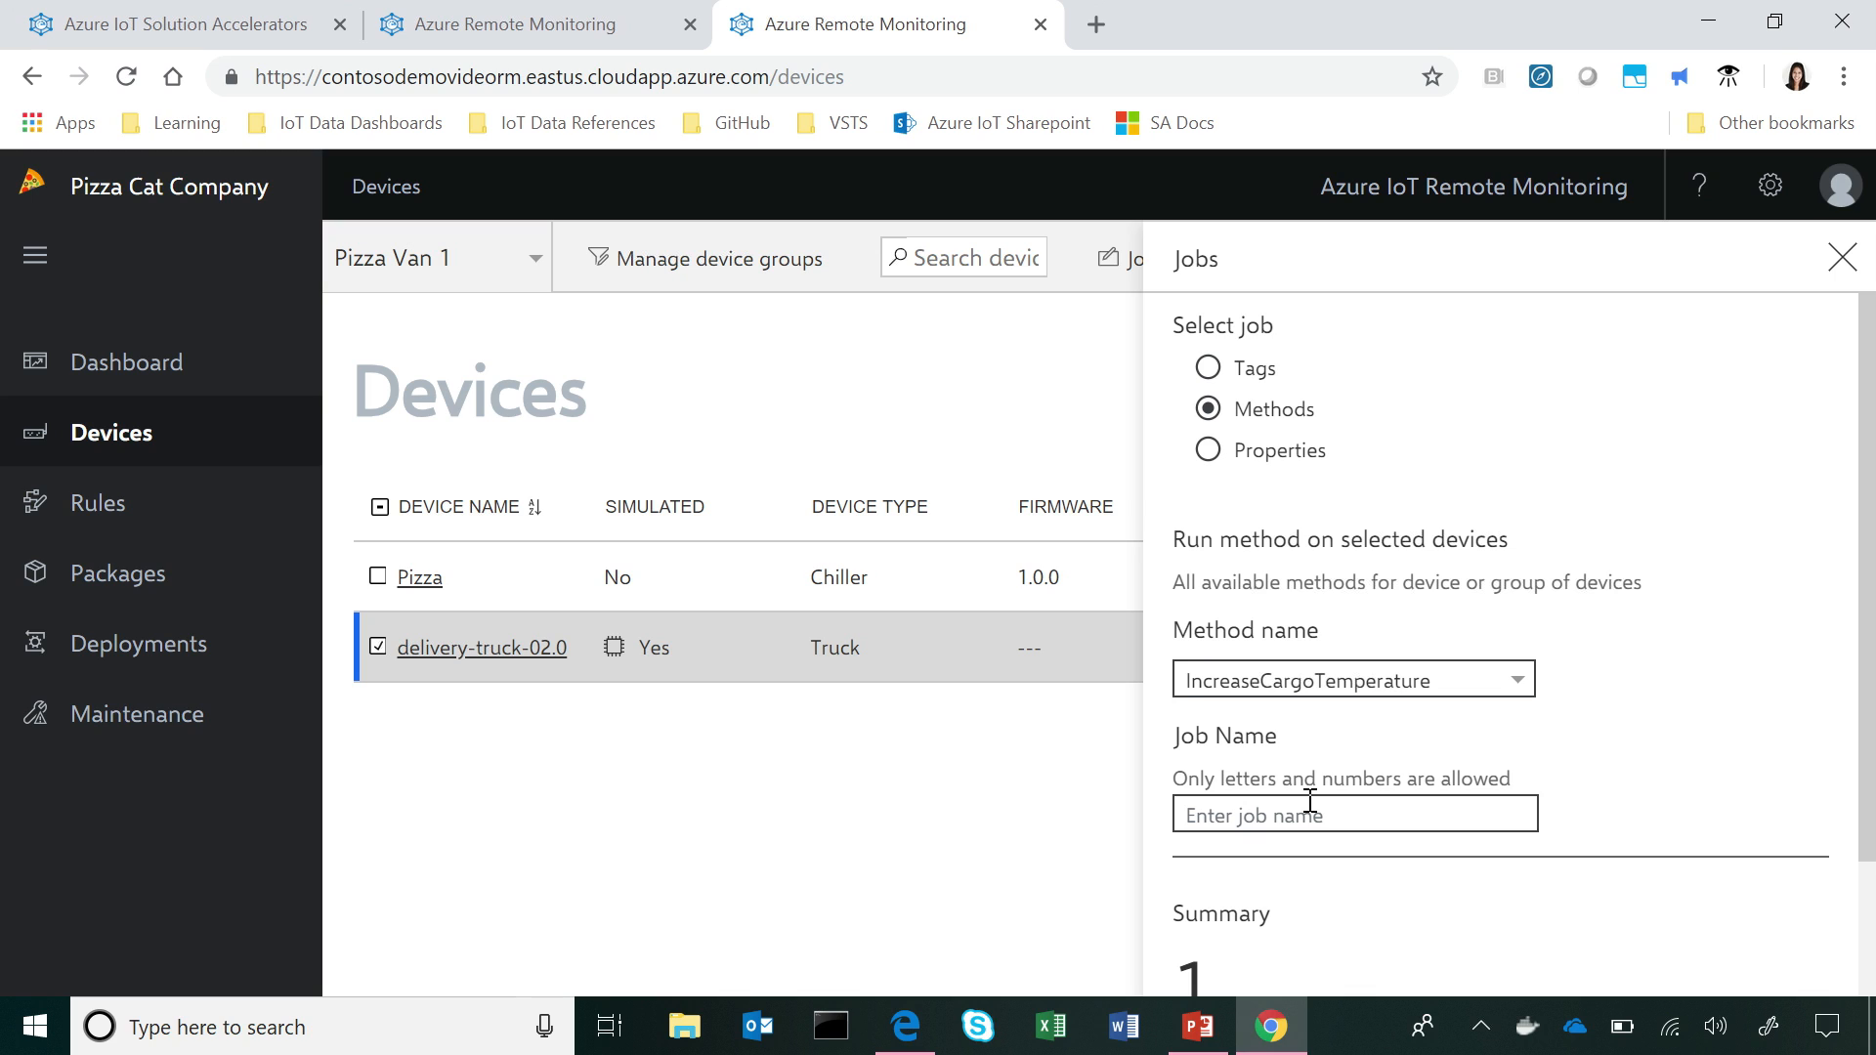
Step: Name the job 'increasetemp', submit it, and return to the dashboard
left_click(1353, 814)
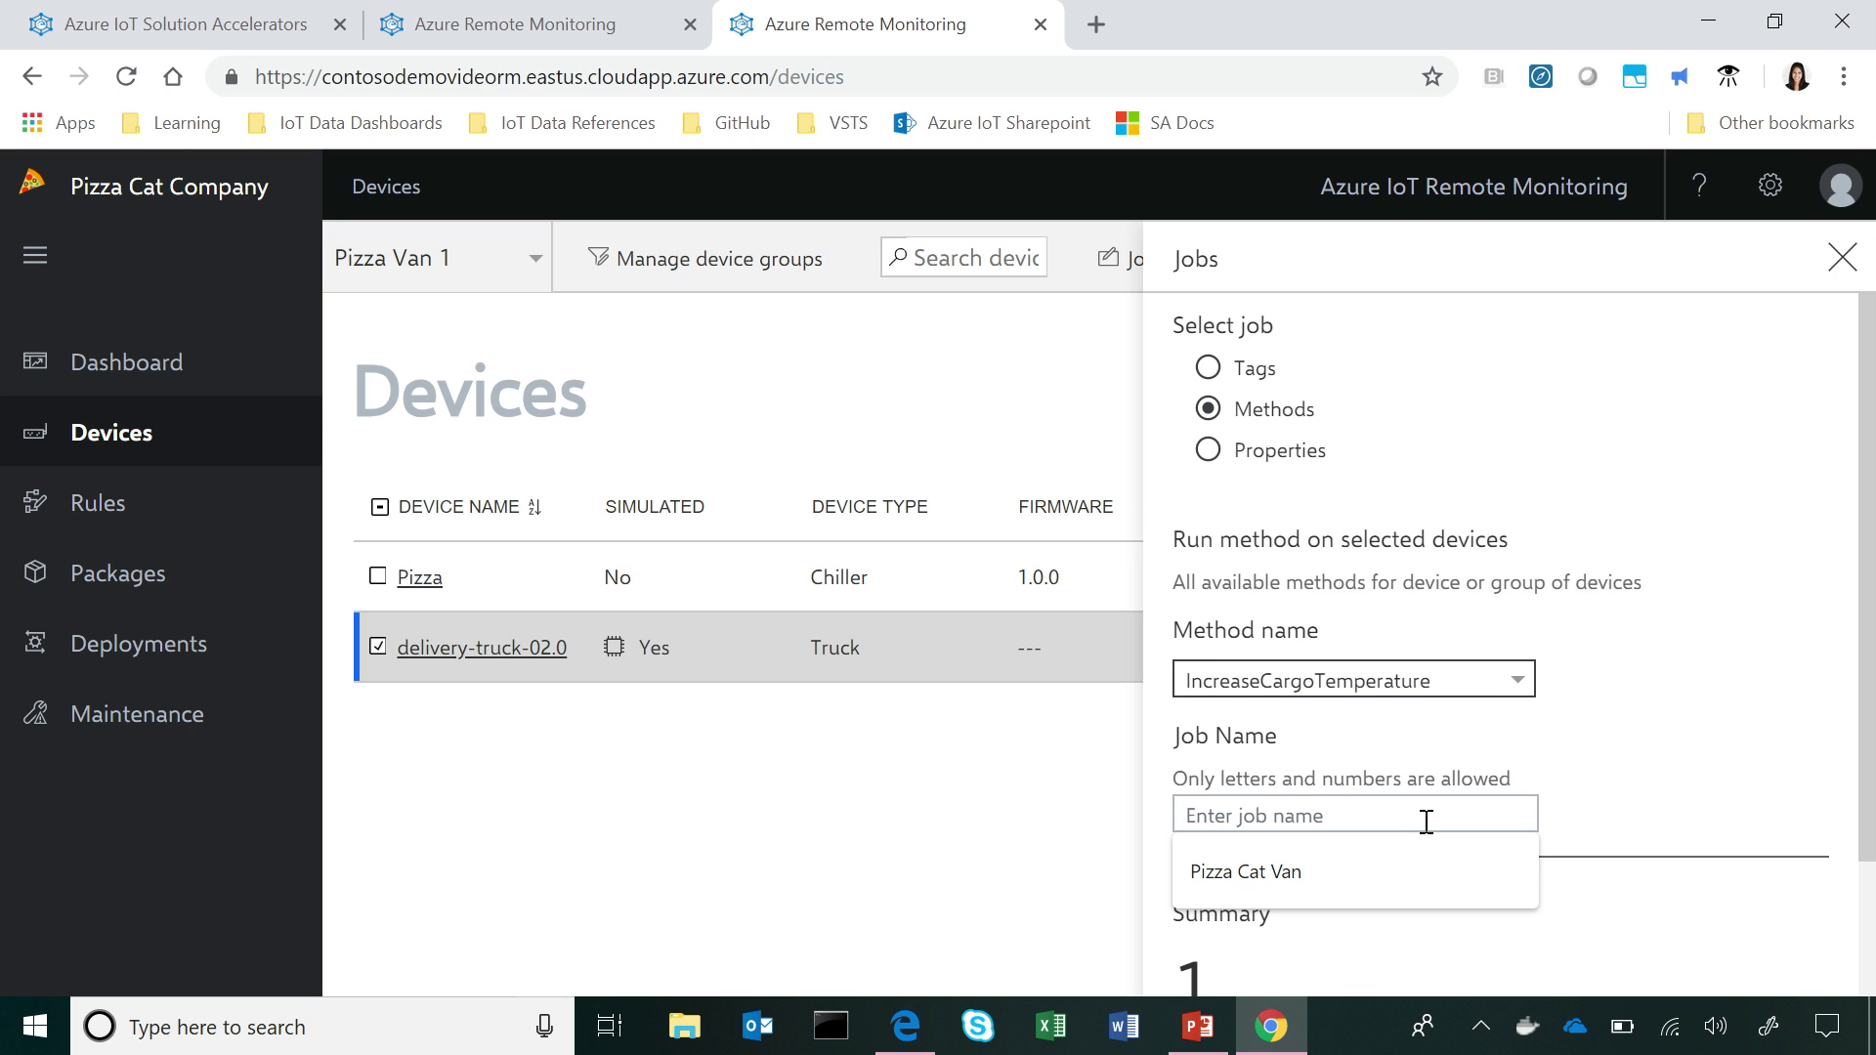
type("increasetemp")
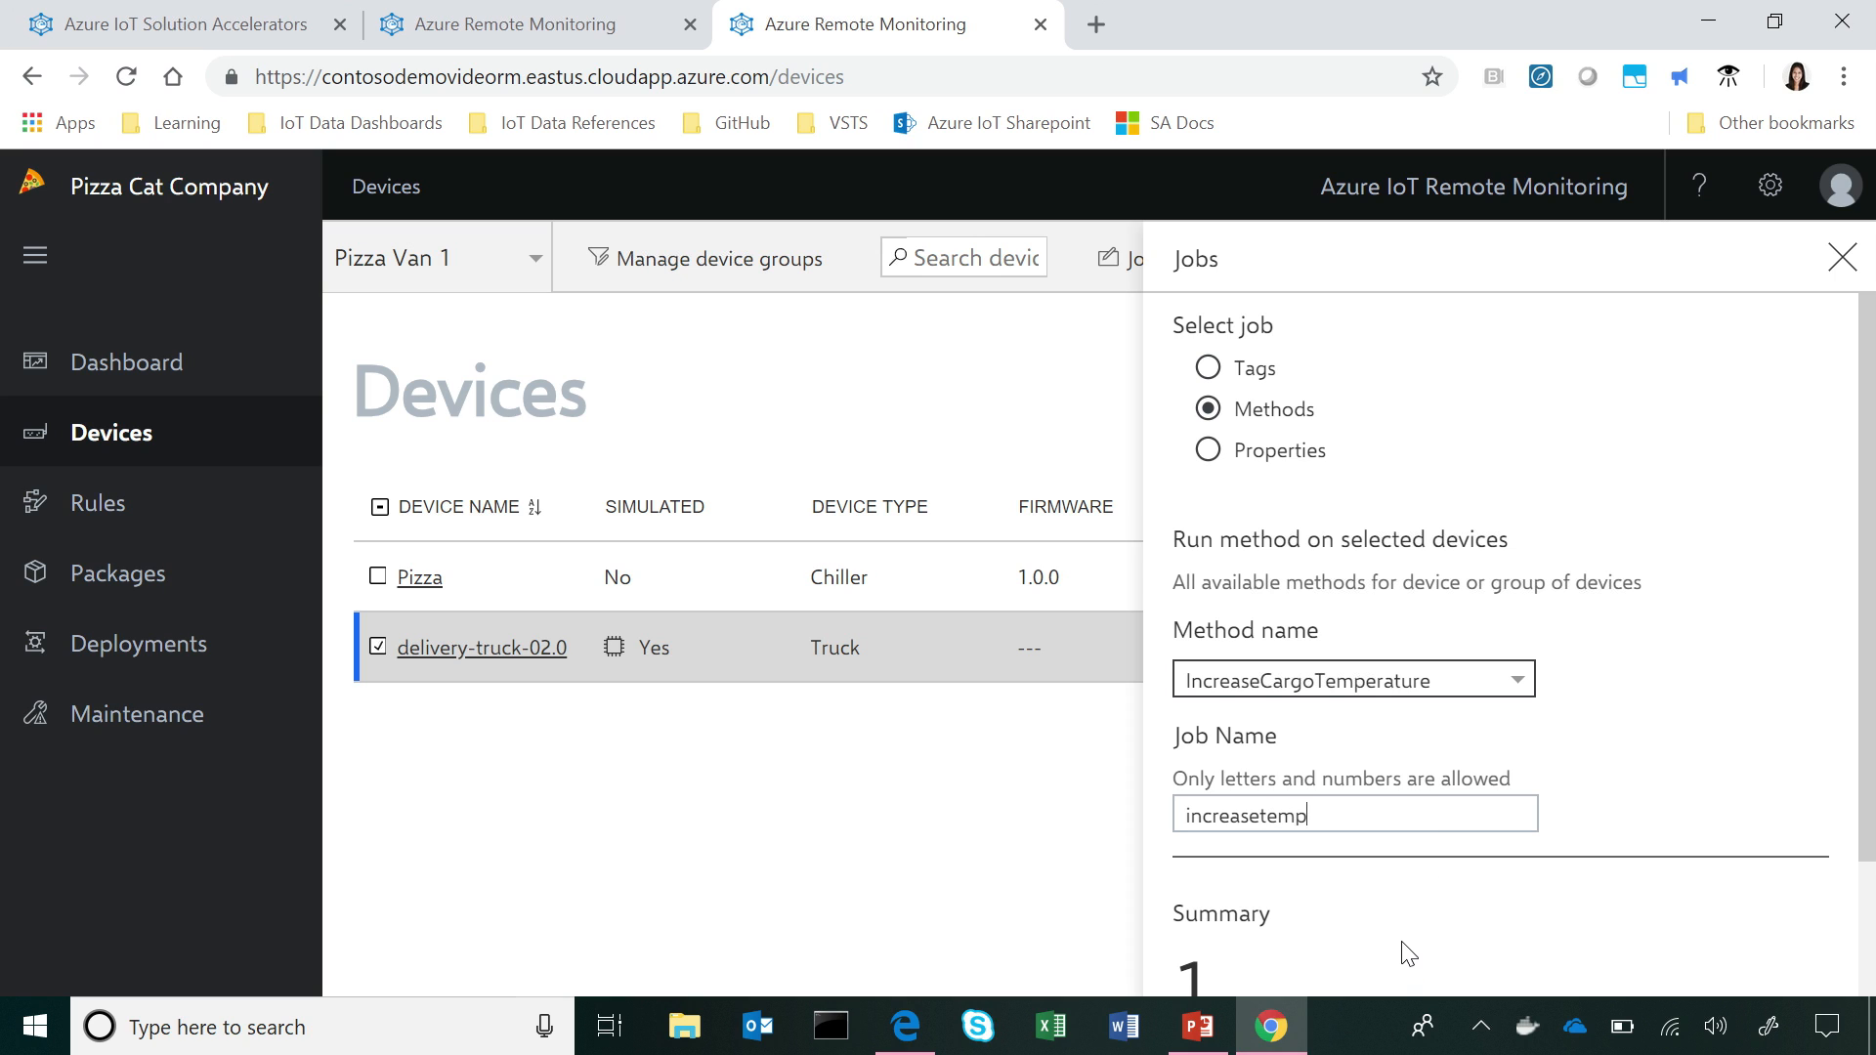
scroll("down", 3)
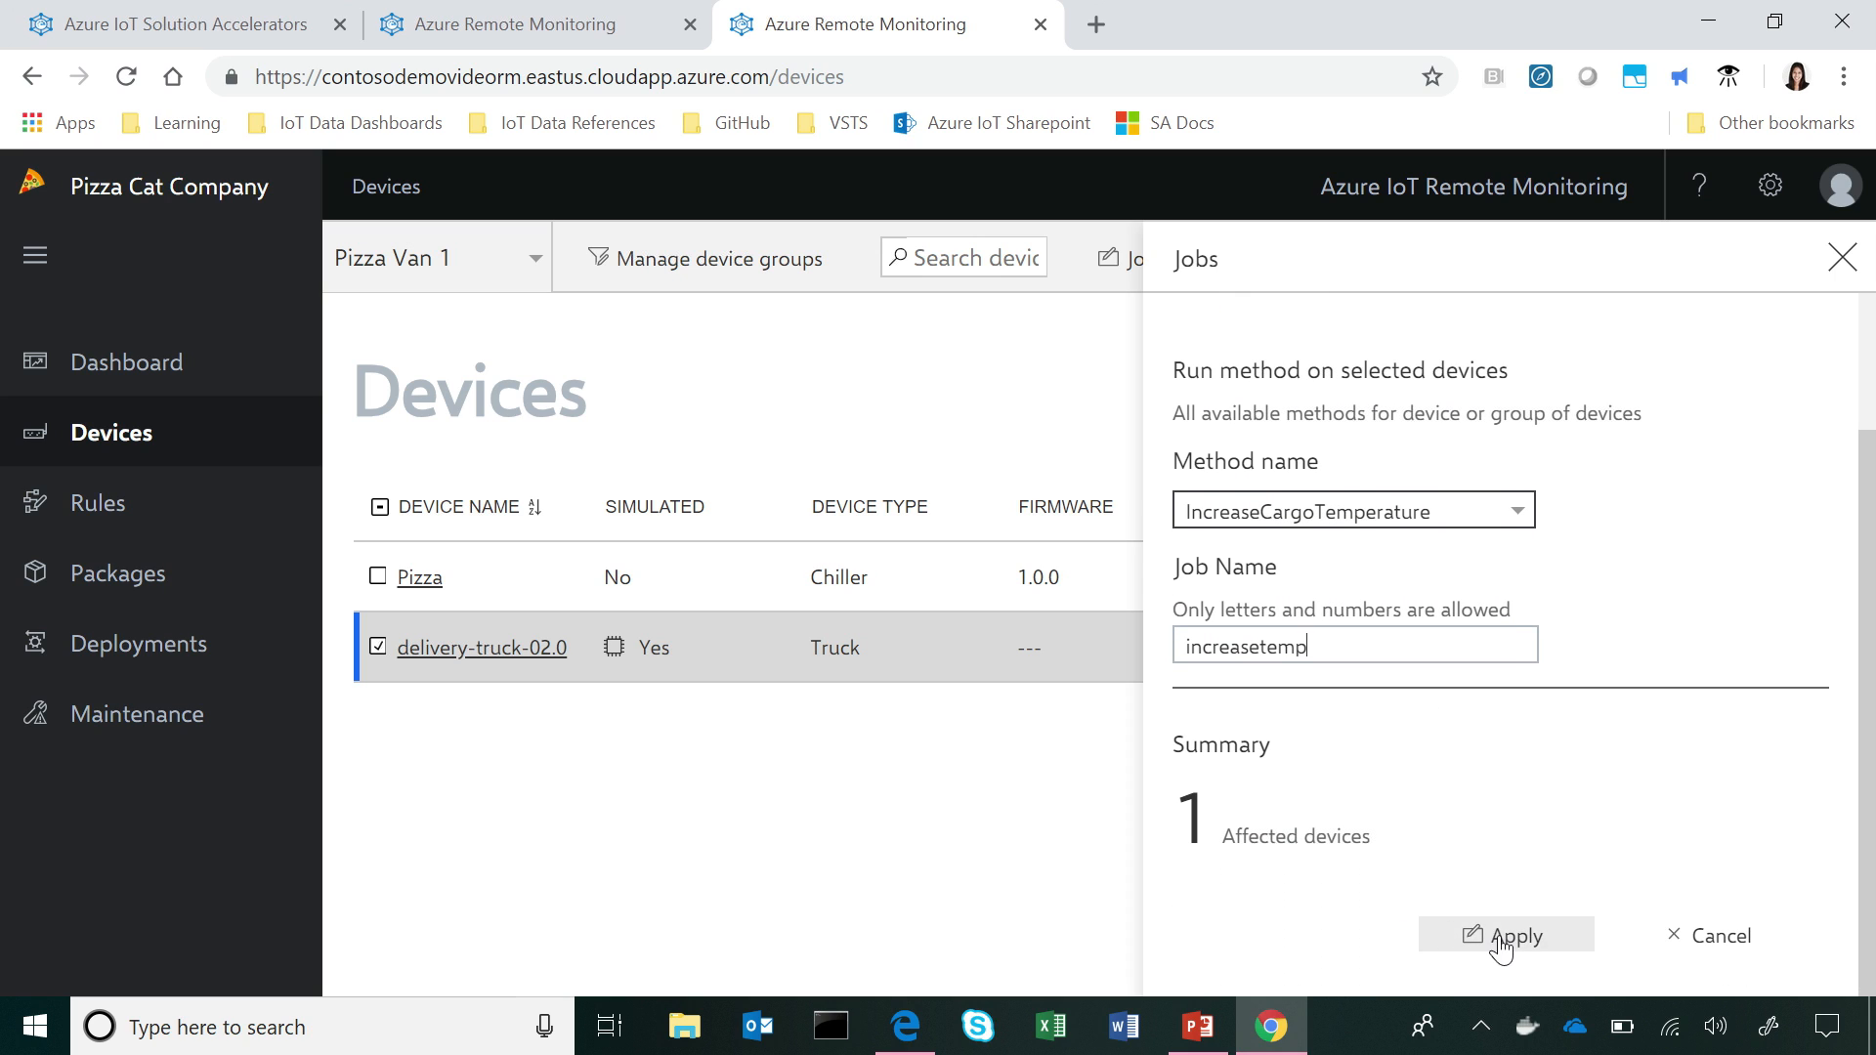
left_click(1514, 934)
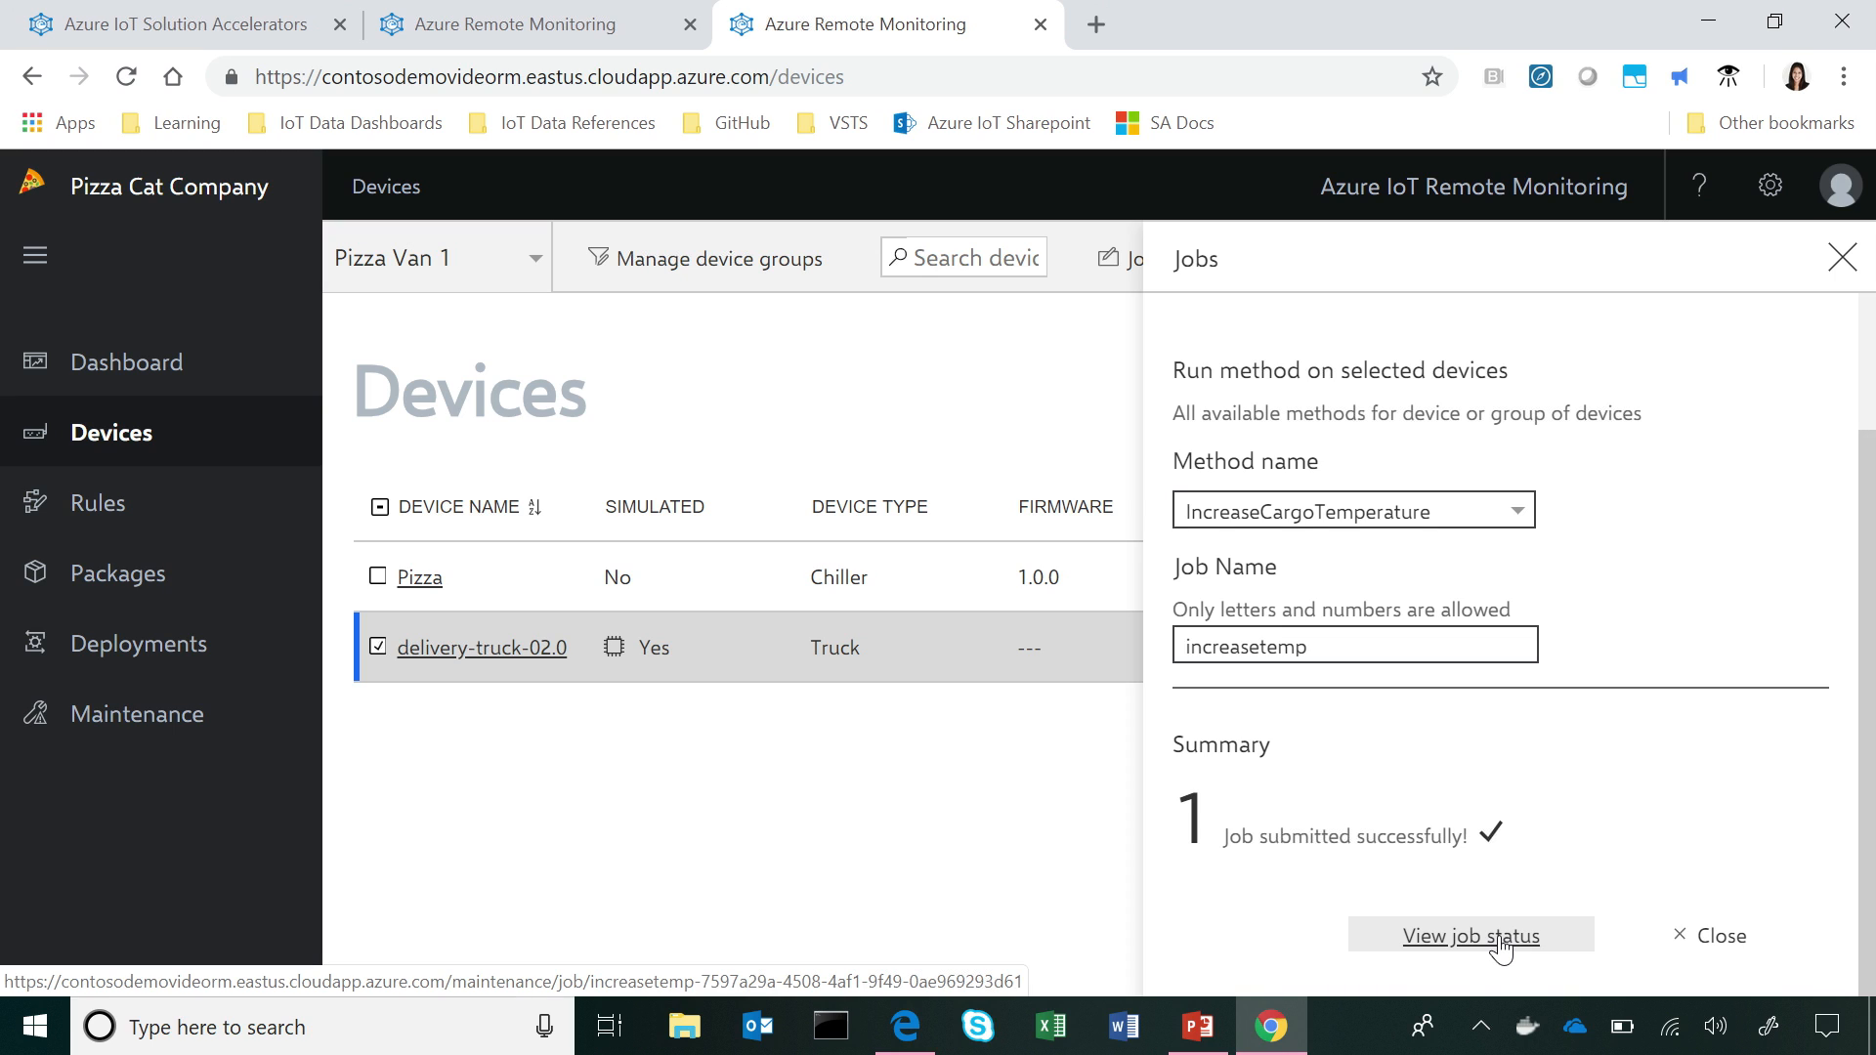
mouse_move(635, 750)
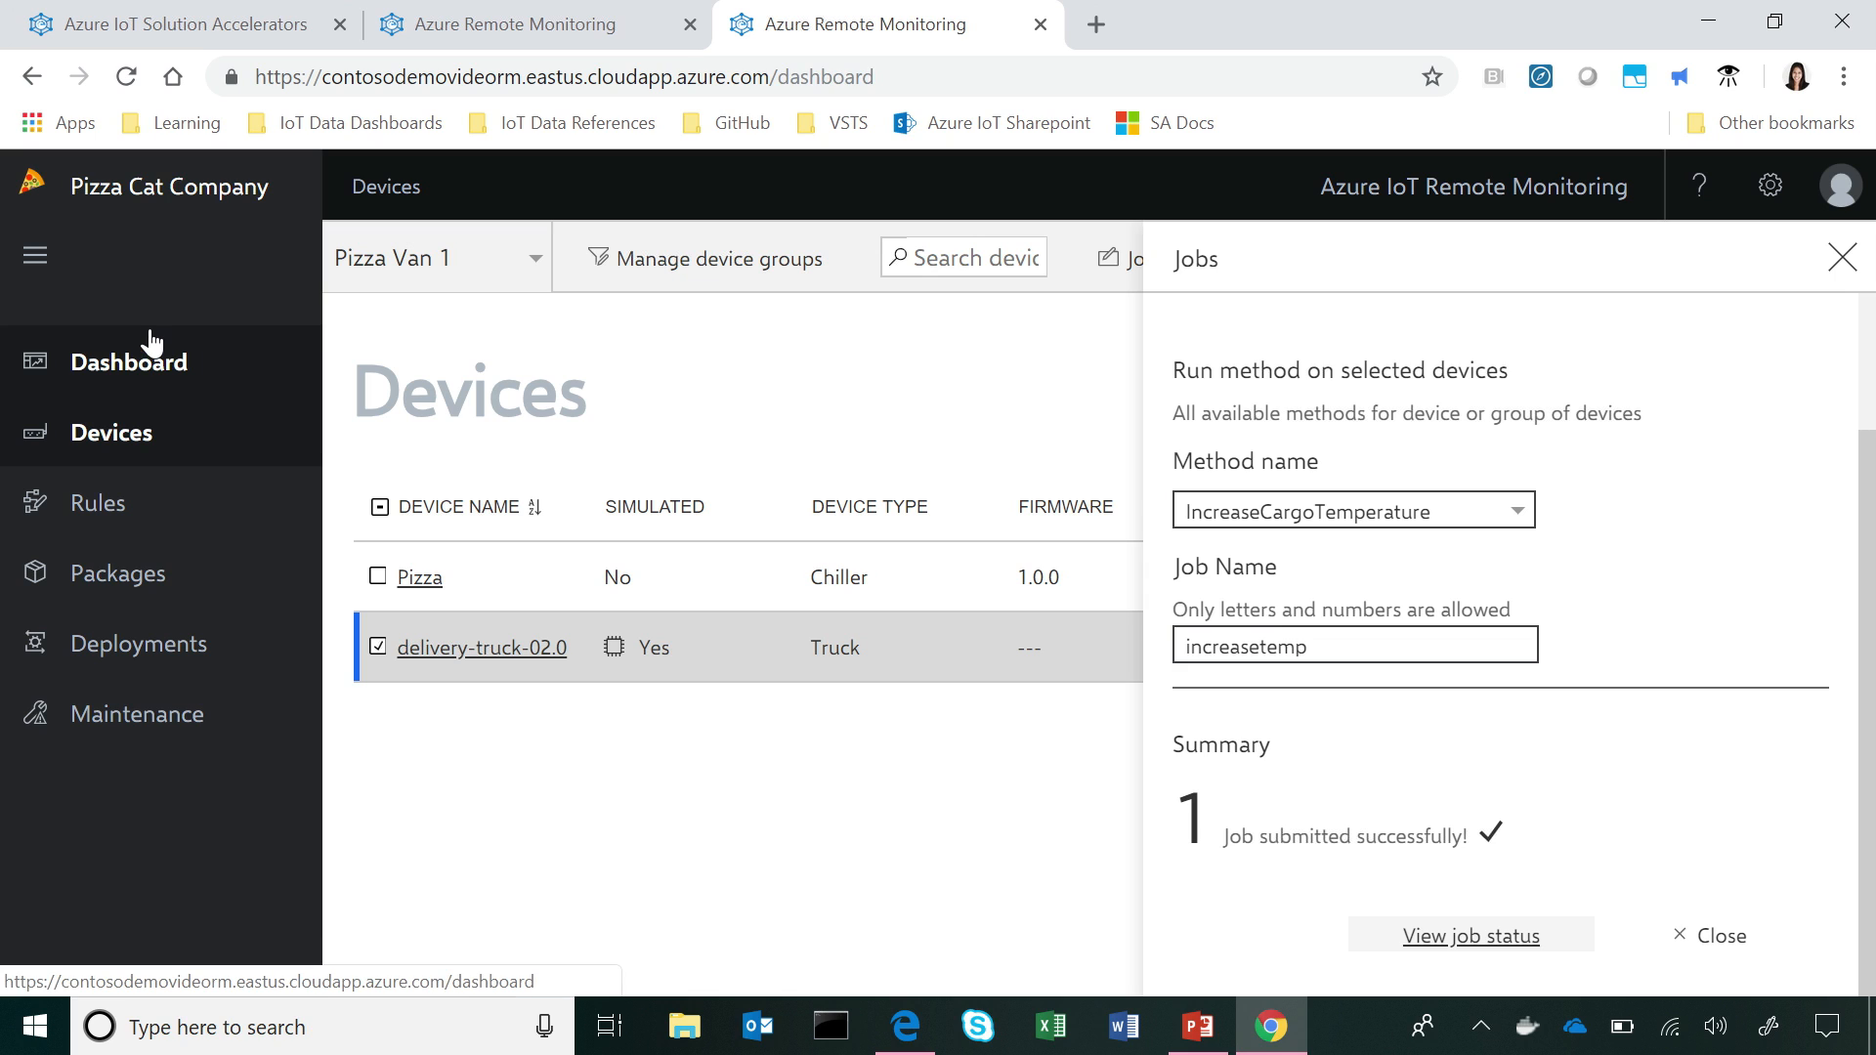
left_click(128, 361)
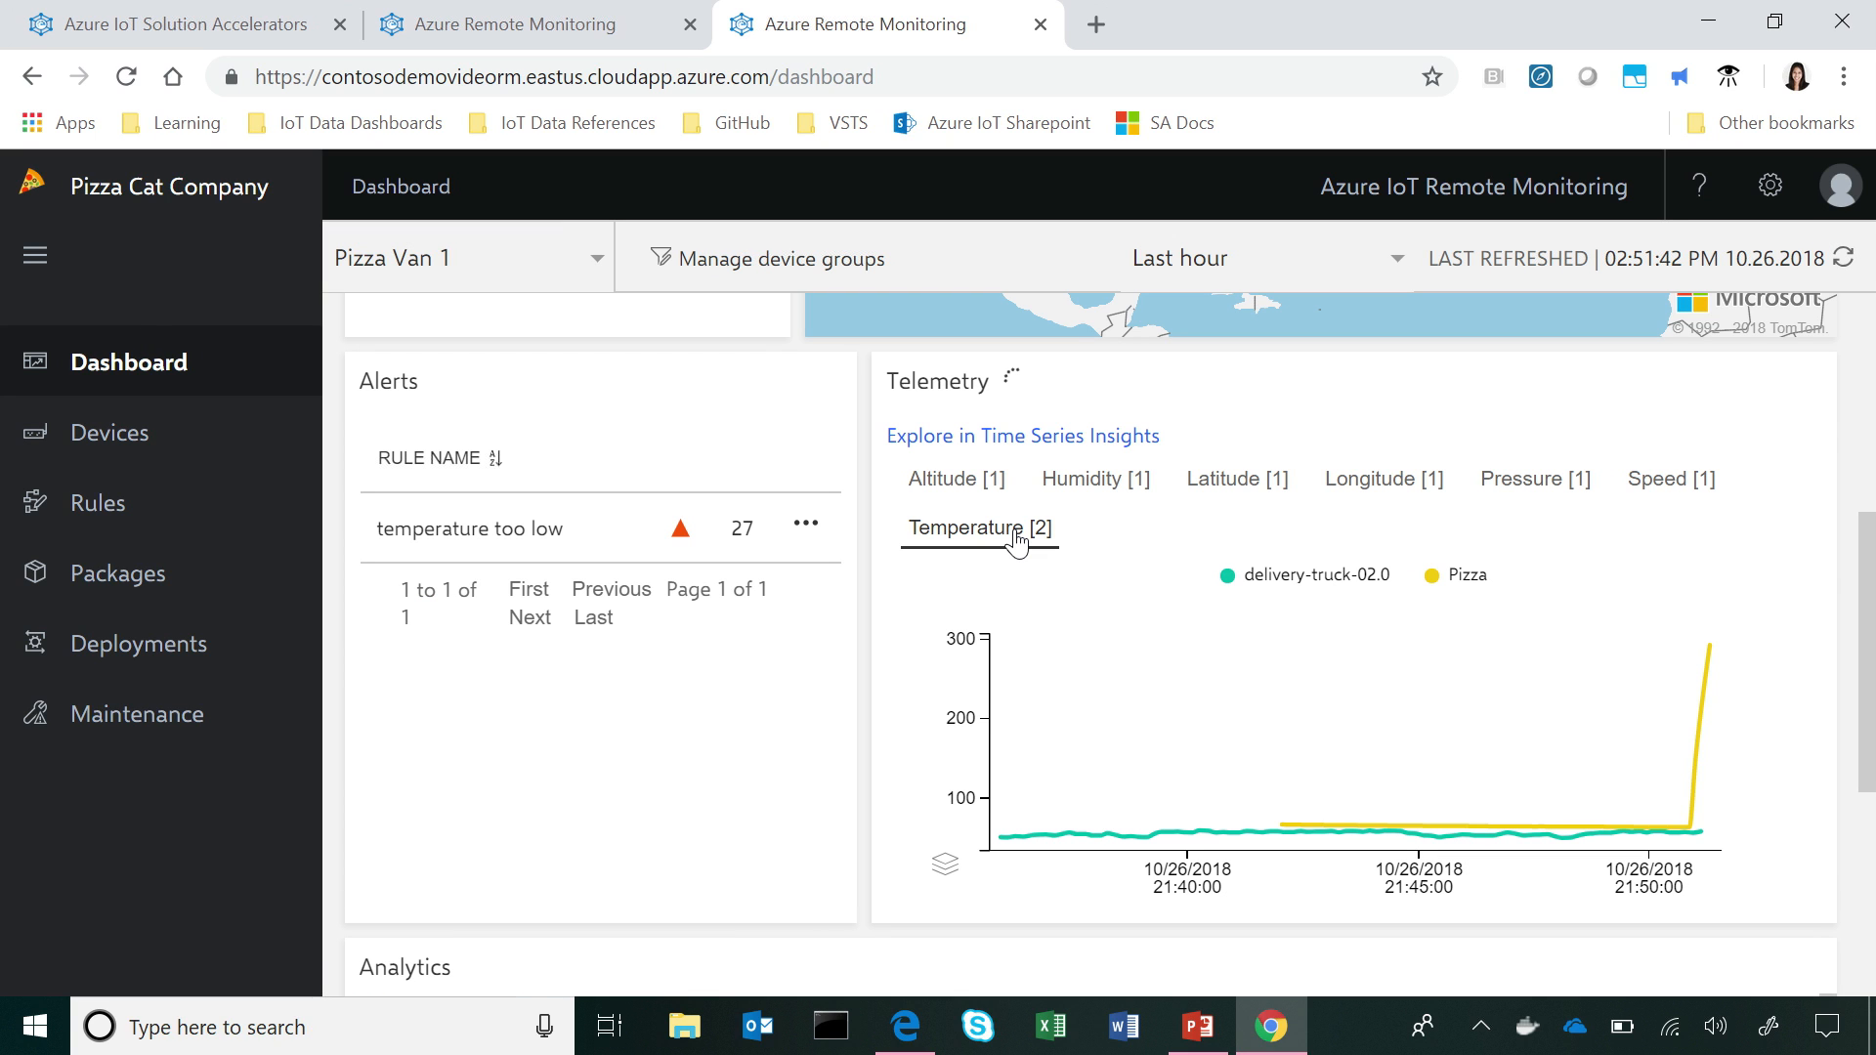